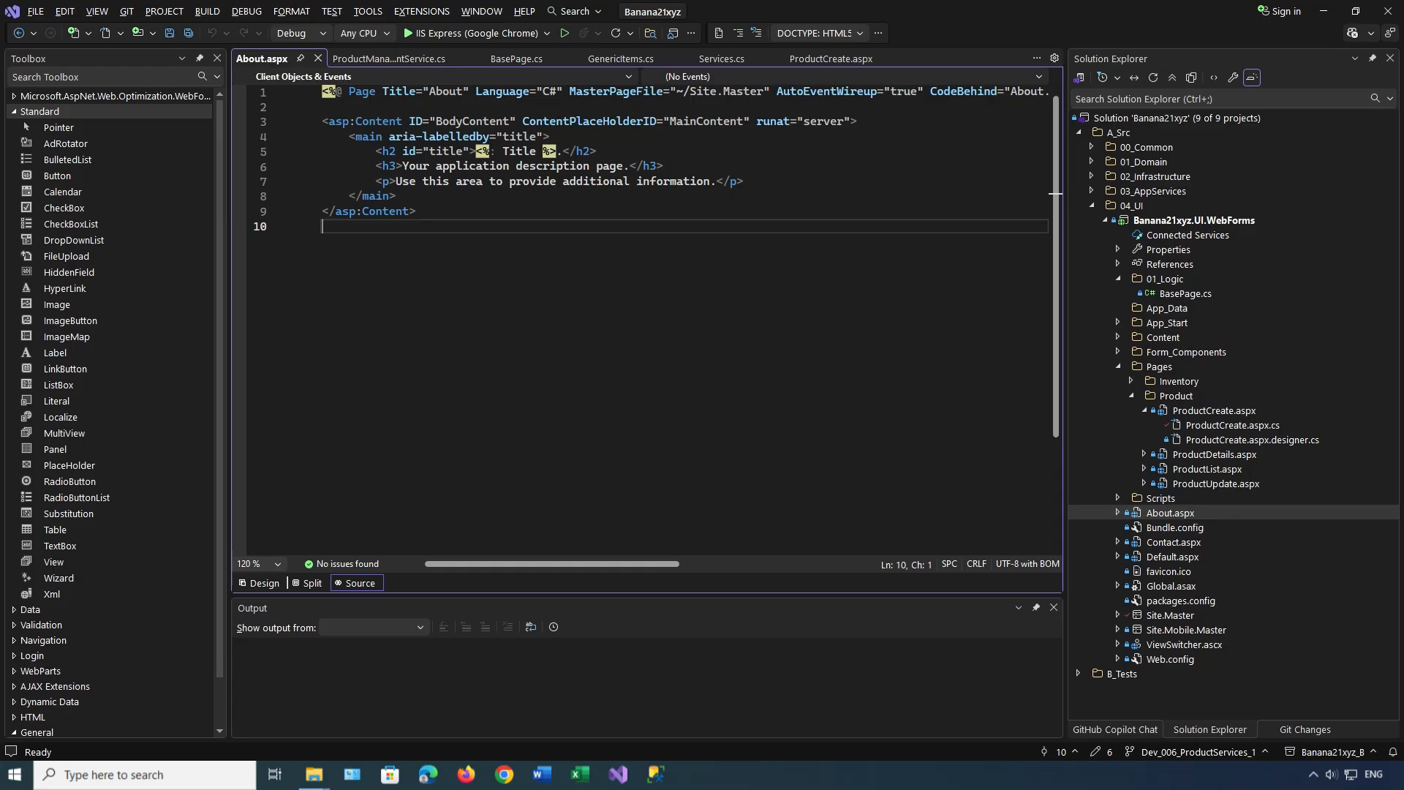
Open ProductCreate.aspx.cs in the editor to view its save click handler.
{"action": "left_click", "coordinate": [829, 58]}
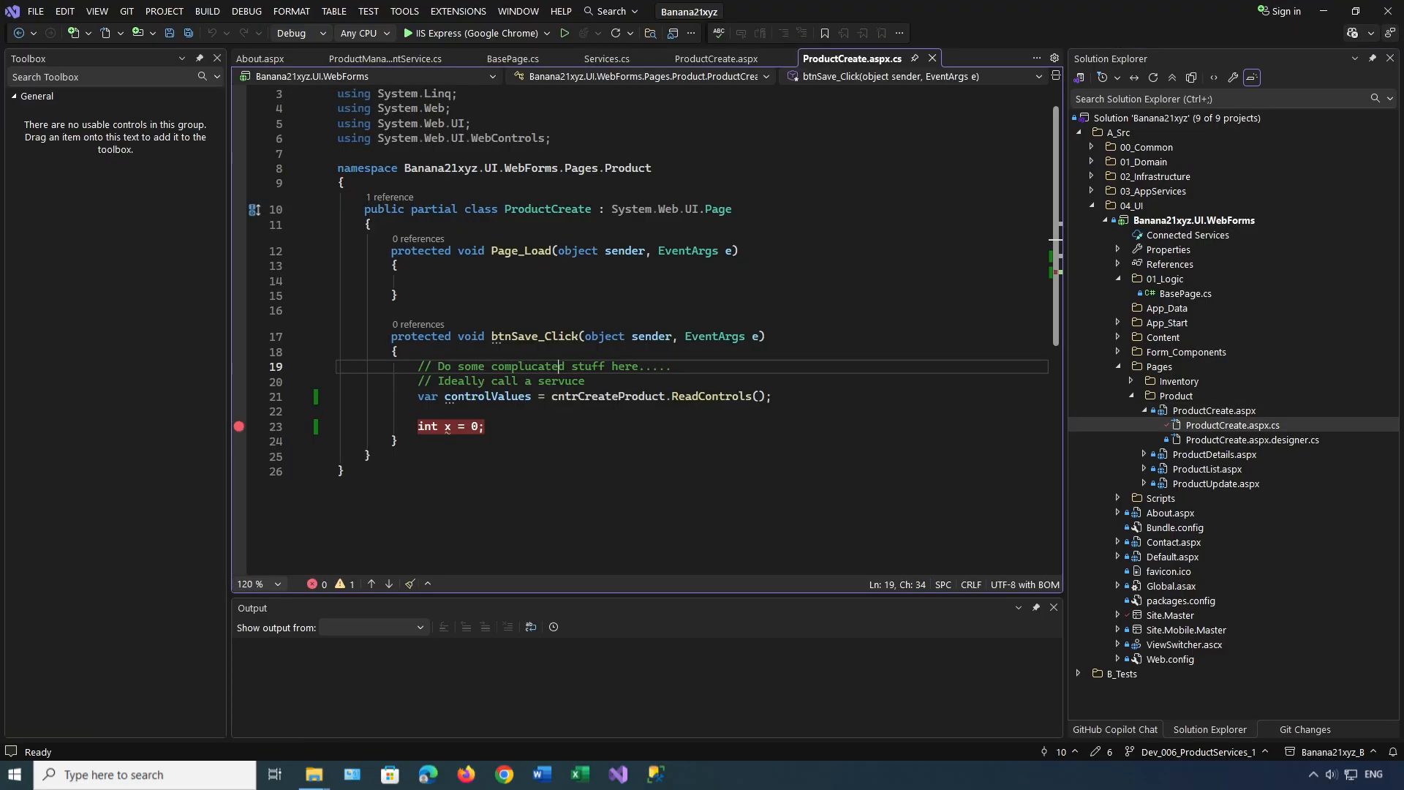
{"action": "left_click", "coordinate": [718, 58]}
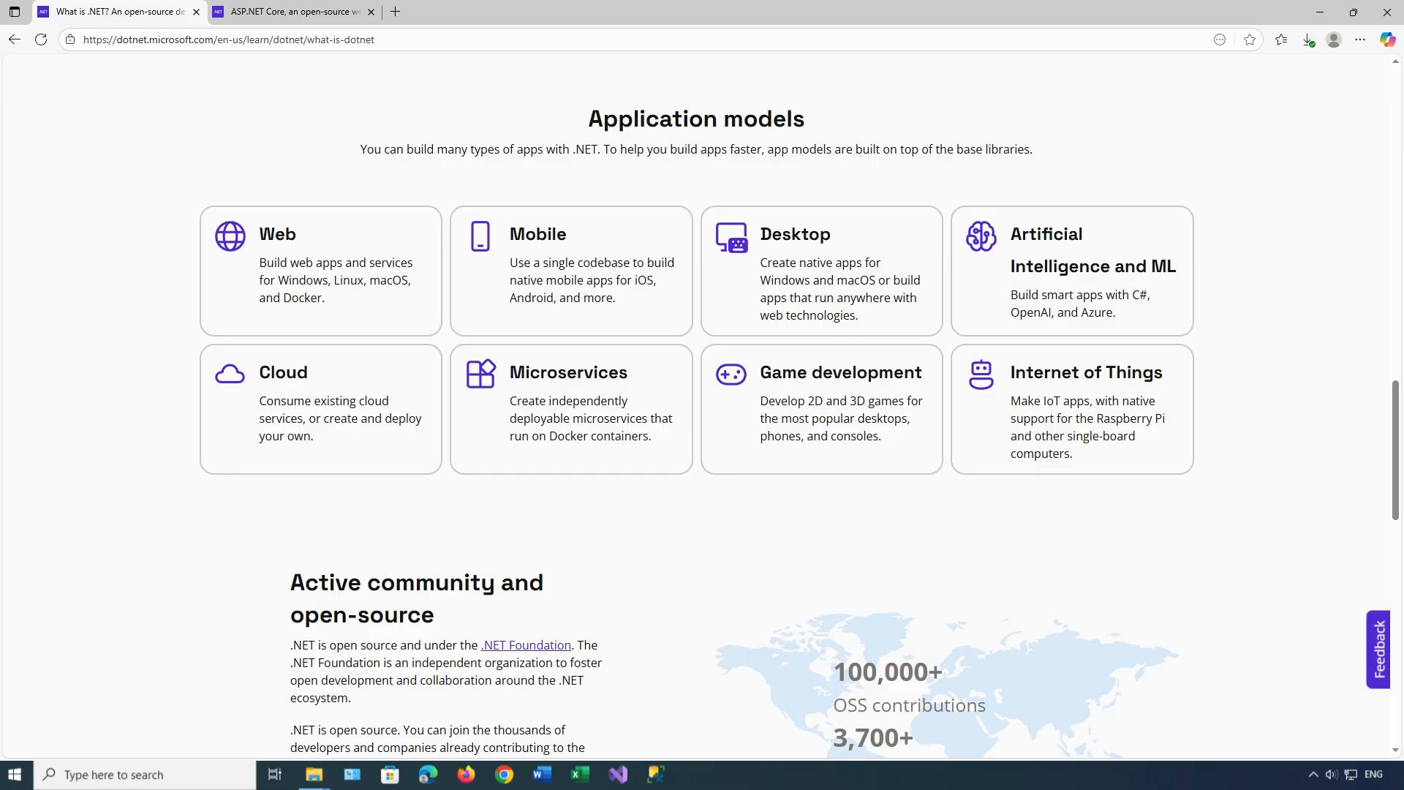
{"action": "mouse_move", "coordinate": [571, 270]}
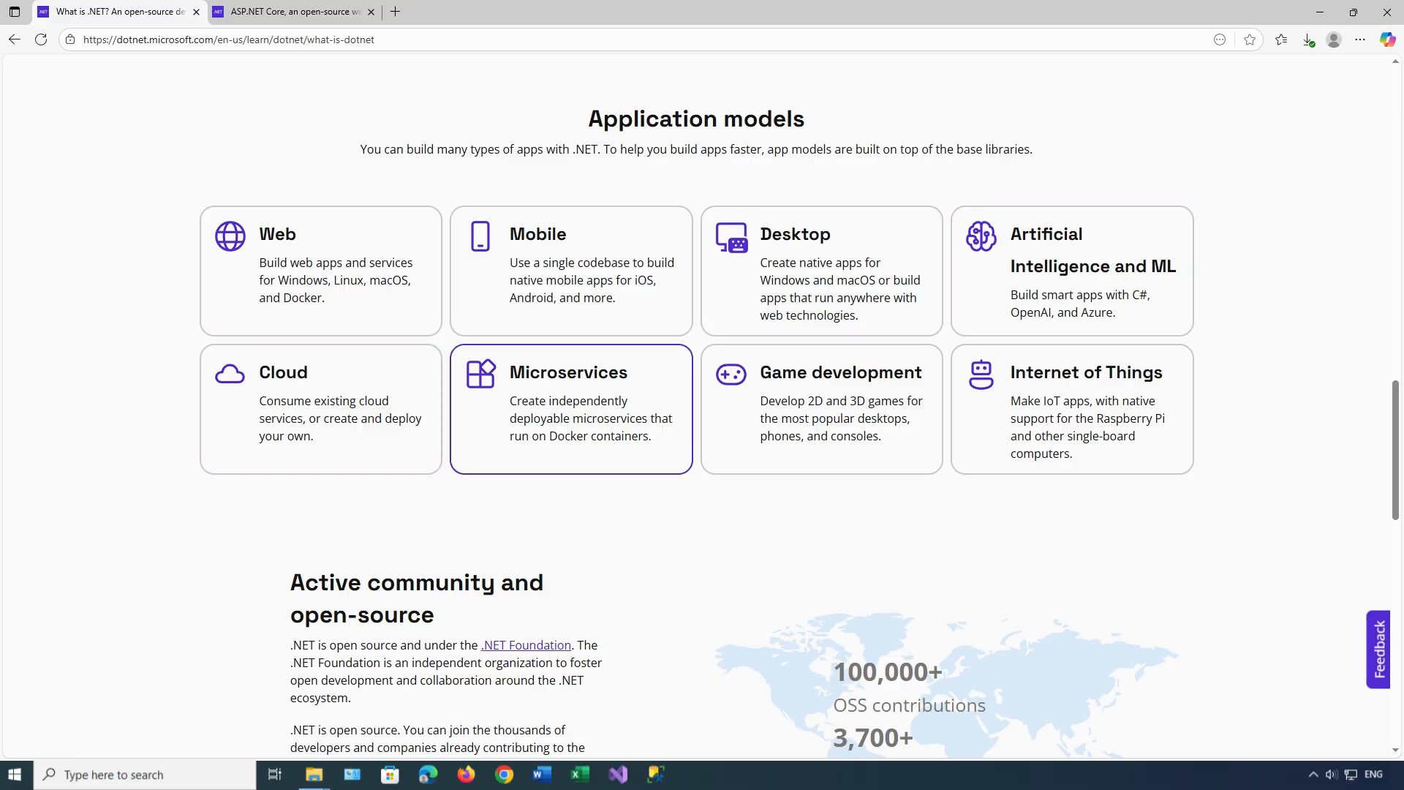
{"action": "scroll", "scroll_direction": "down", "scroll_amount": 3}
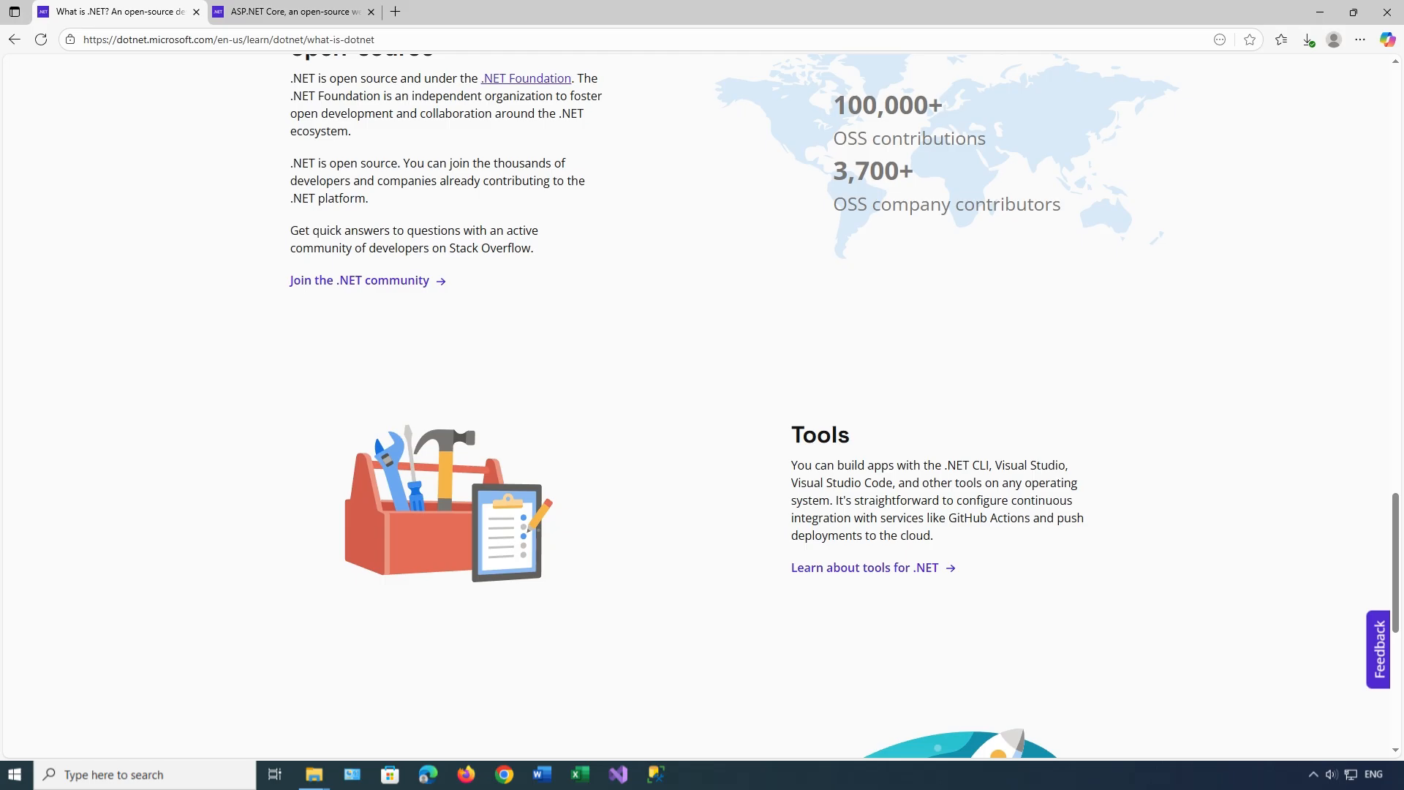
{"action": "scroll", "scroll_direction": "down", "scroll_amount": 3}
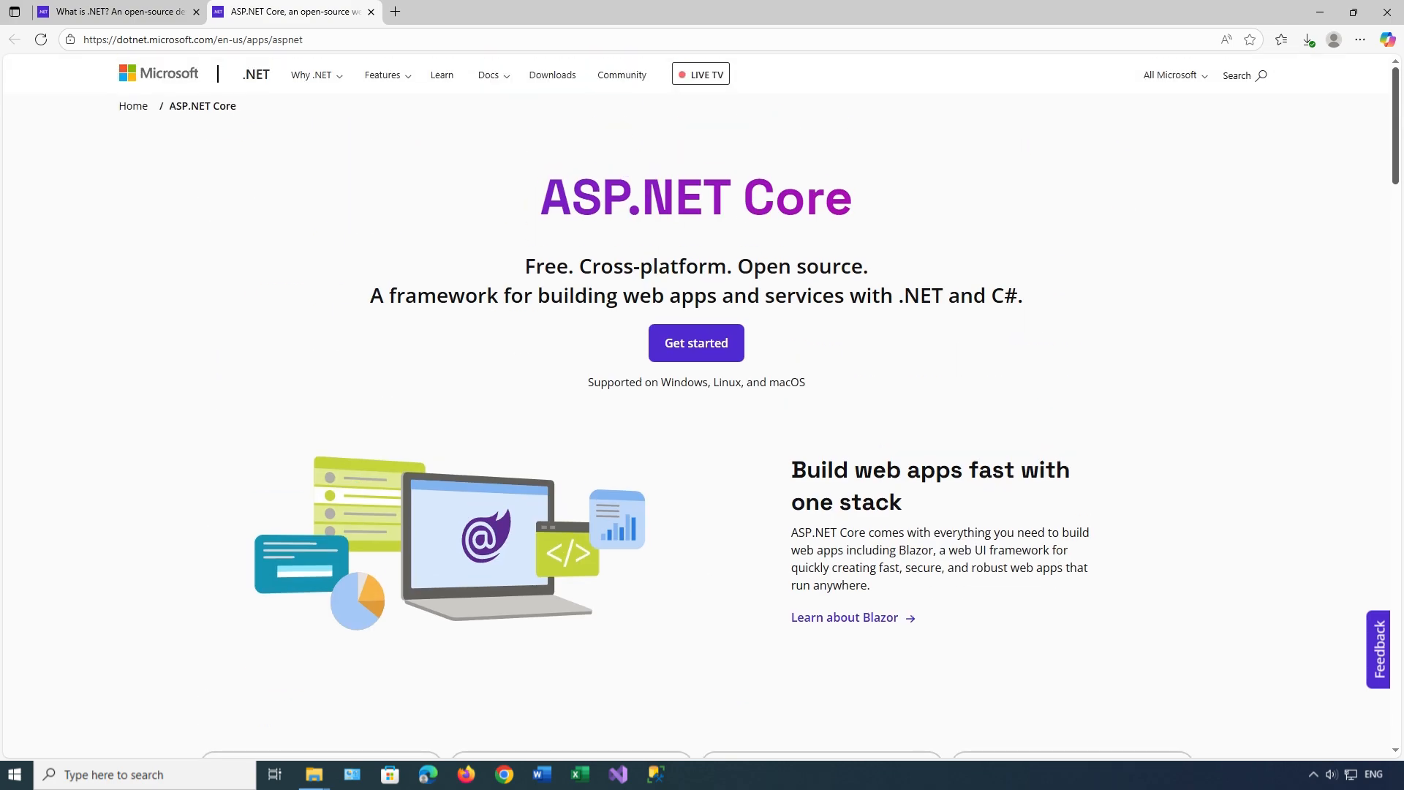
{"action": "scroll", "scroll_direction": "down", "scroll_amount": 3}
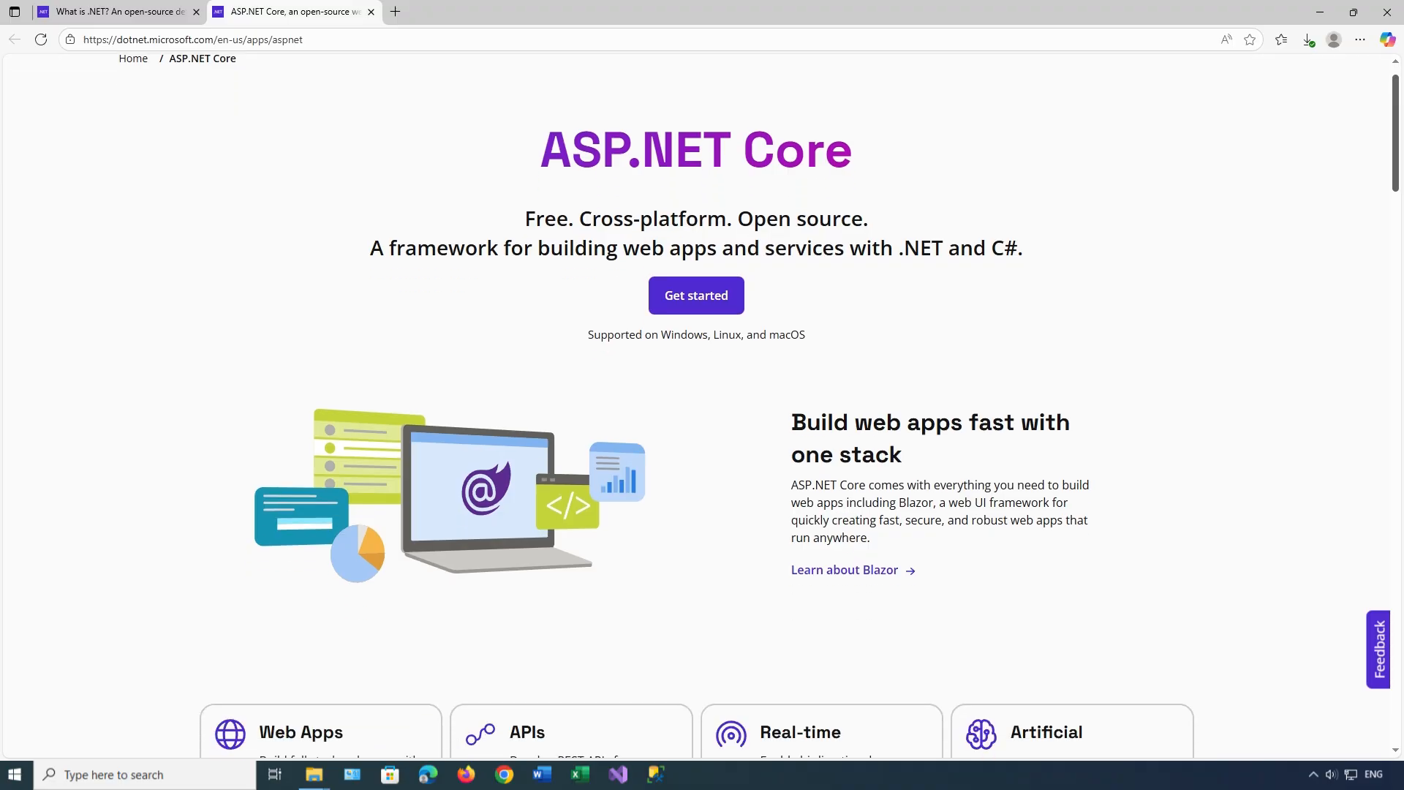
{"action": "scroll", "scroll_direction": "down", "scroll_amount": 3}
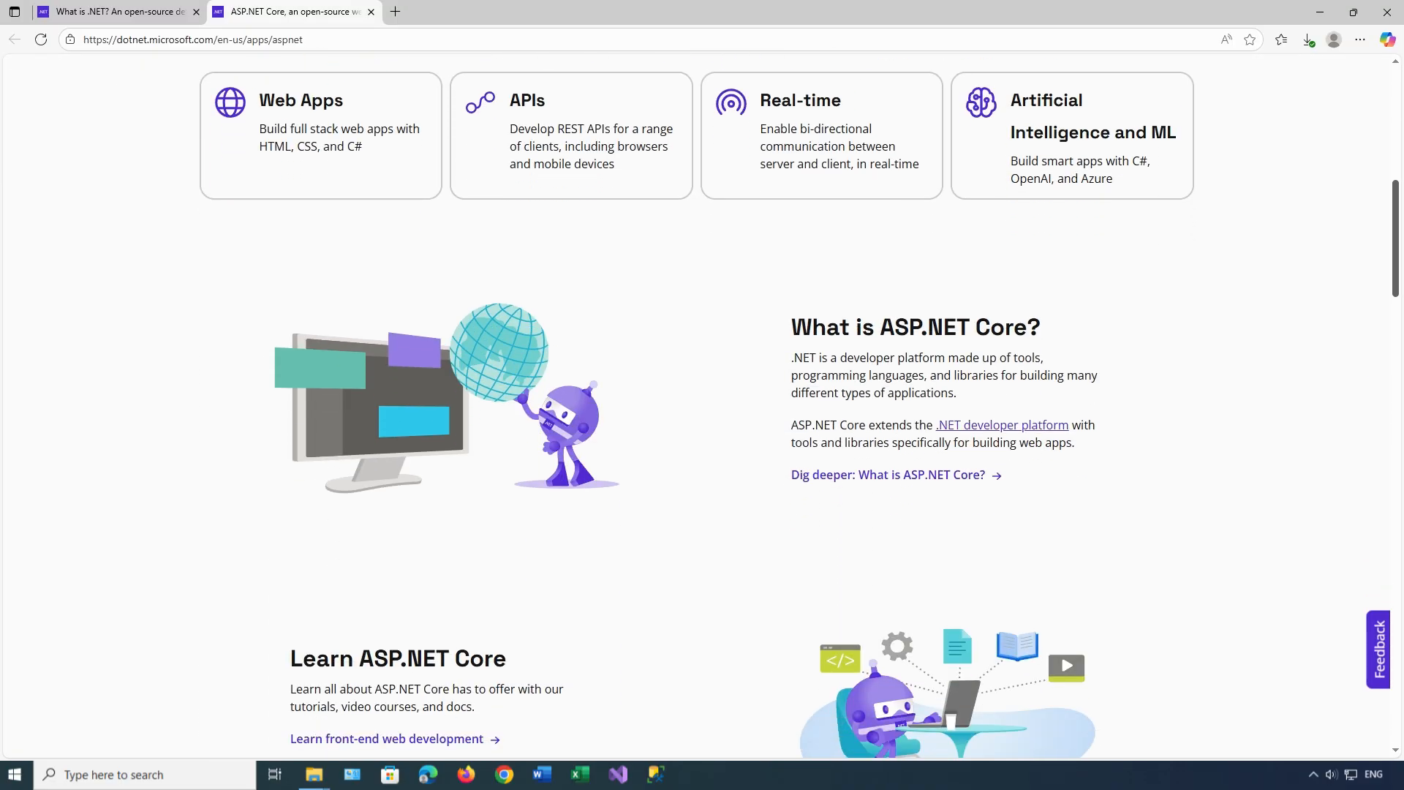
{"action": "scroll", "scroll_direction": "down", "scroll_amount": 3}
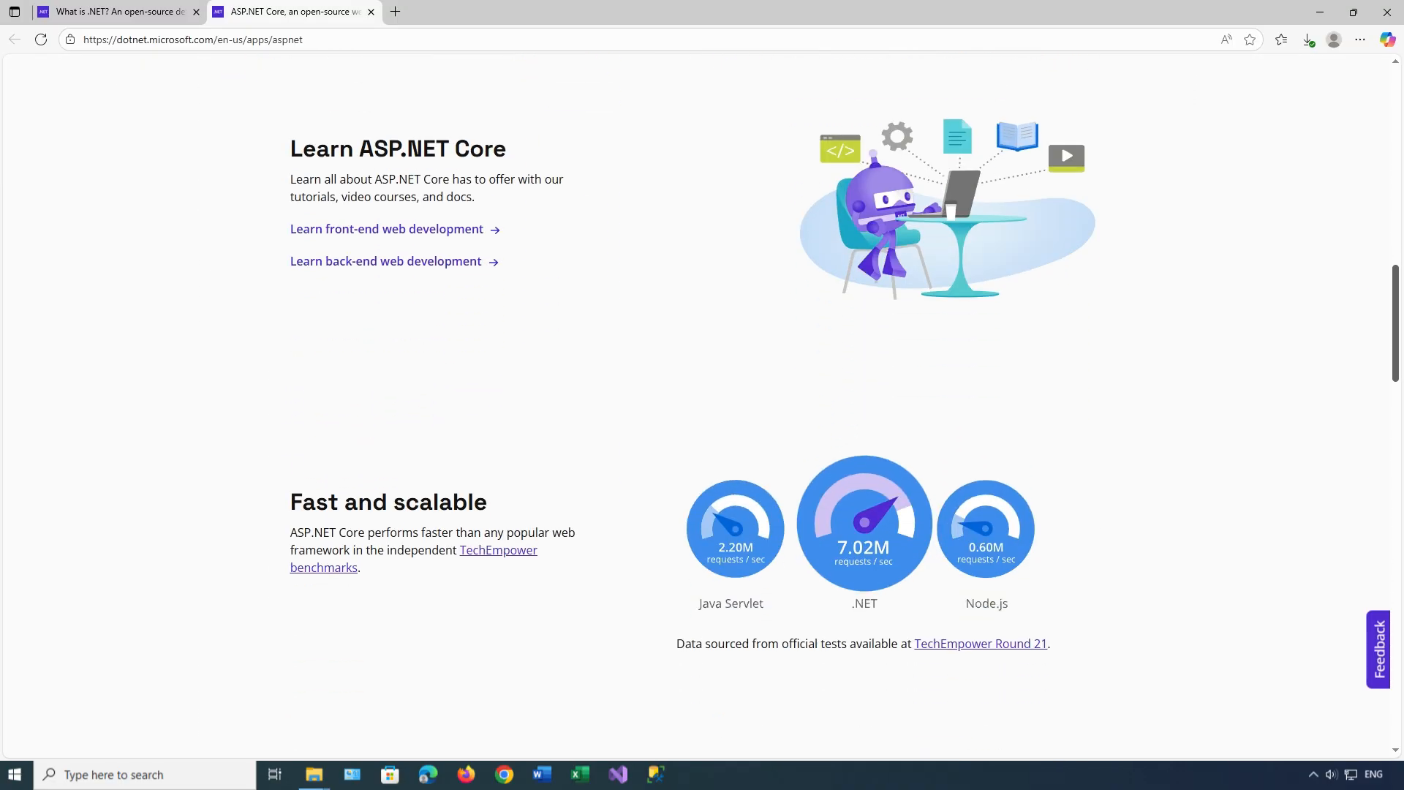
{"action": "scroll", "scroll_direction": "down", "scroll_amount": 3}
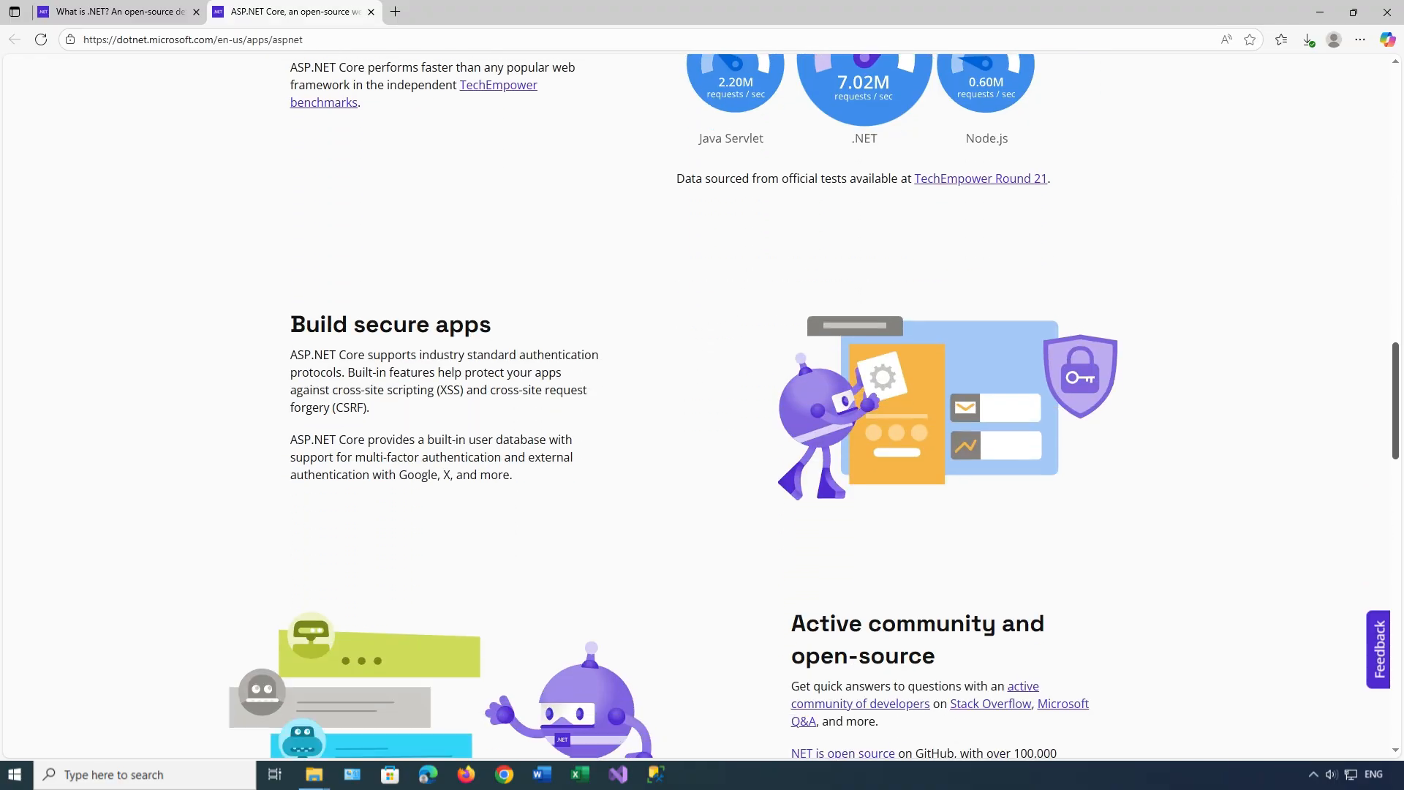
{"action": "scroll", "scroll_direction": "down", "scroll_amount": 3}
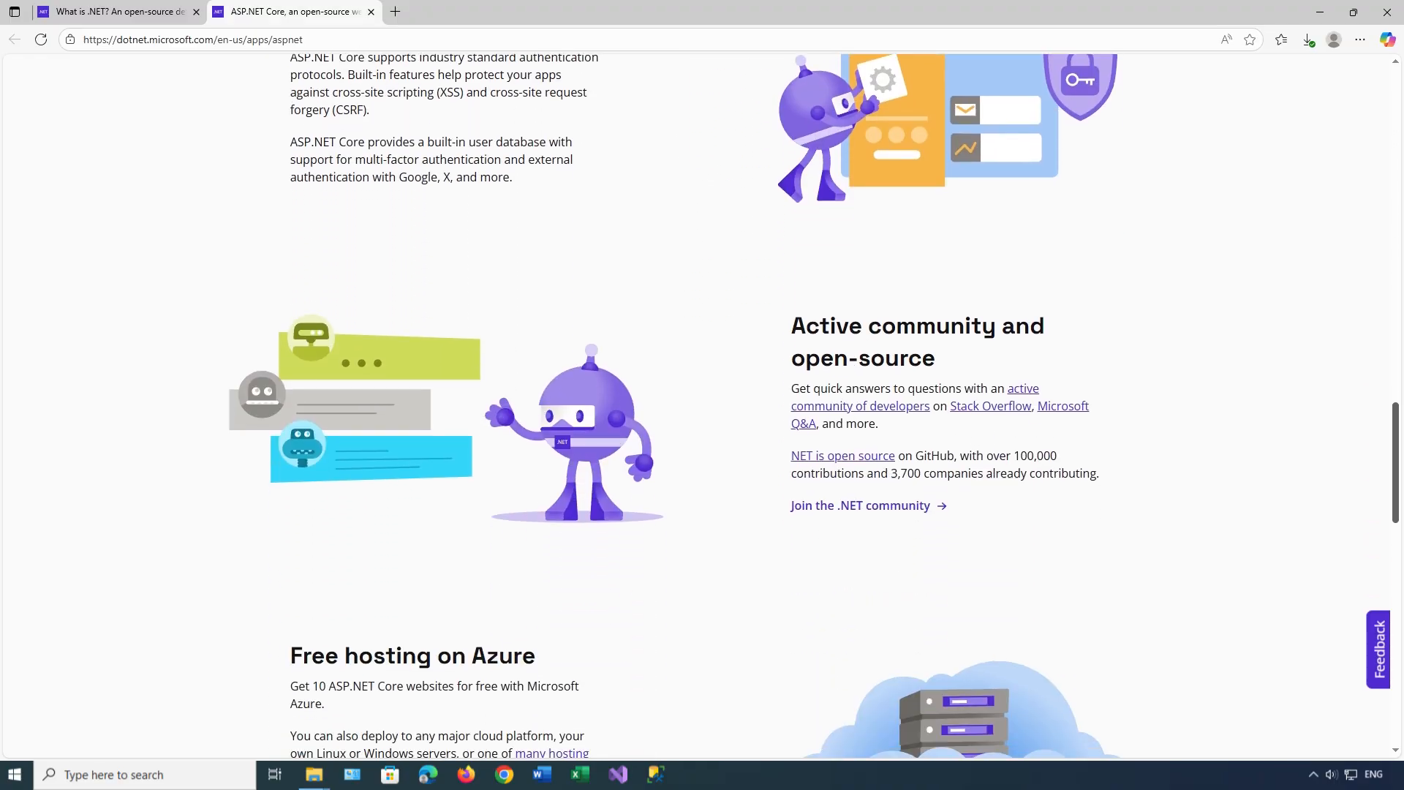
{"action": "scroll", "scroll_direction": "down", "scroll_amount": 3}
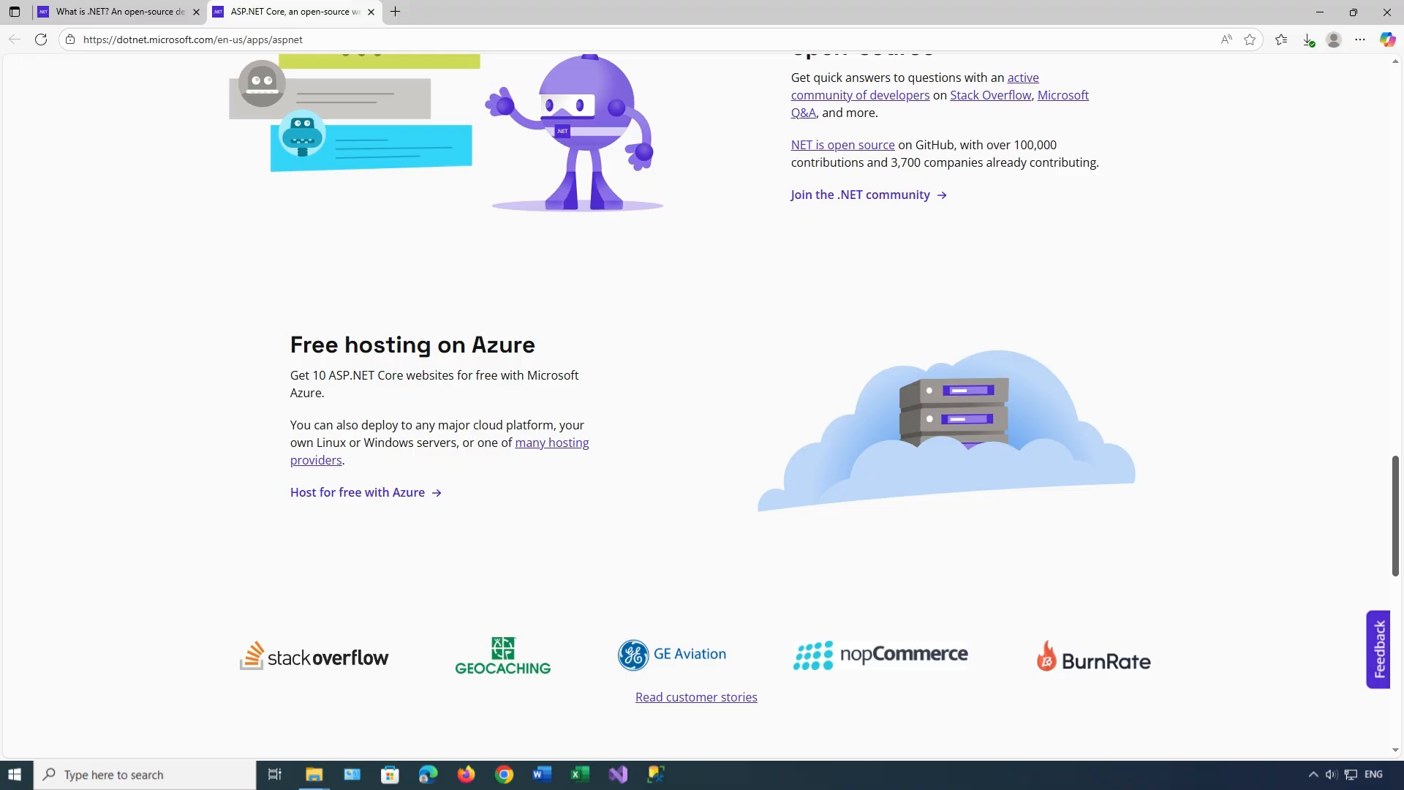
{"action": "scroll", "scroll_direction": "down", "scroll_amount": 3}
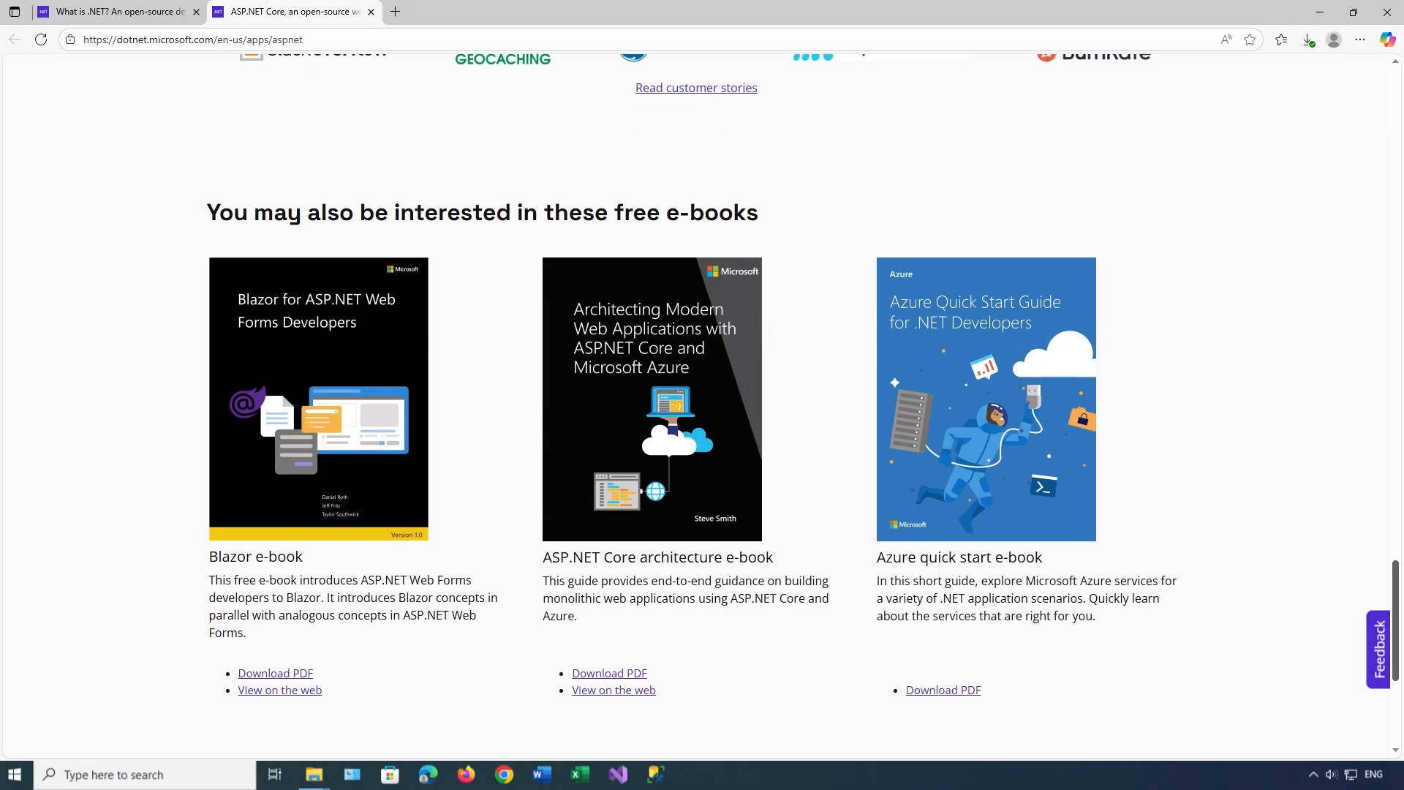
{"action": "scroll", "scroll_direction": "down", "scroll_amount": 3}
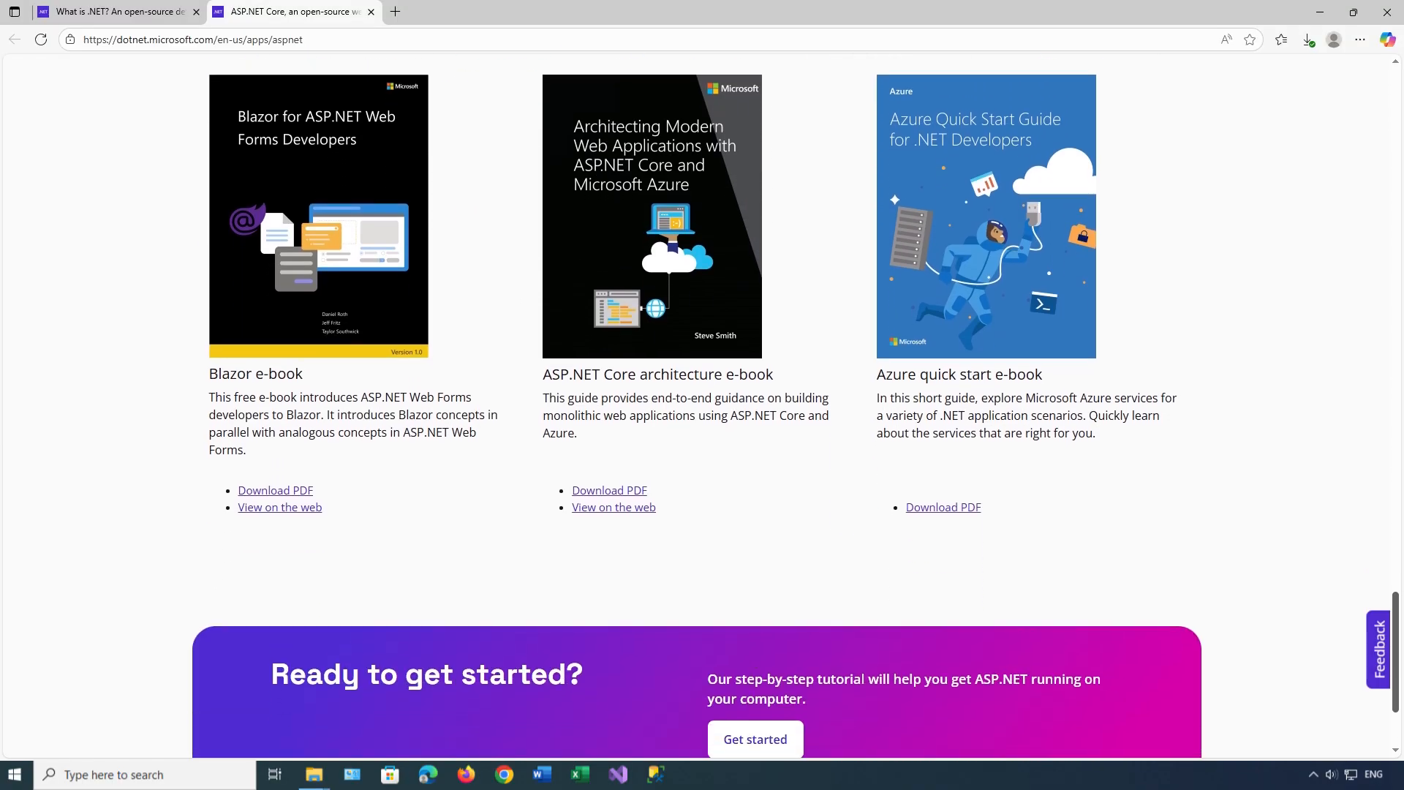
{"action": "scroll", "scroll_direction": "up", "scroll_amount": 3}
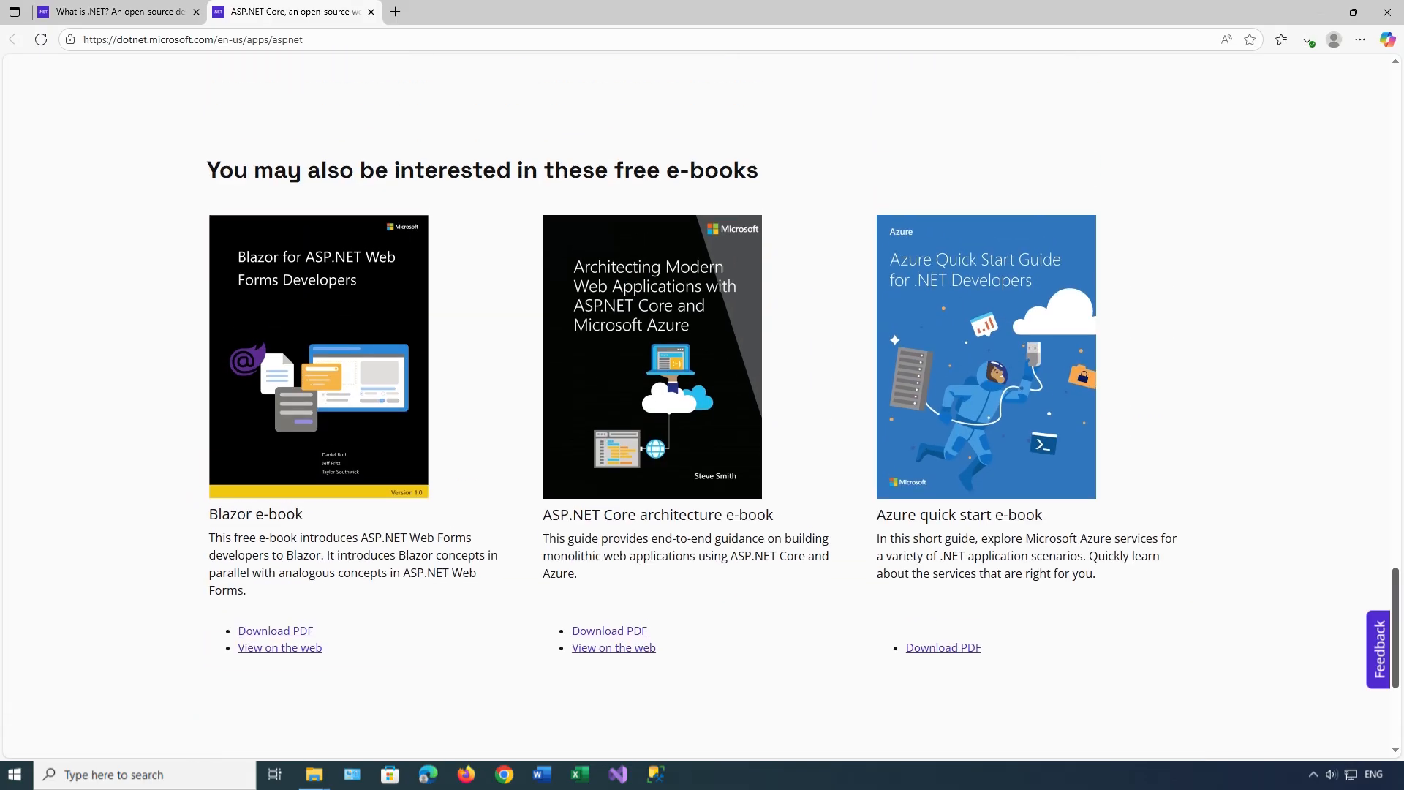
{"action": "scroll", "scroll_direction": "up", "scroll_amount": 3}
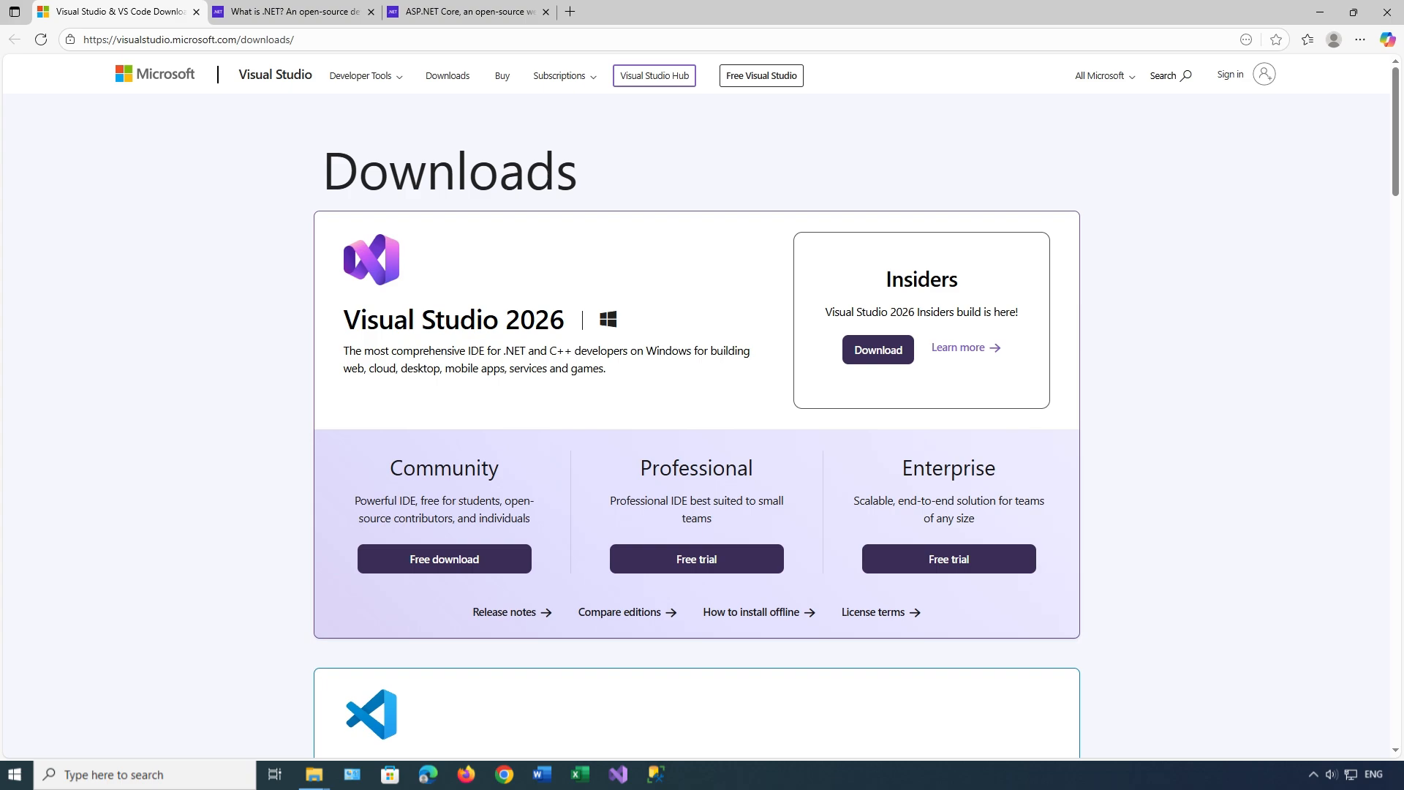
{"action": "scroll", "scroll_direction": "down", "scroll_amount": 3}
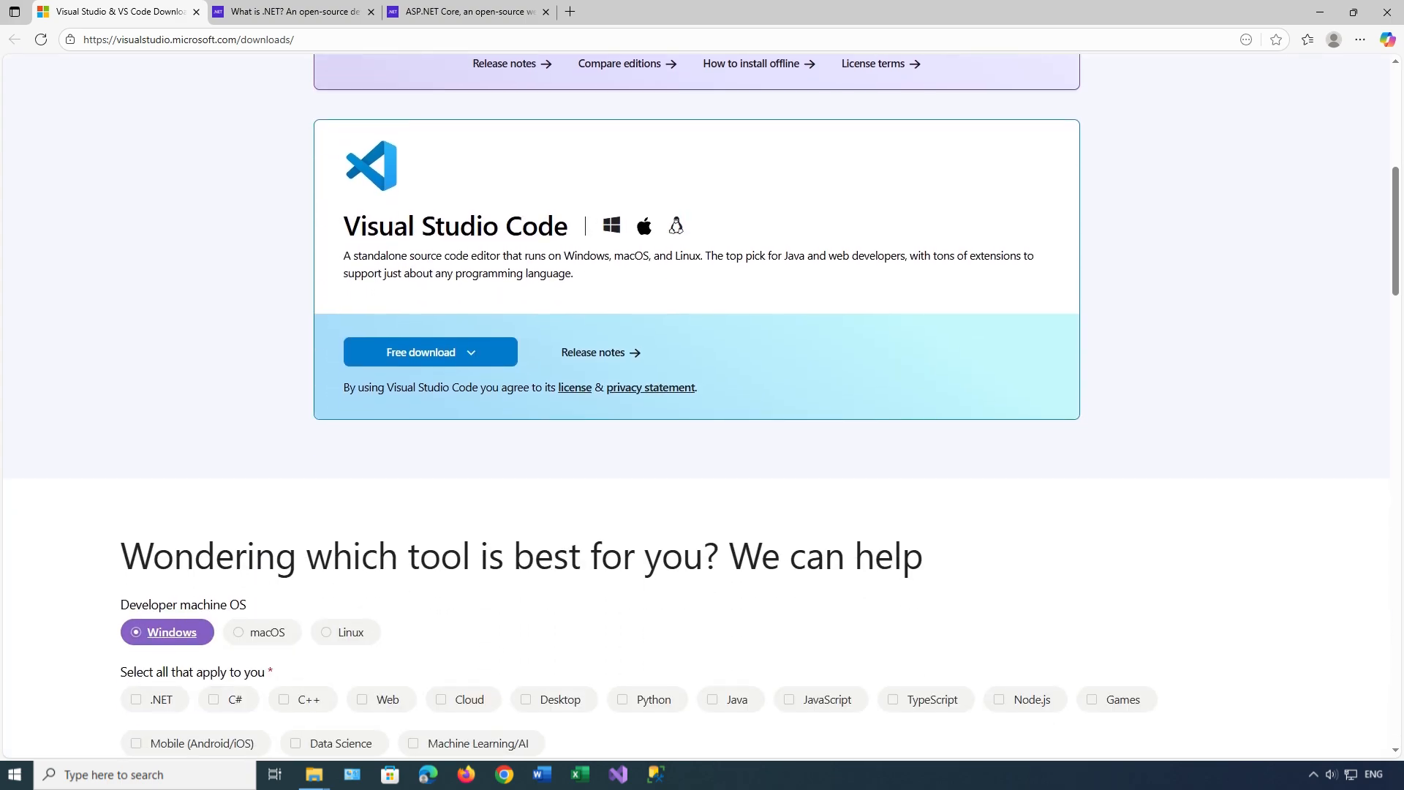
{"action": "scroll", "scroll_direction": "down", "scroll_amount": 3}
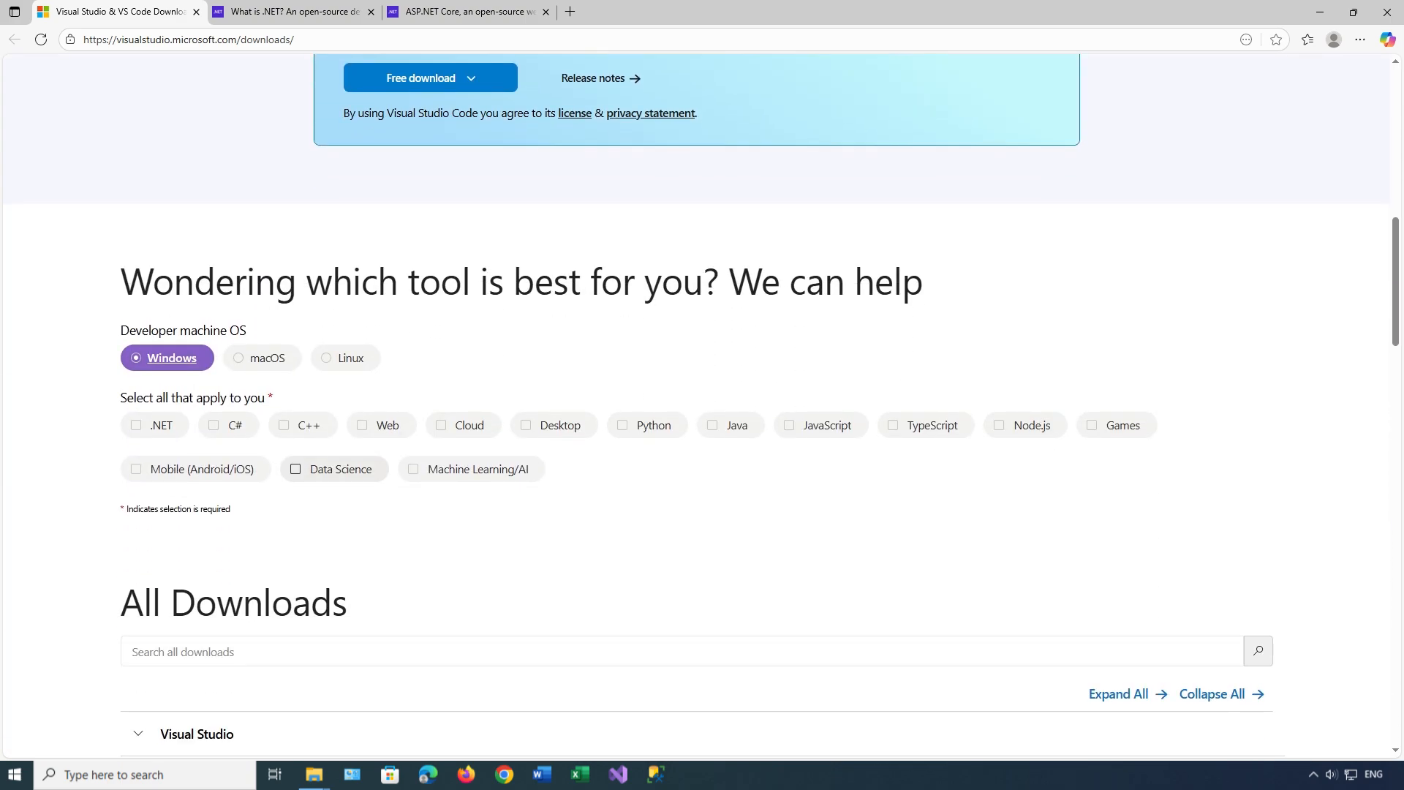
{"action": "scroll", "scroll_direction": "down", "scroll_amount": 3}
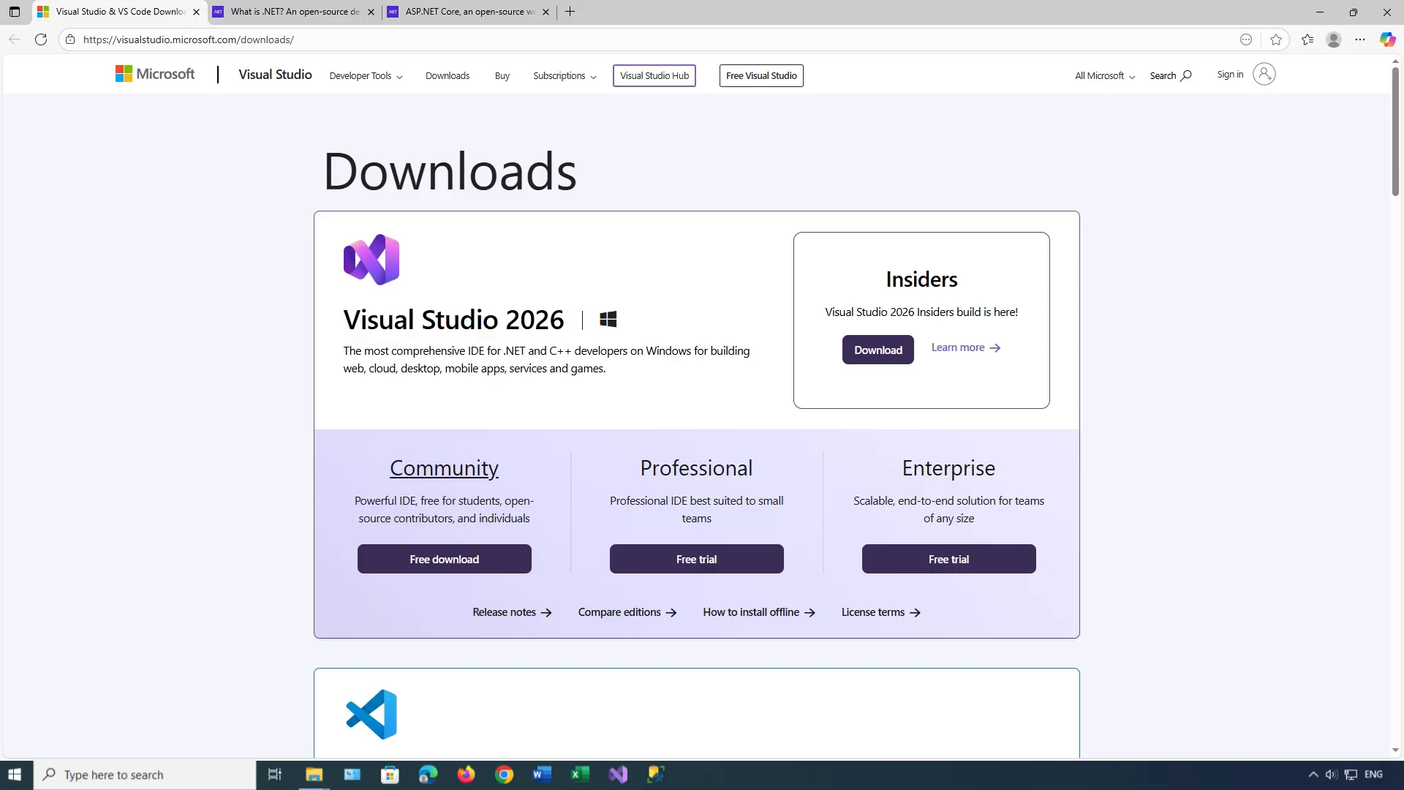
{"action": "left_click_drag", "start_coordinate": [390, 467], "coordinate": [531, 518]}
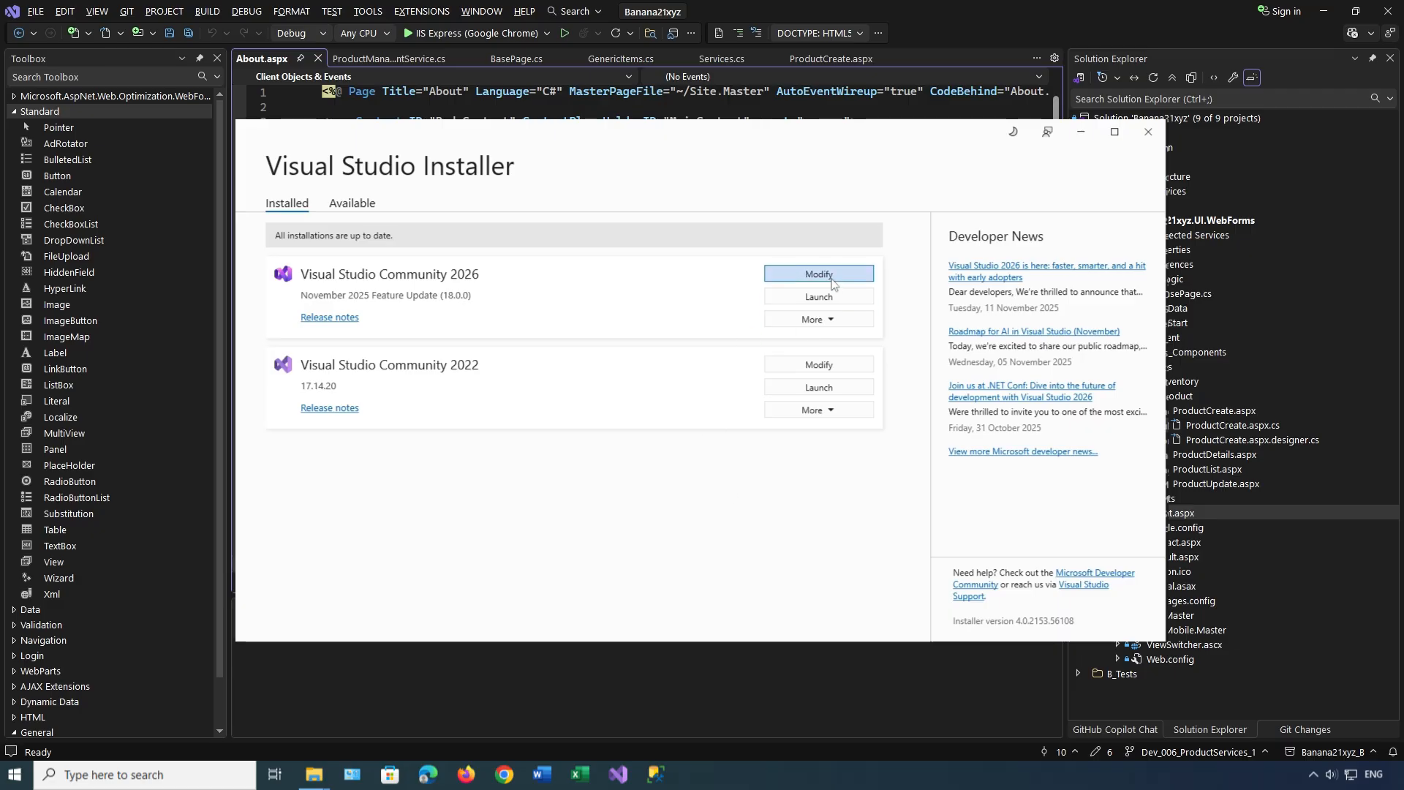
{"action": "left_click", "coordinate": [817, 273]}
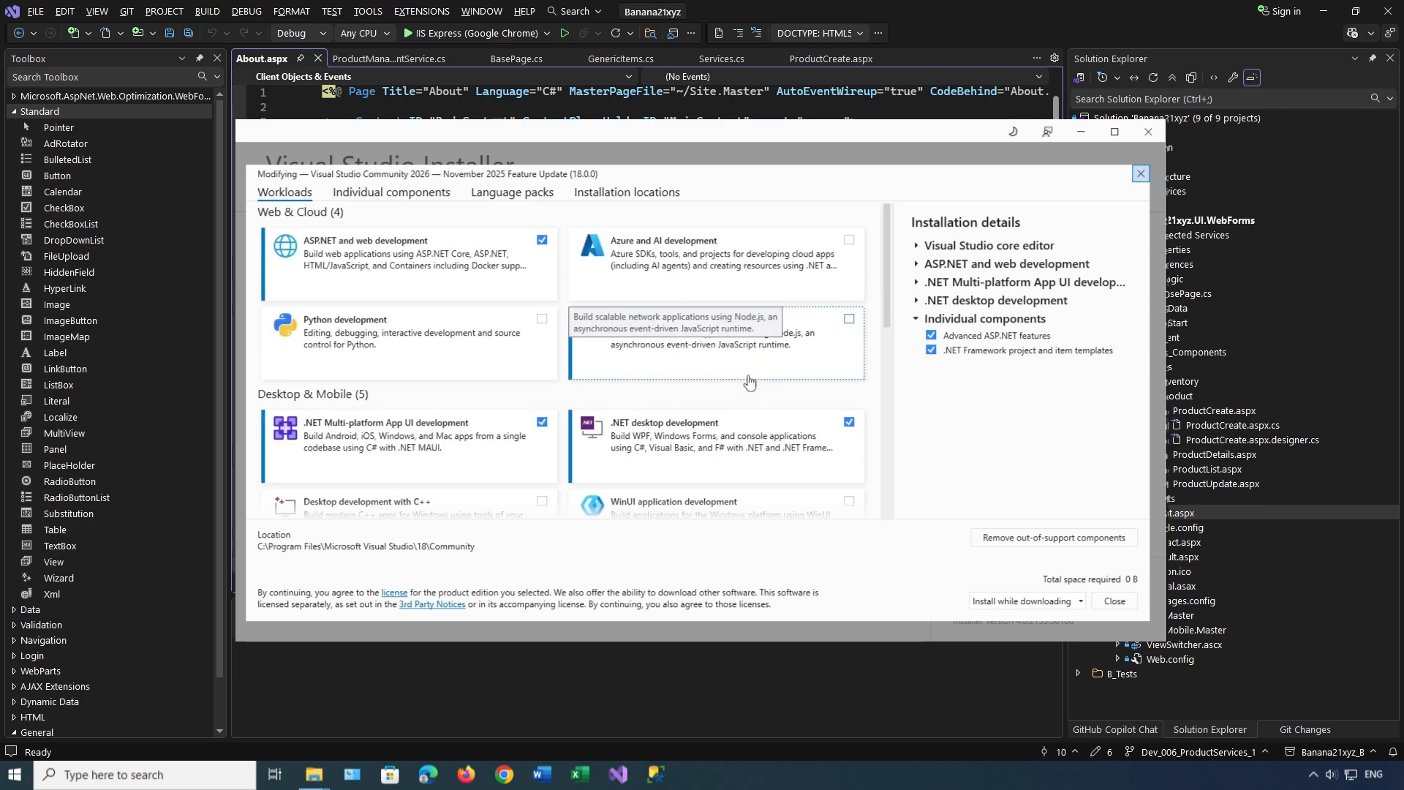
{"action": "mouse_move", "coordinate": [749, 382]}
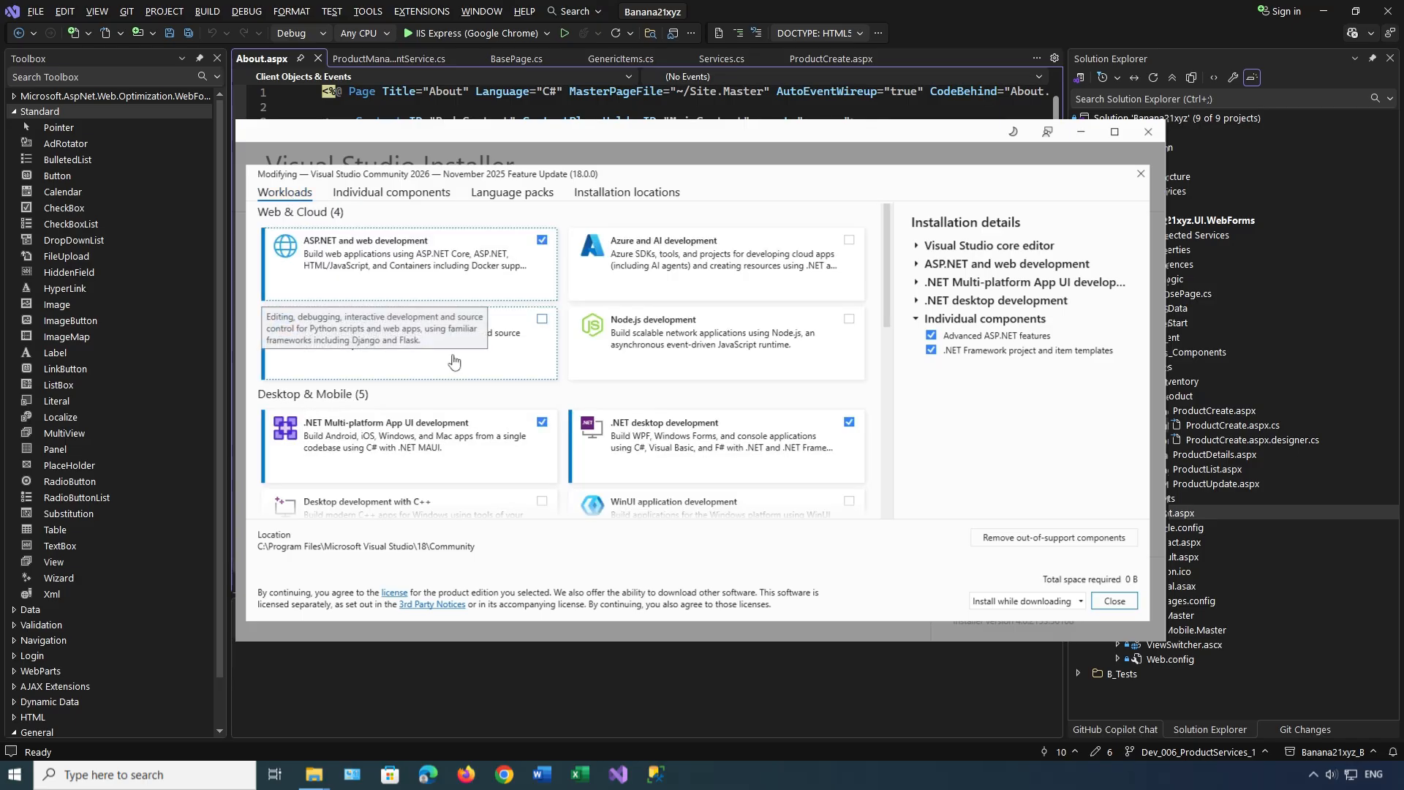
{"action": "mouse_move", "coordinate": [455, 362]}
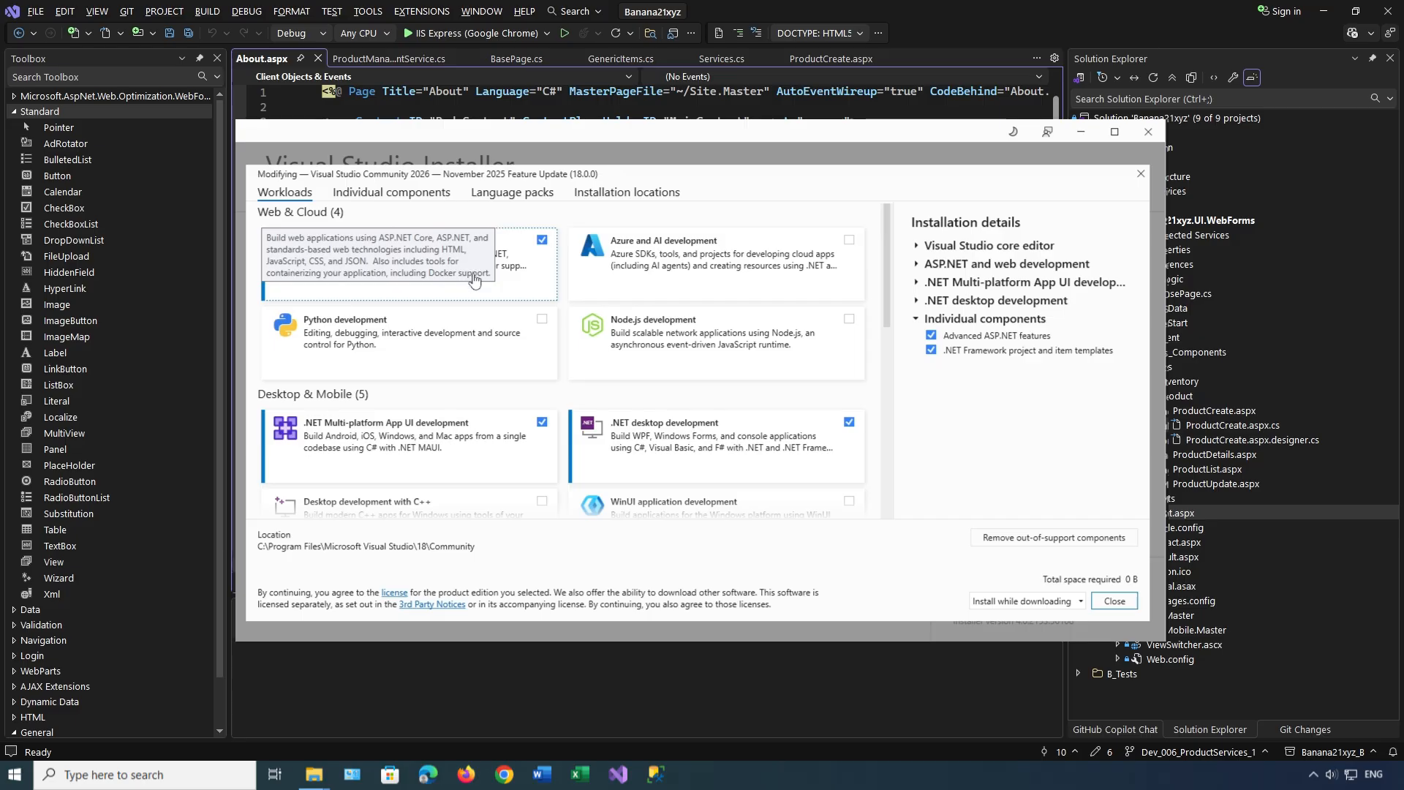
{"action": "mouse_move", "coordinate": [400, 267]}
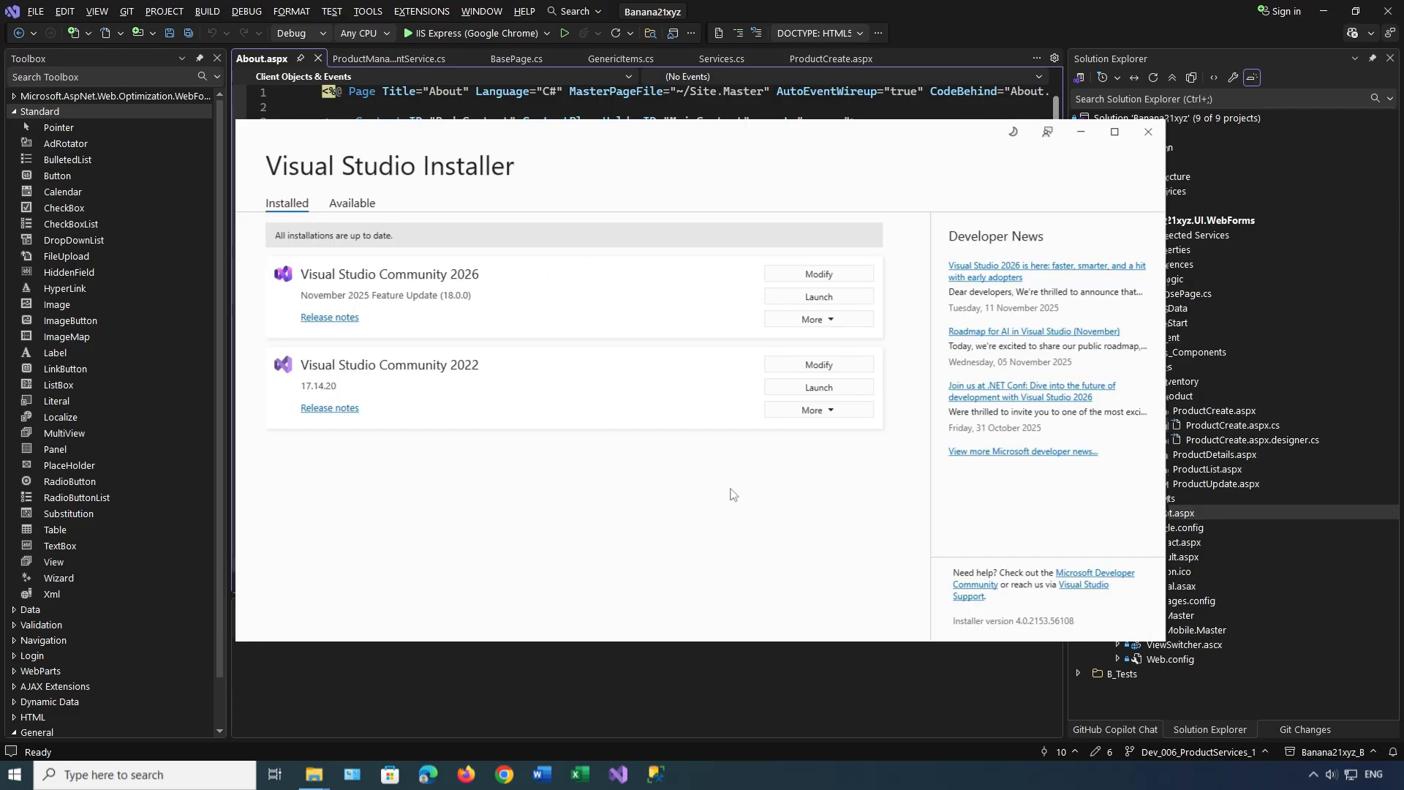
{"action": "mouse_move", "coordinate": [809, 333]}
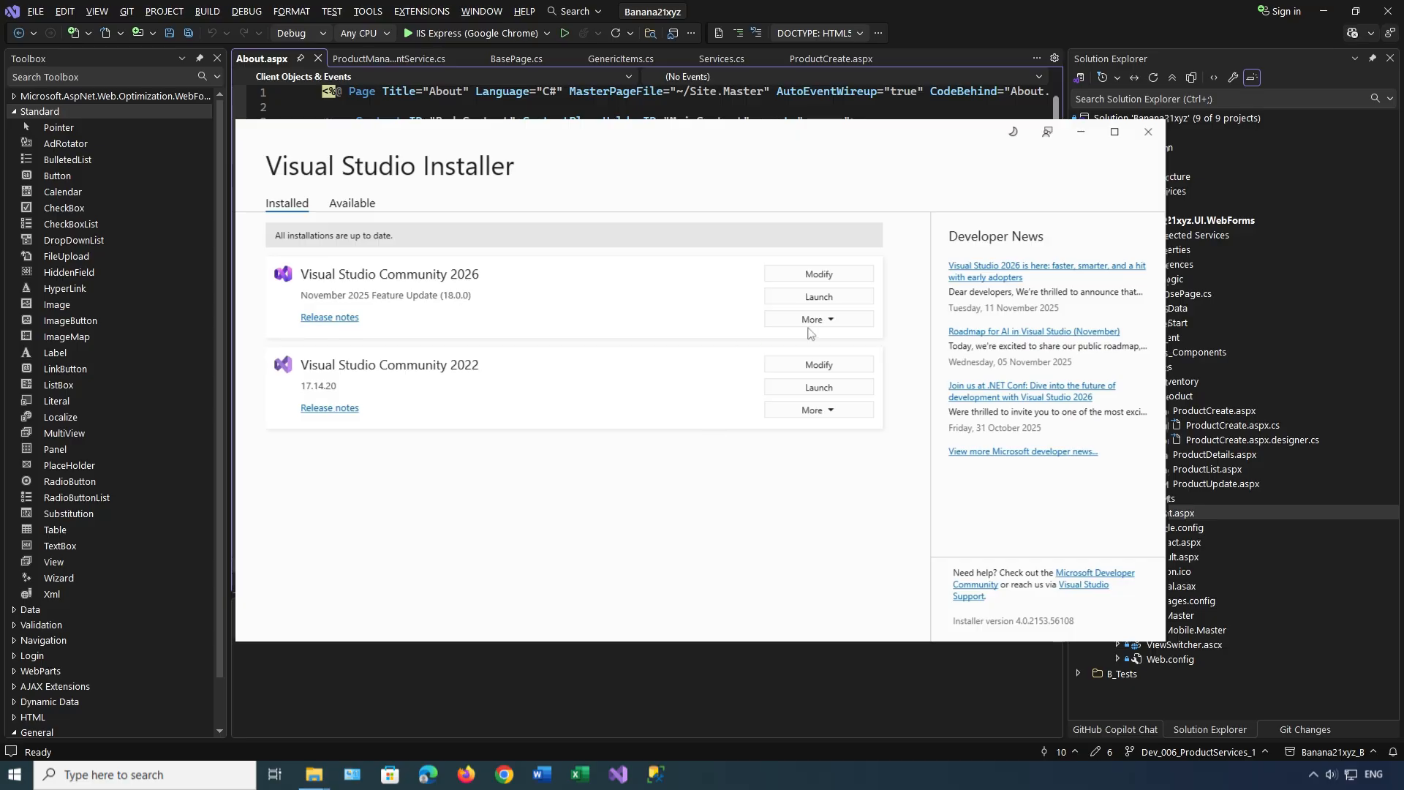
Look over the checked web and desktop workloads, then show the Individual components list.
{"action": "left_click", "coordinate": [818, 273]}
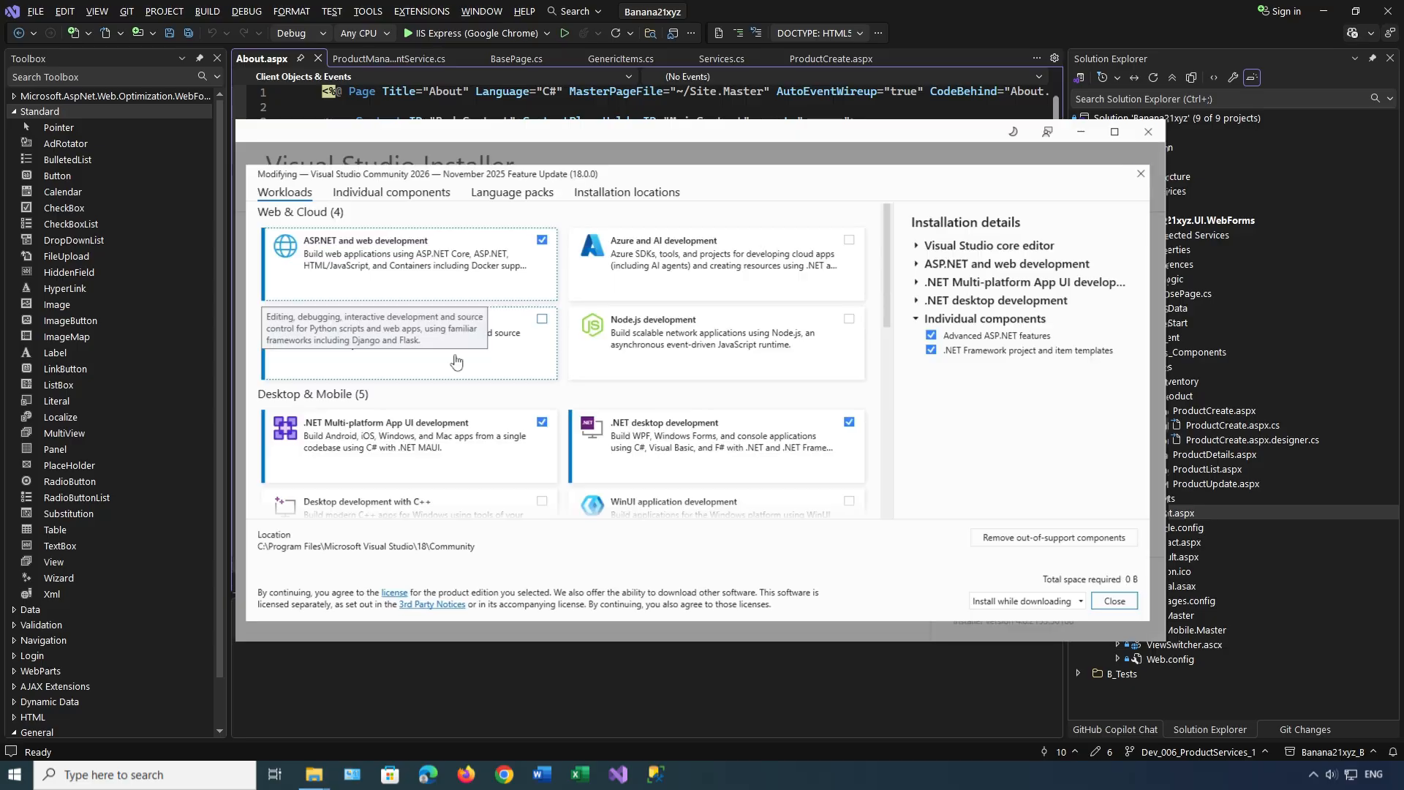
{"action": "mouse_move", "coordinate": [399, 275]}
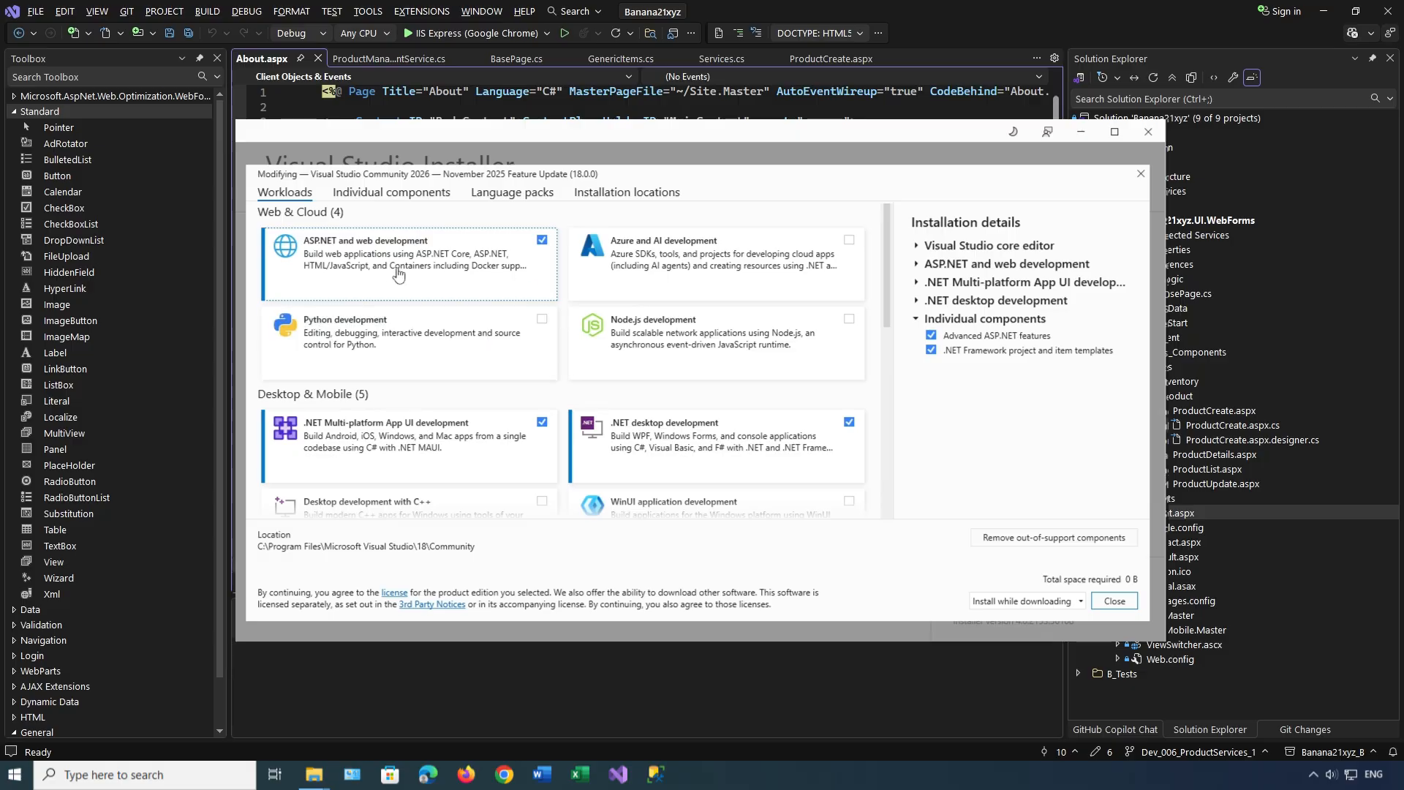
{"action": "mouse_move", "coordinate": [607, 397]}
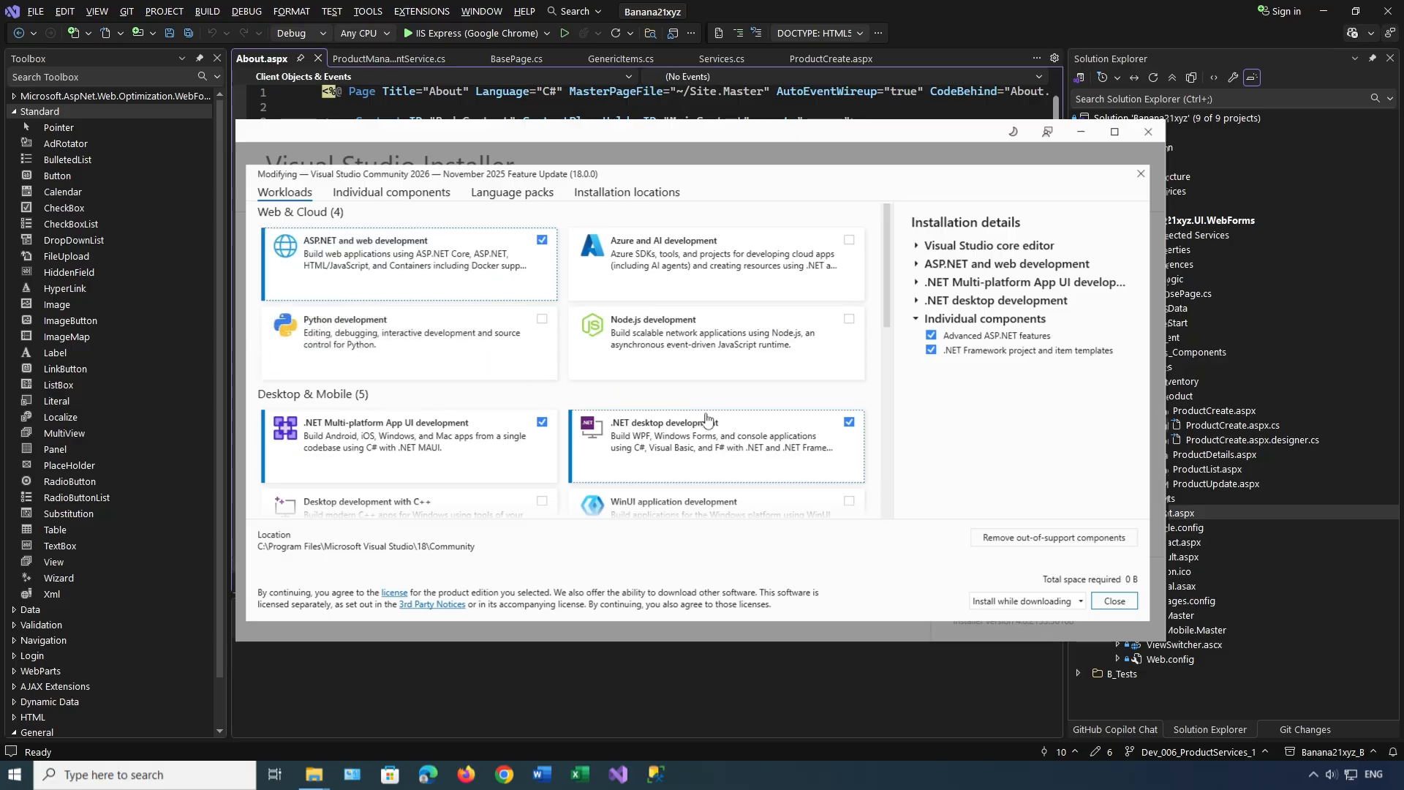
{"action": "left_click", "coordinate": [391, 191]}
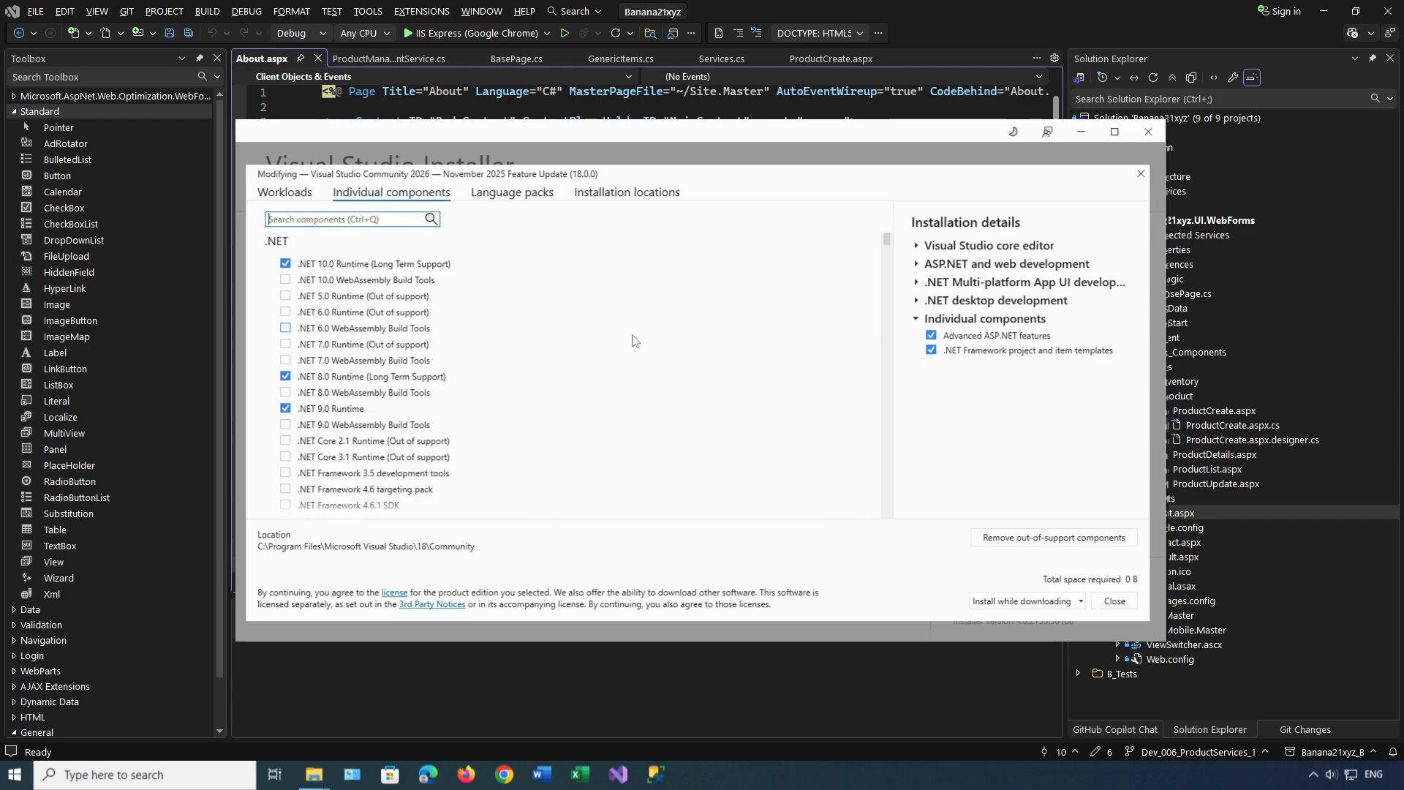
Review the installed .NET Framework targeting packs, SDKs and templates, then return to Workloads.
{"action": "scroll", "scroll_direction": "down", "scroll_amount": 3}
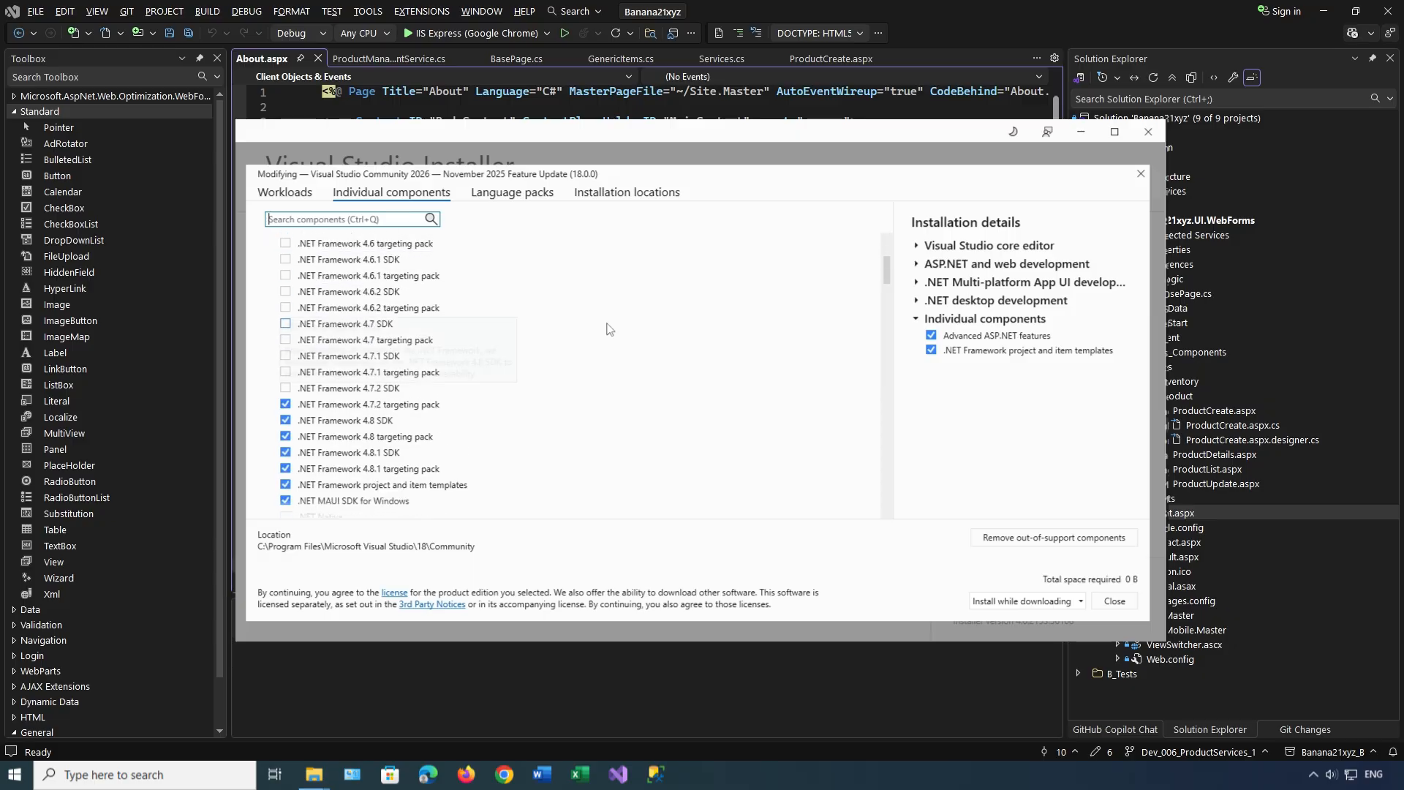
{"action": "mouse_move", "coordinate": [710, 431]}
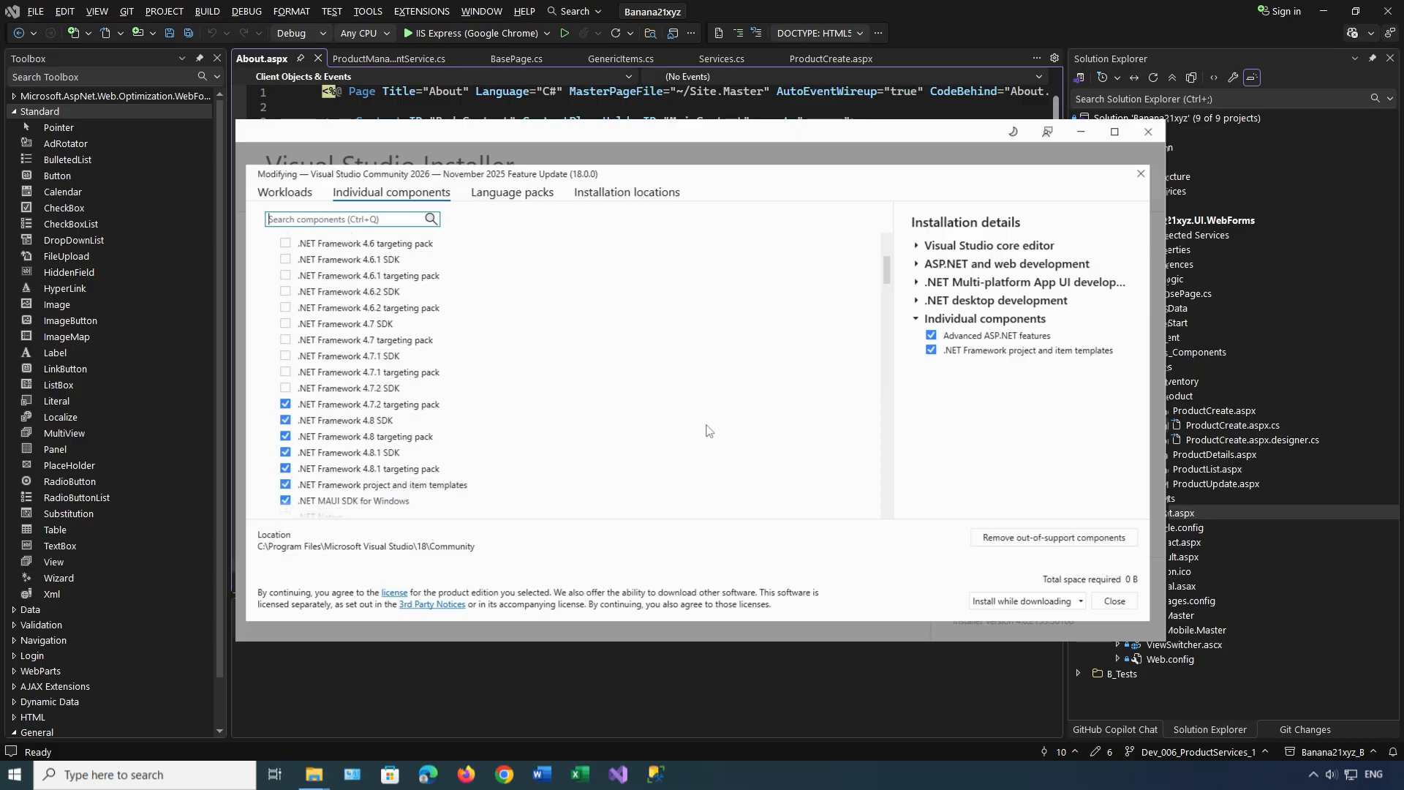
{"action": "scroll", "scroll_direction": "down", "scroll_amount": 3}
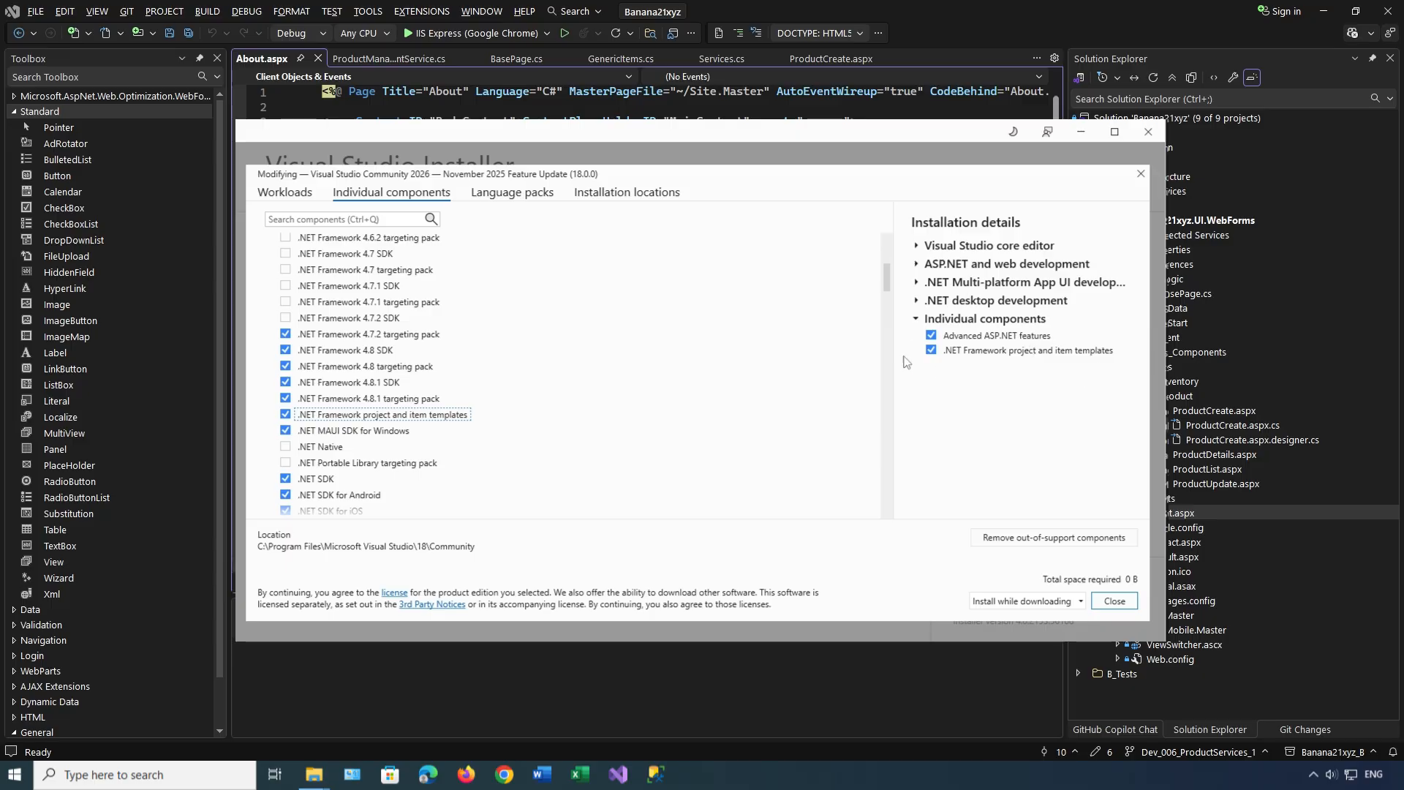
{"action": "mouse_move", "coordinate": [1097, 358]}
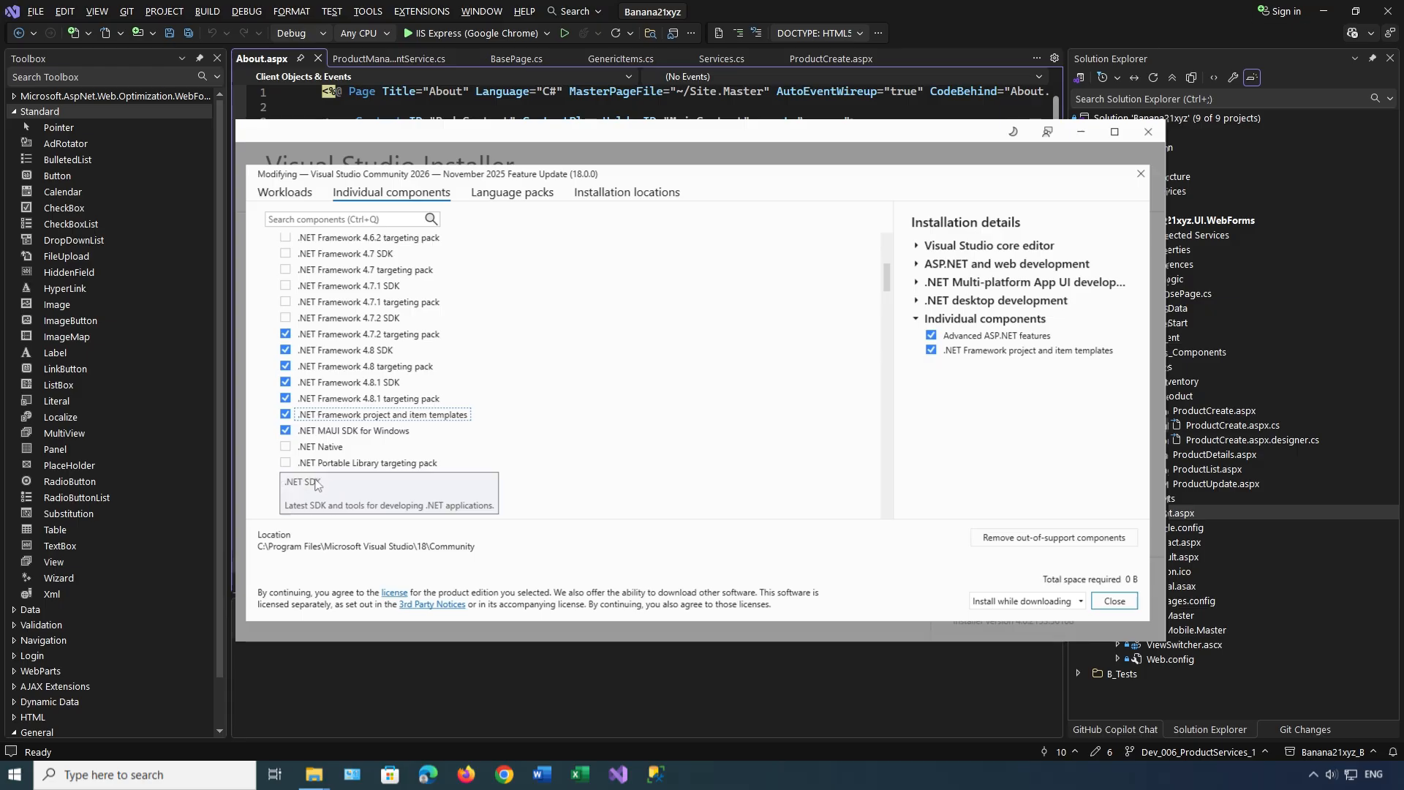
{"action": "left_click", "coordinate": [286, 479]}
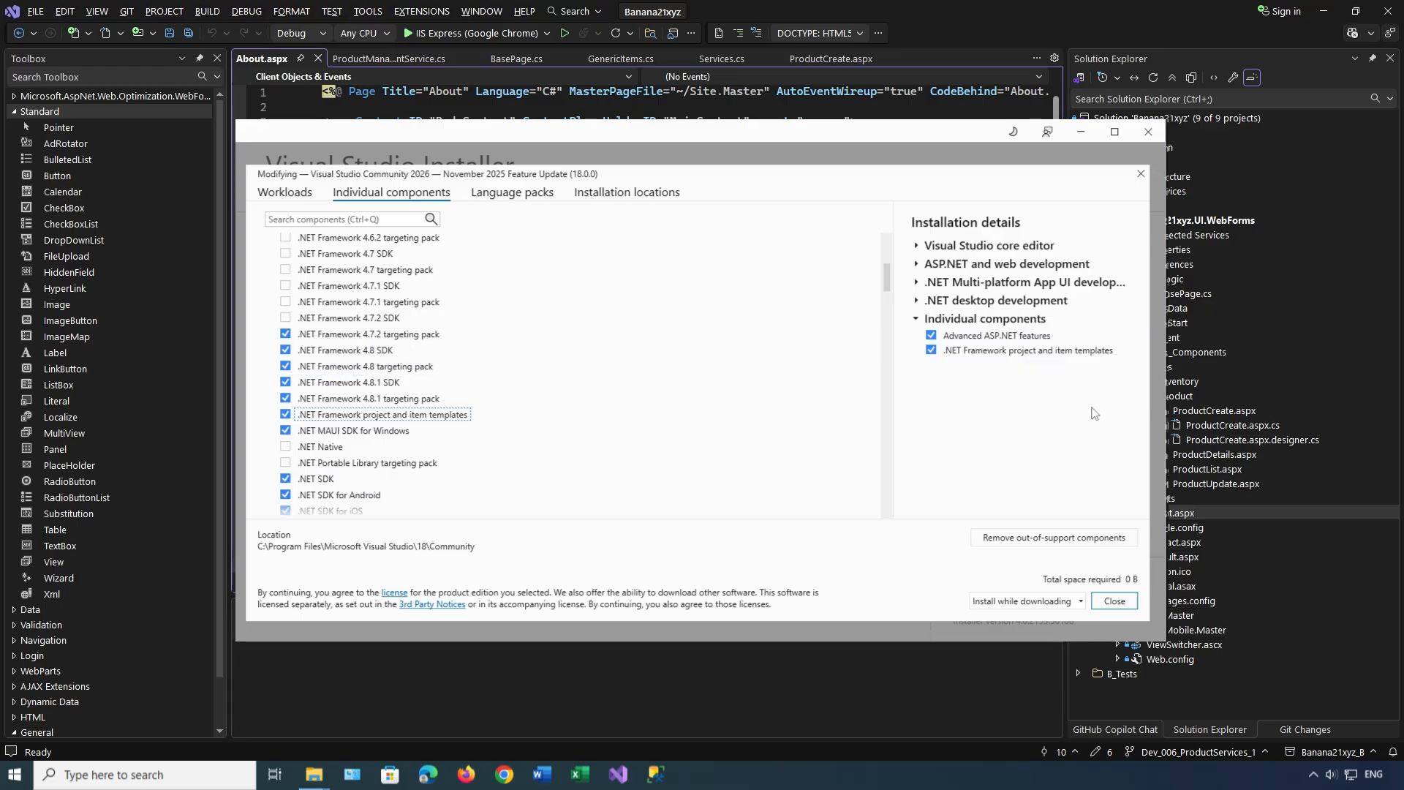
{"action": "mouse_move", "coordinate": [629, 487]}
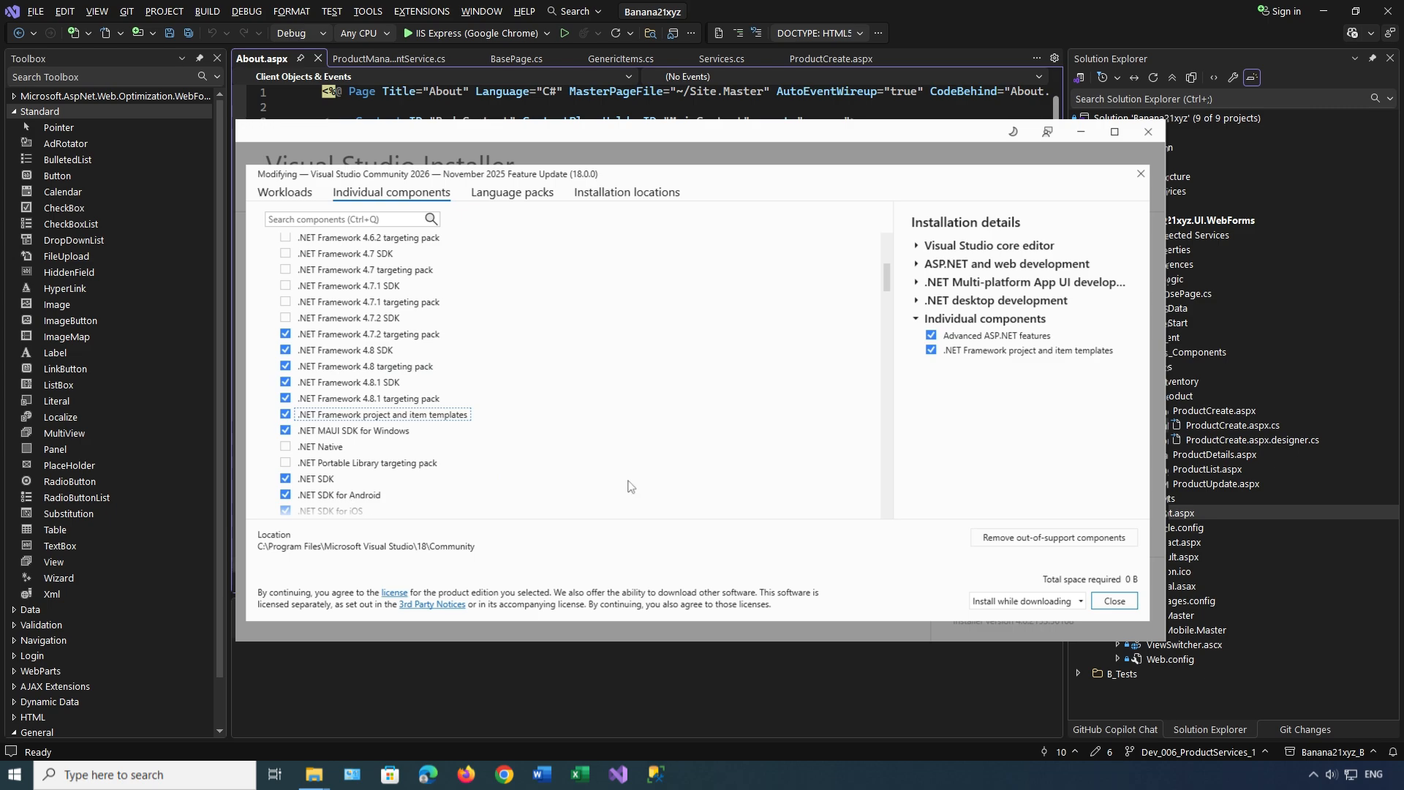
{"action": "left_click", "coordinate": [284, 192]}
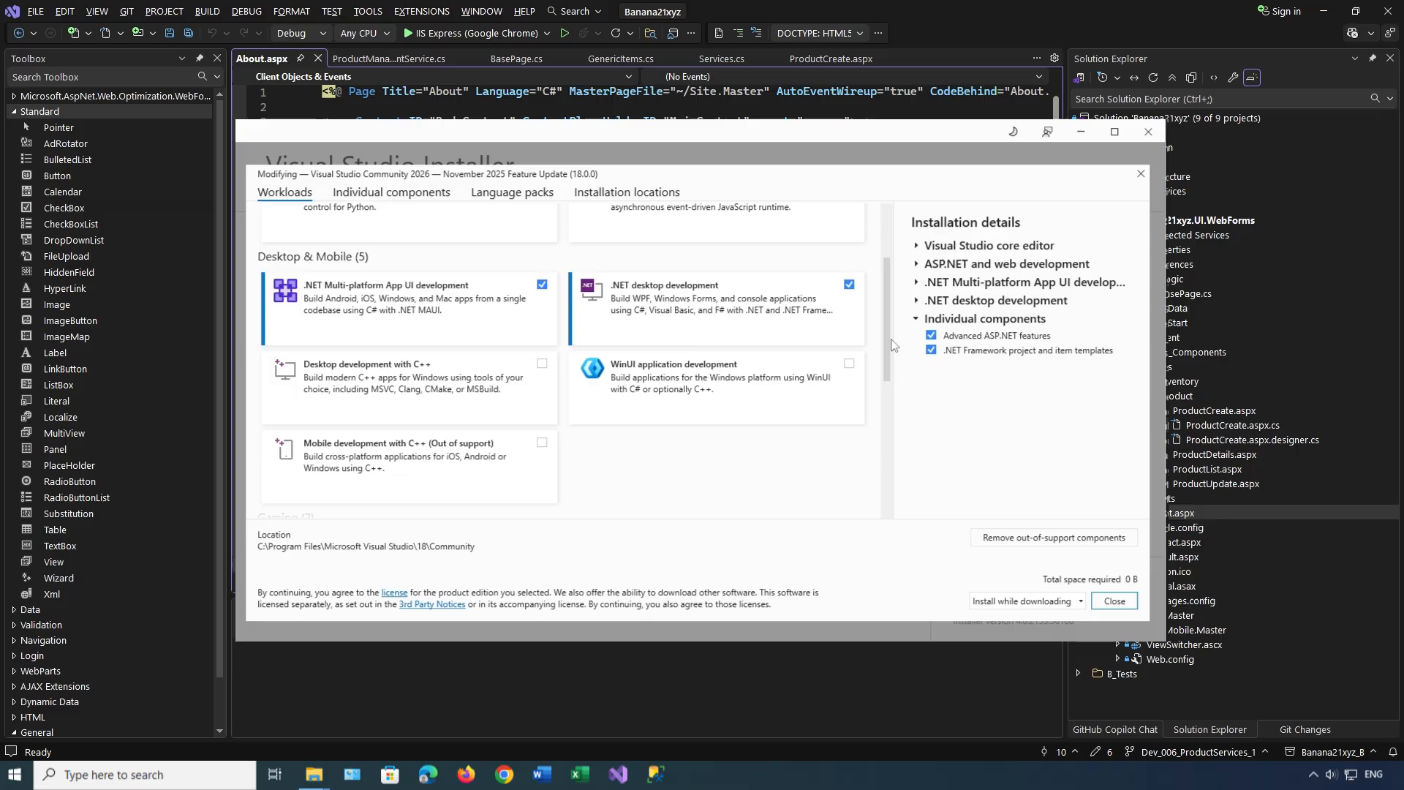
Scroll through the remaining workloads and close the installer with no changes.
{"action": "scroll", "scroll_direction": "down", "scroll_amount": 3}
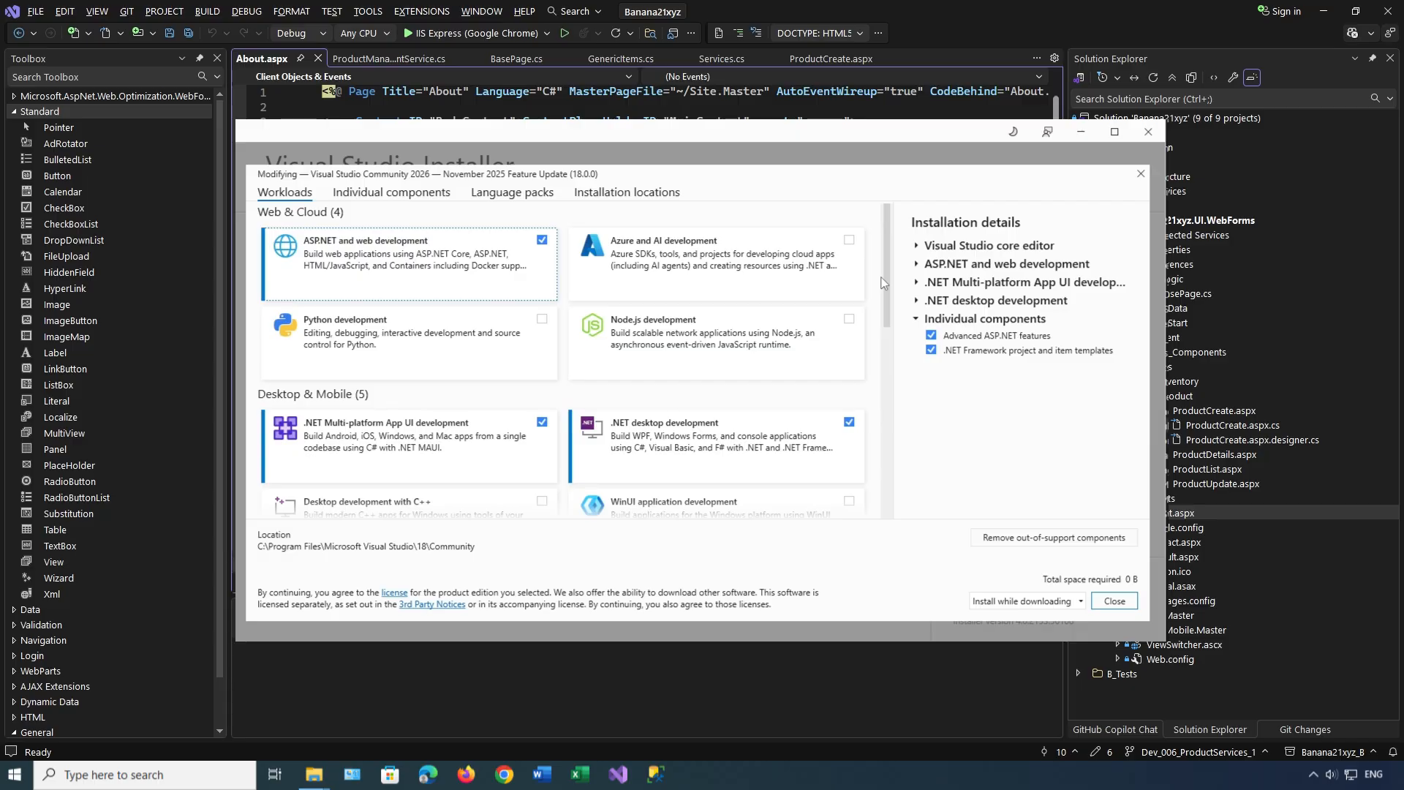
{"action": "left_click", "coordinate": [1114, 601]}
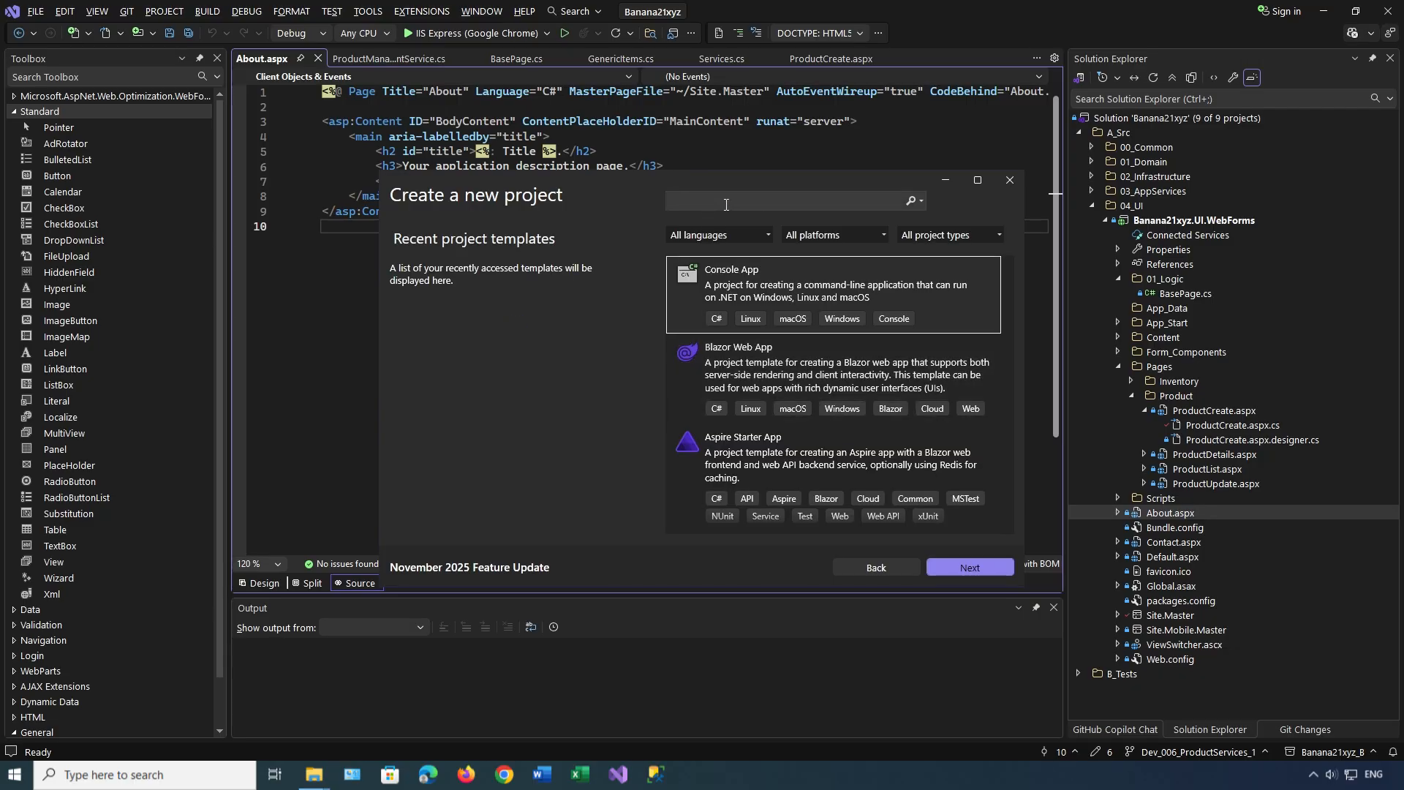
Create a C# ASP.NET Web Application (.NET Framework 4.8.1) using the Web Forms template.
{"action": "type", "text": "web forms"}
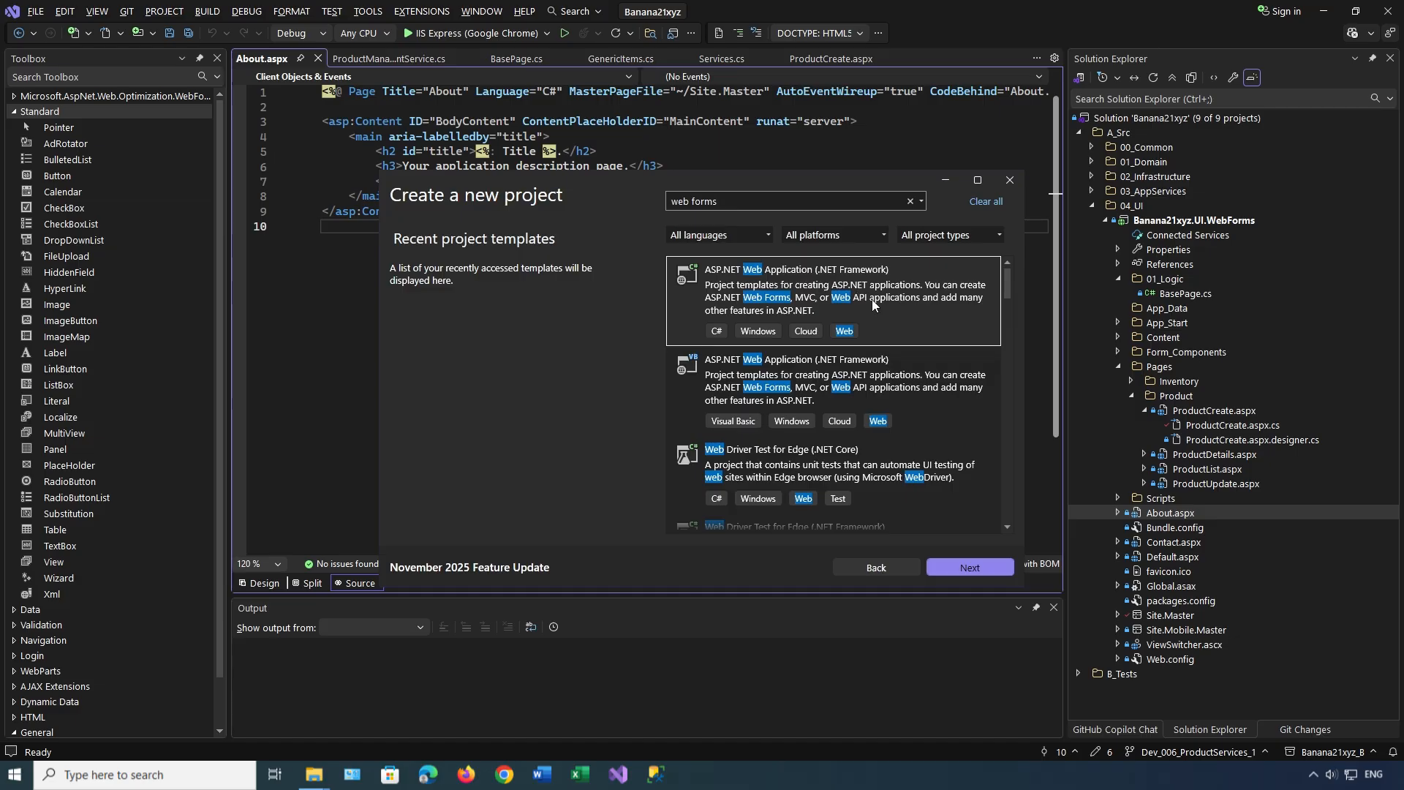
{"action": "mouse_move", "coordinate": [818, 299]}
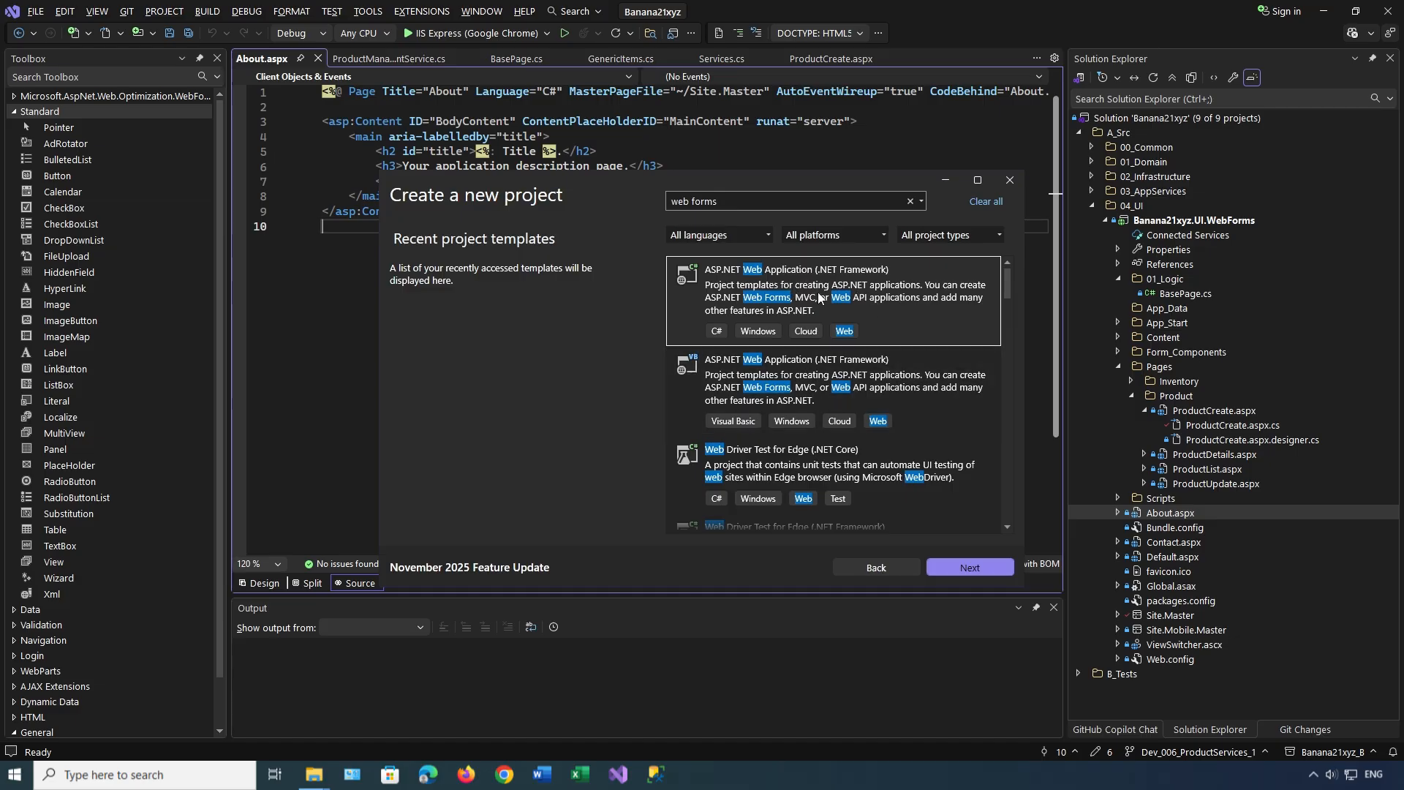
{"action": "left_click", "coordinate": [773, 201]}
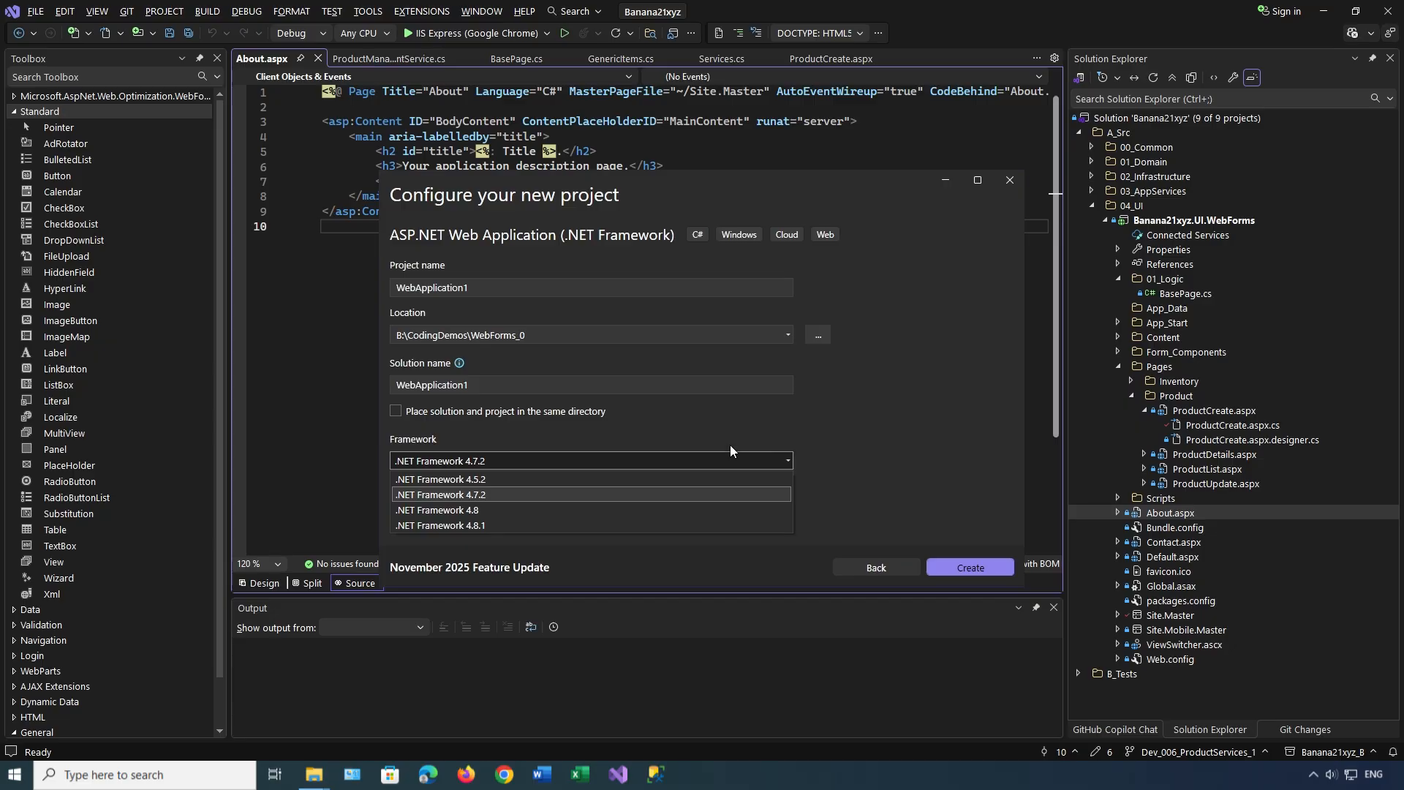
{"action": "left_click", "coordinate": [440, 525]}
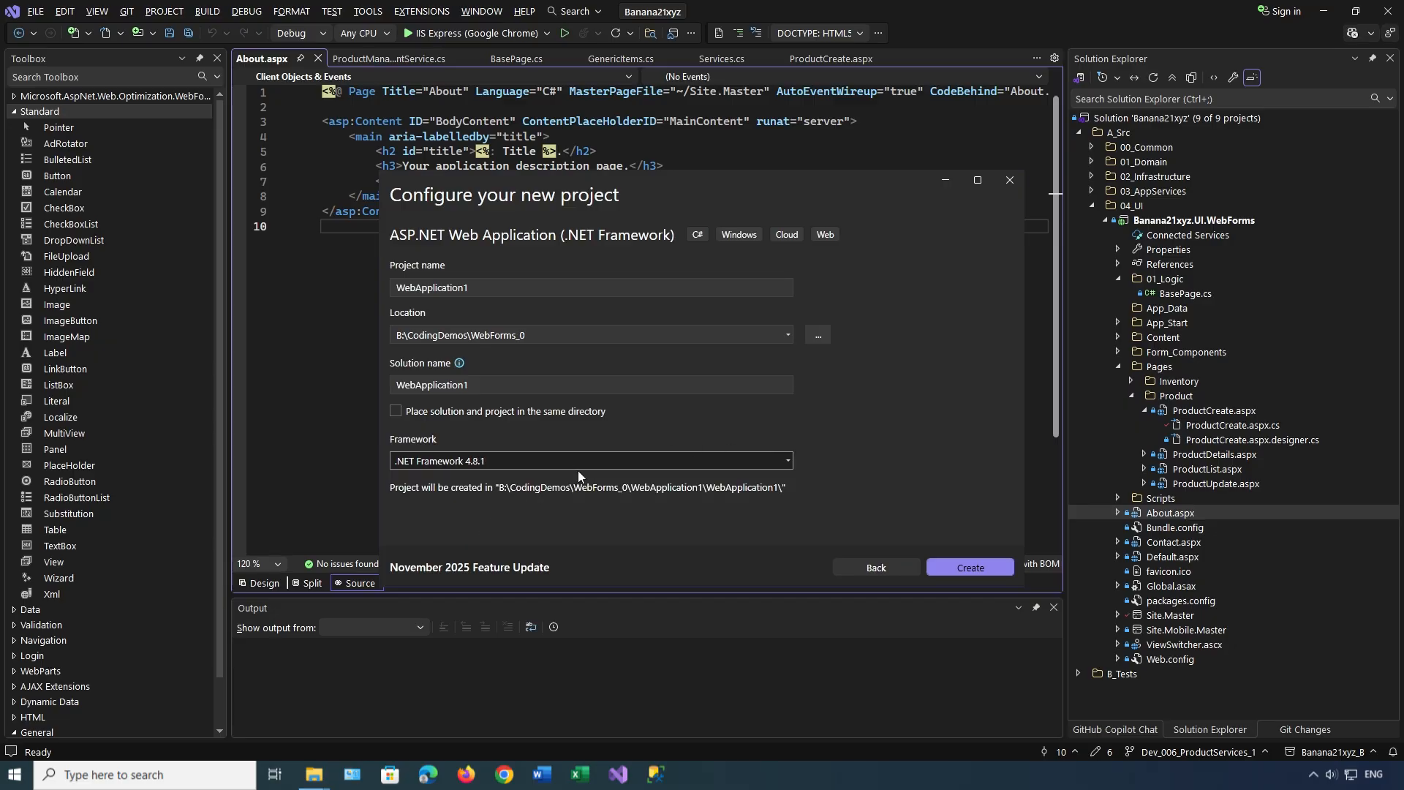
{"action": "left_click", "coordinate": [969, 567]}
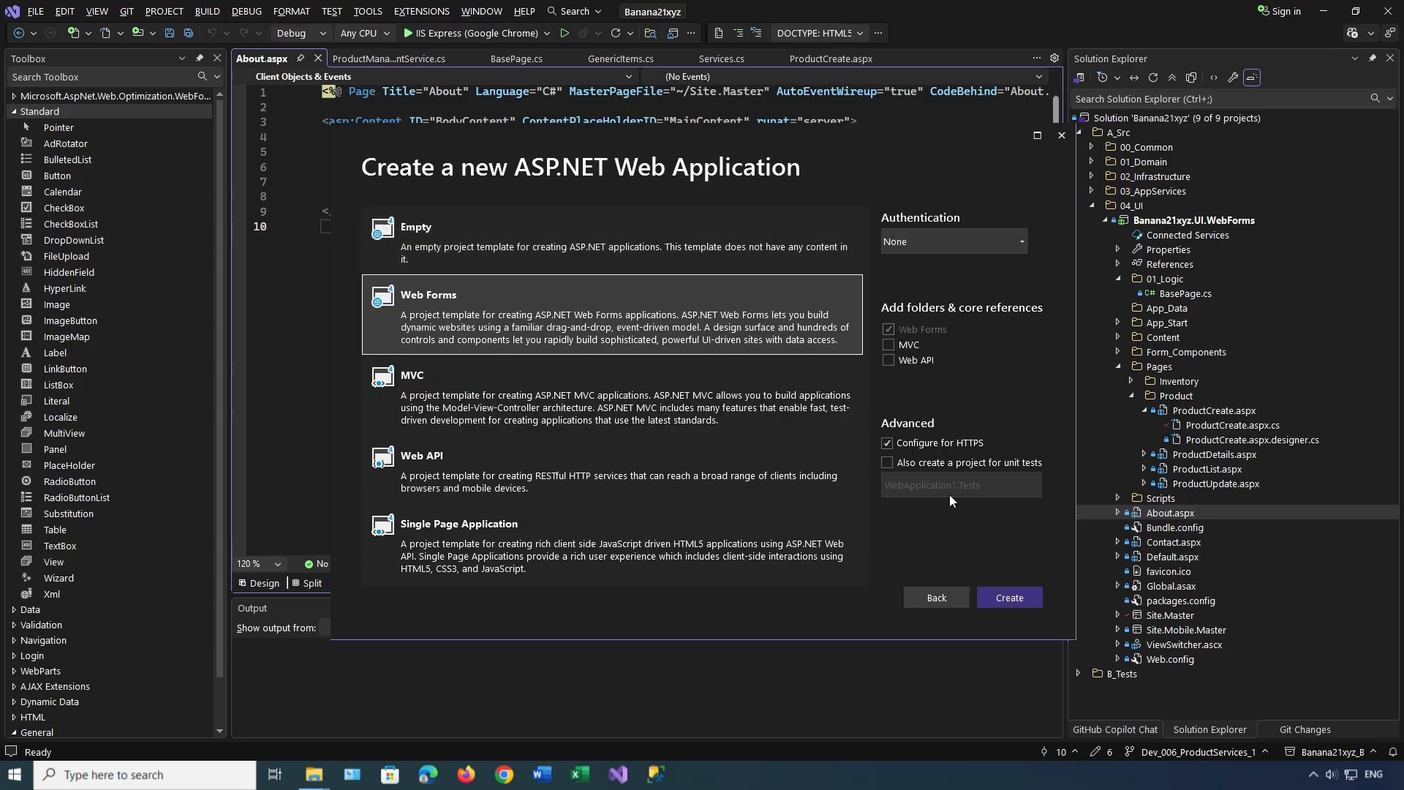
{"action": "left_click", "coordinate": [887, 443]}
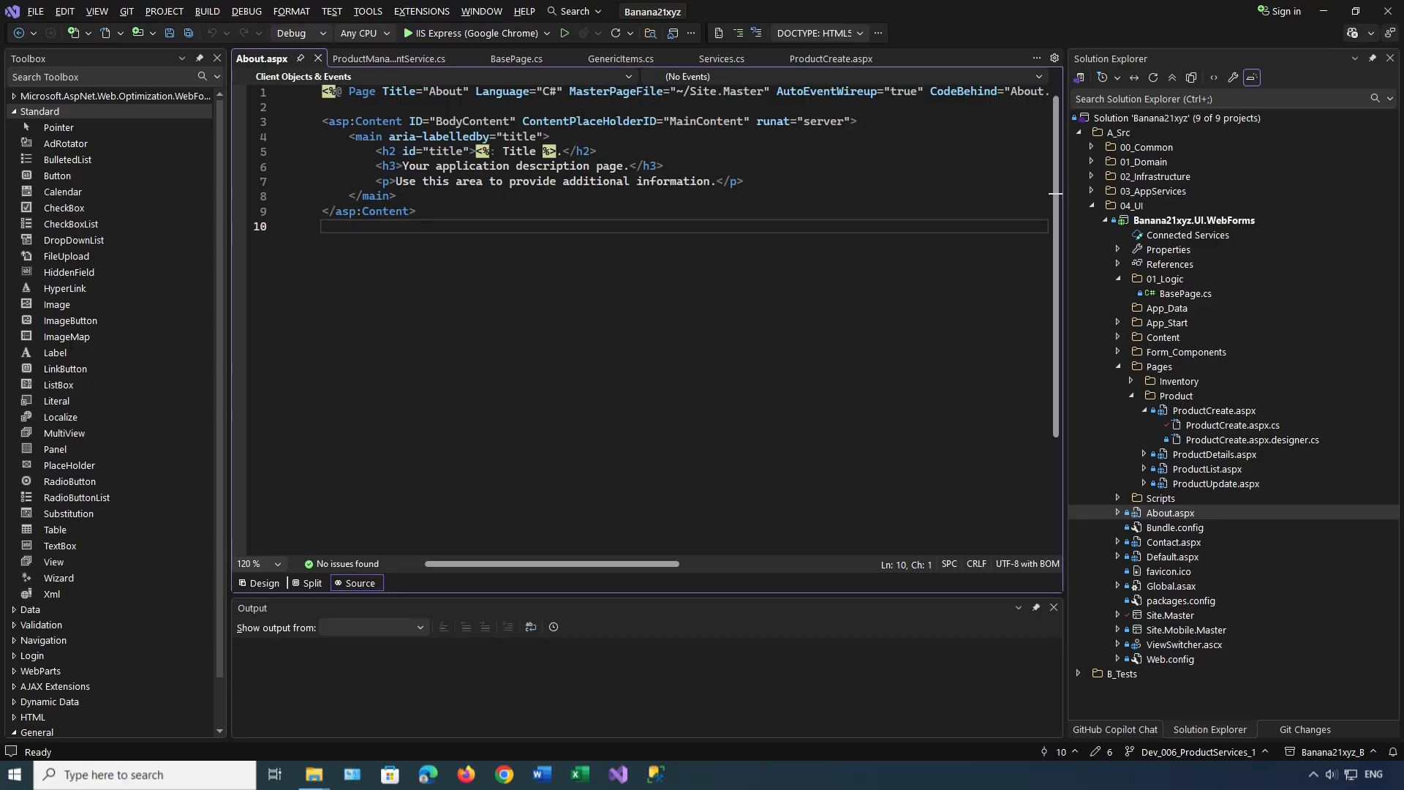
View the Add New Product page design and collapse the Pages folder and WebForms project tree.
{"action": "left_click", "coordinate": [829, 59]}
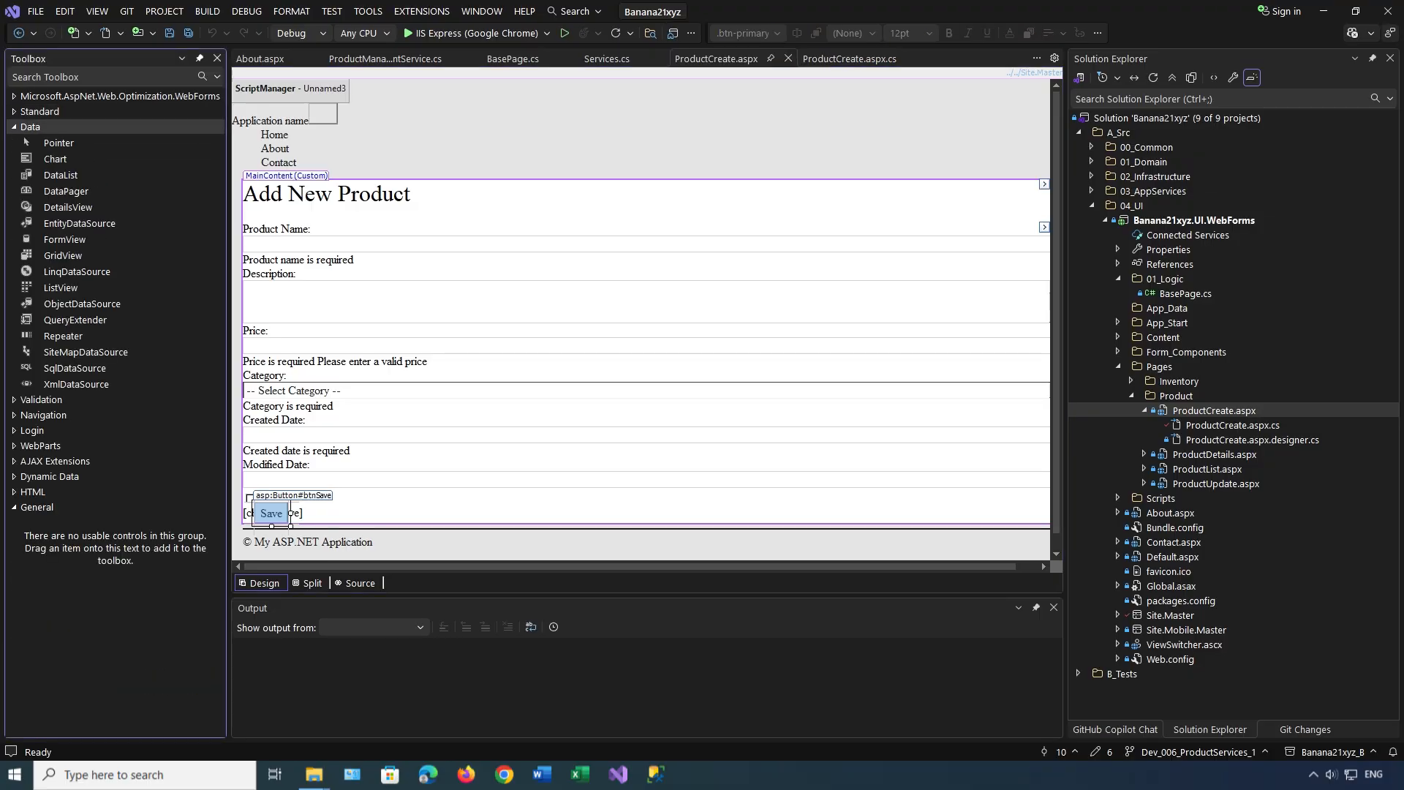
{"action": "left_click", "coordinate": [31, 127]}
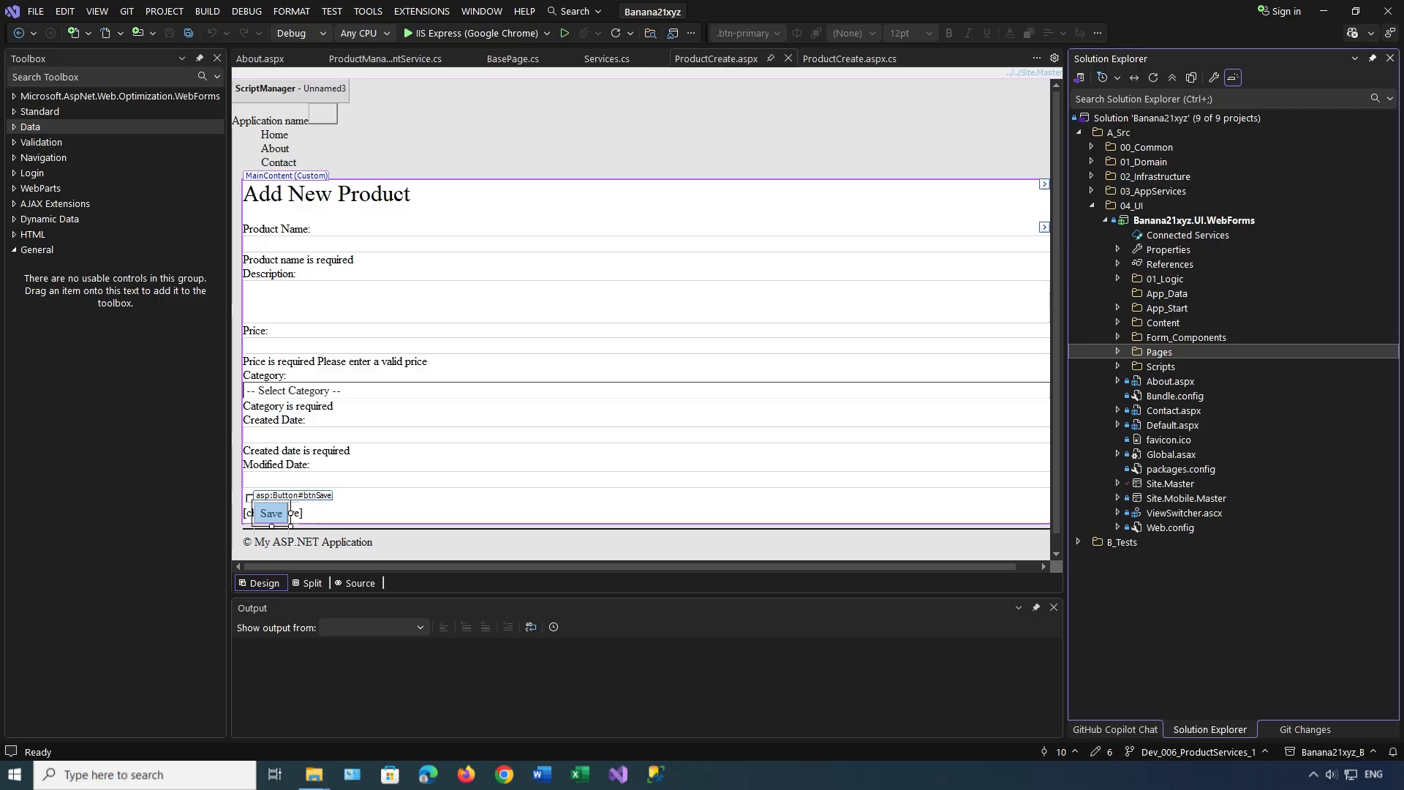
{"action": "left_click", "coordinate": [1093, 220]}
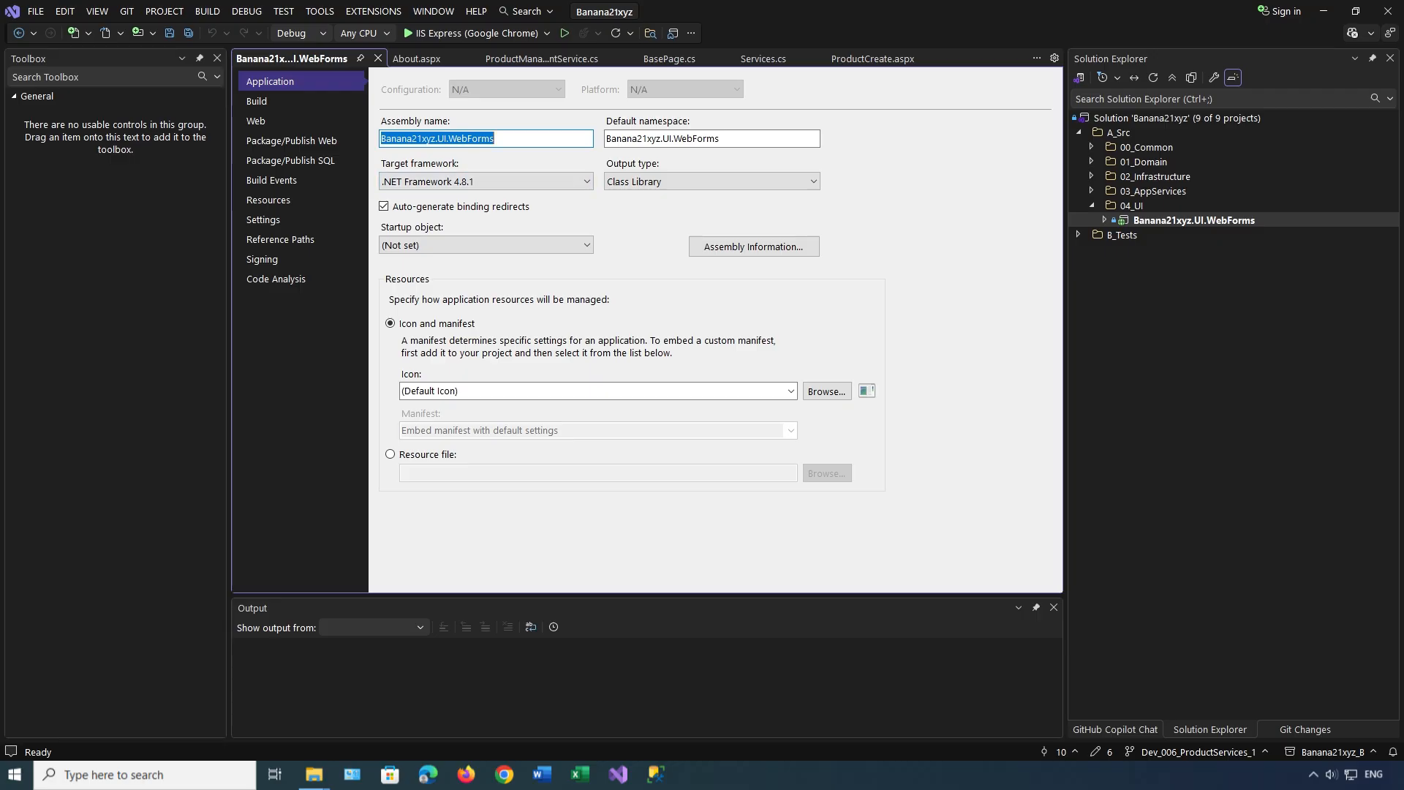
Open ProductCreate.aspx from Pages > Product, expand its node, and run it in IIS Express (Chrome).
{"action": "left_click", "coordinate": [419, 59]}
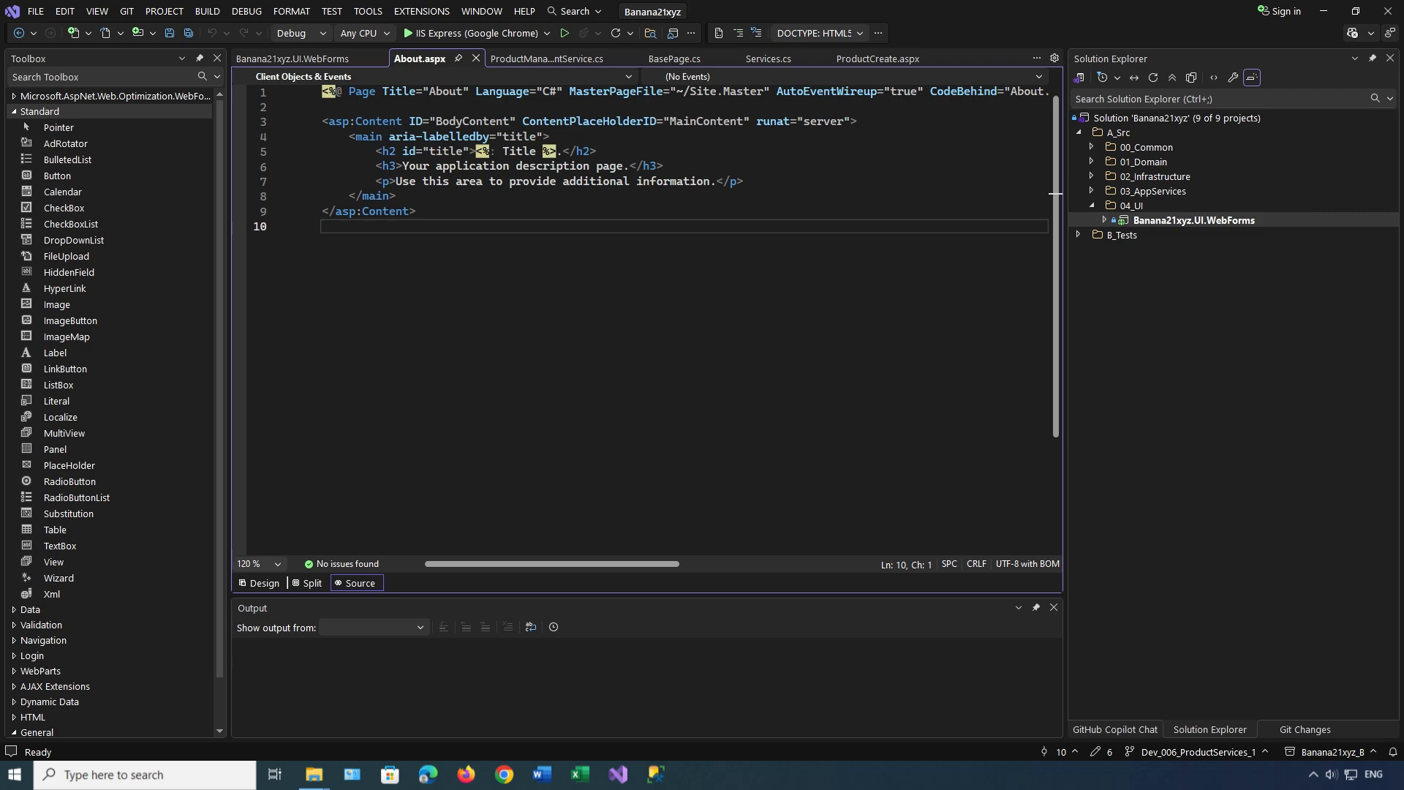
{"action": "left_click", "coordinate": [1093, 204]}
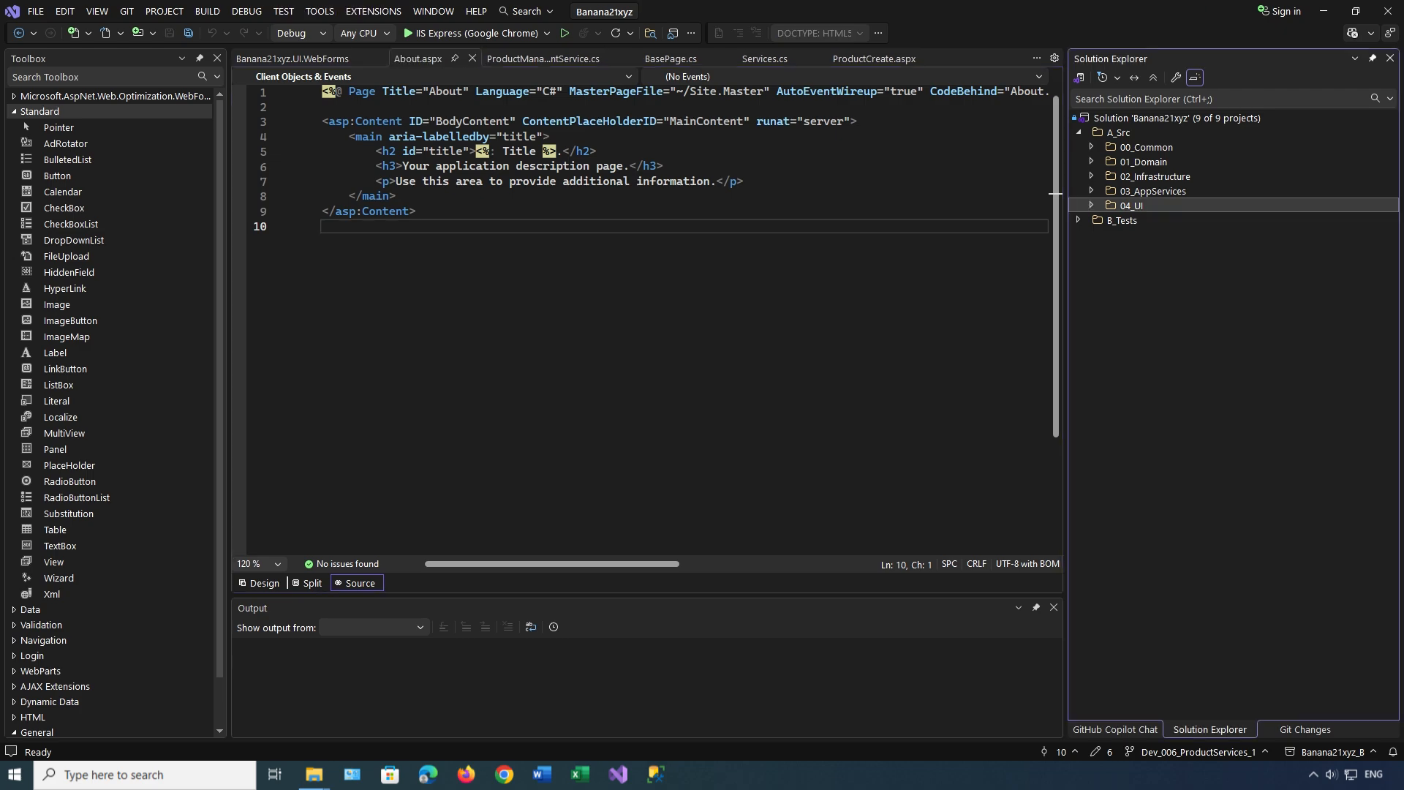
{"action": "left_click", "coordinate": [1090, 205]}
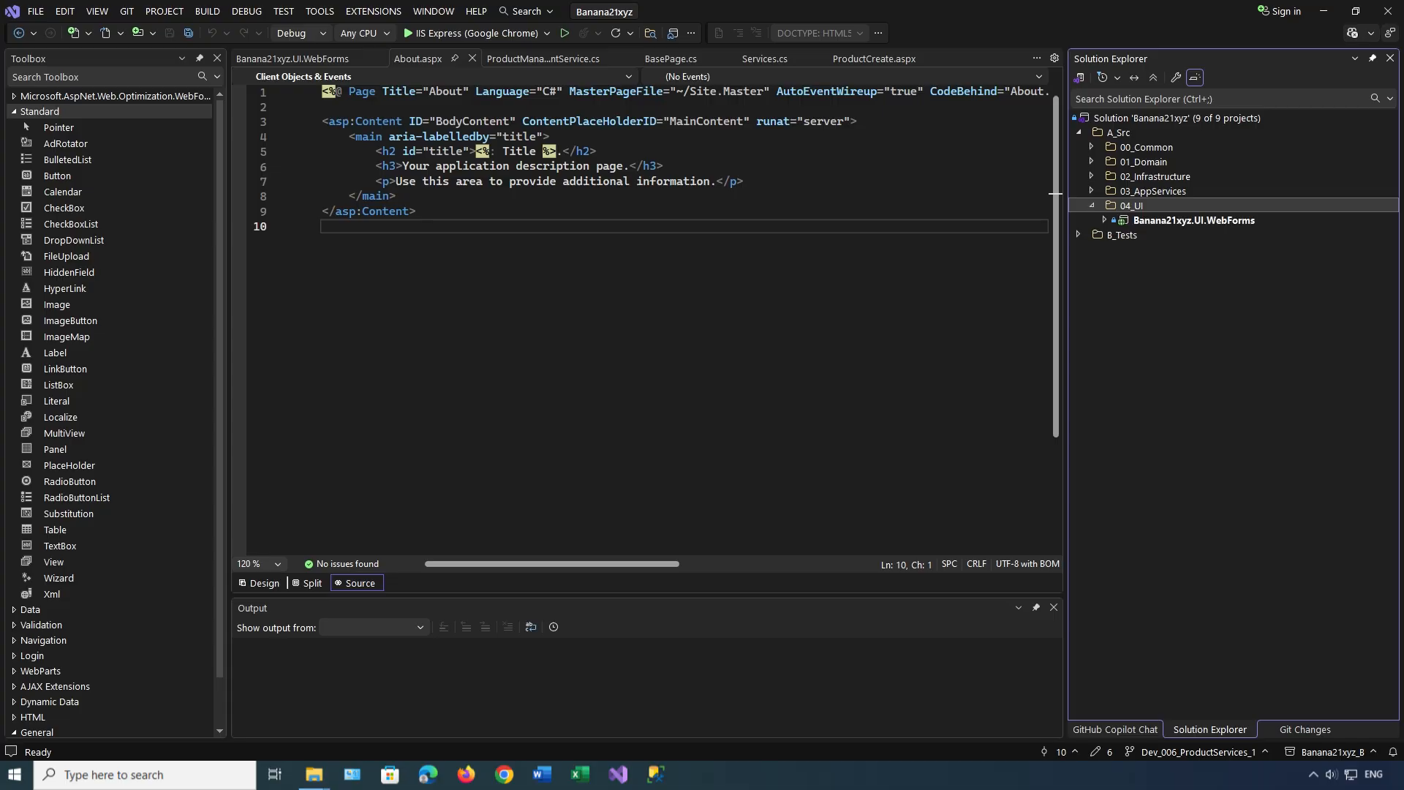
{"action": "left_click", "coordinate": [1091, 220]}
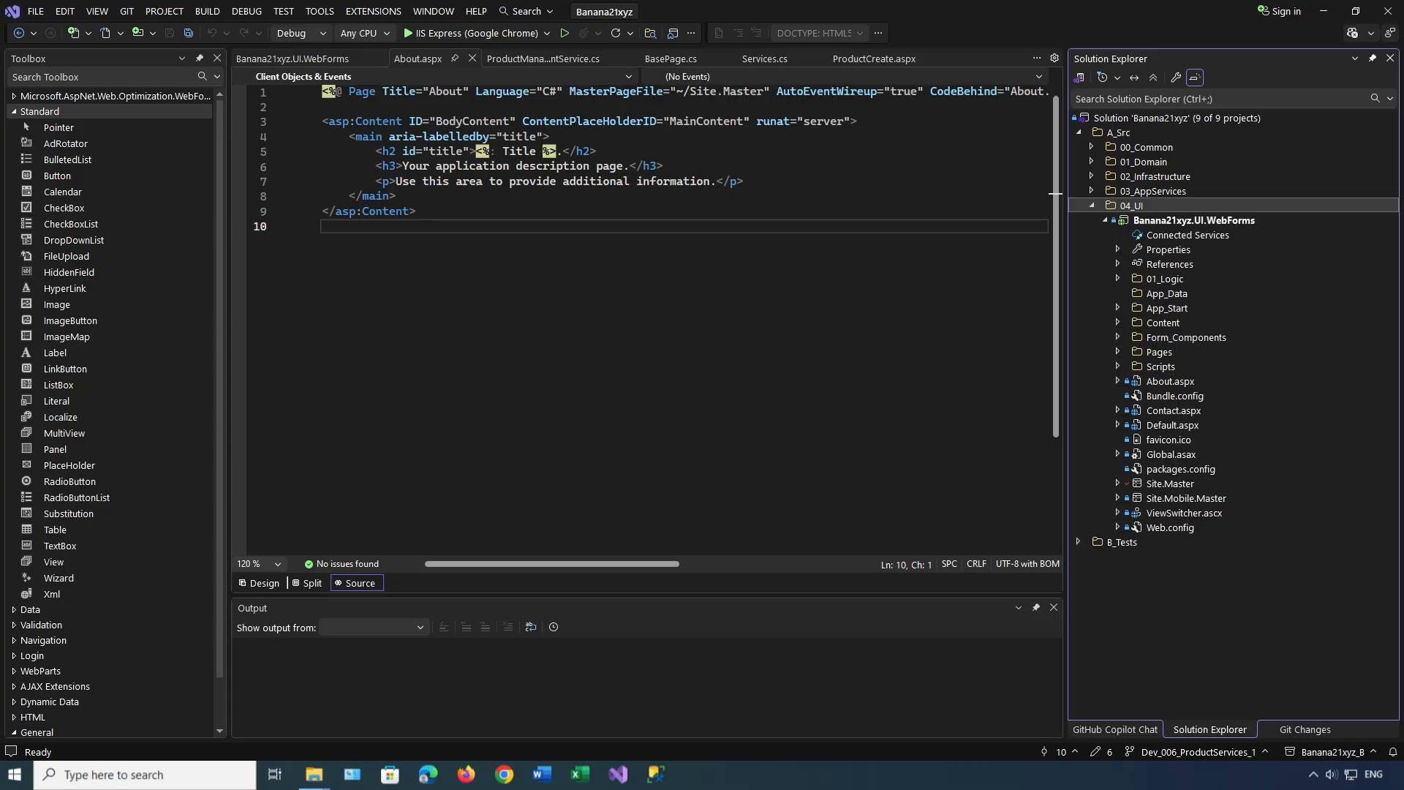
{"action": "left_click", "coordinate": [1170, 483]}
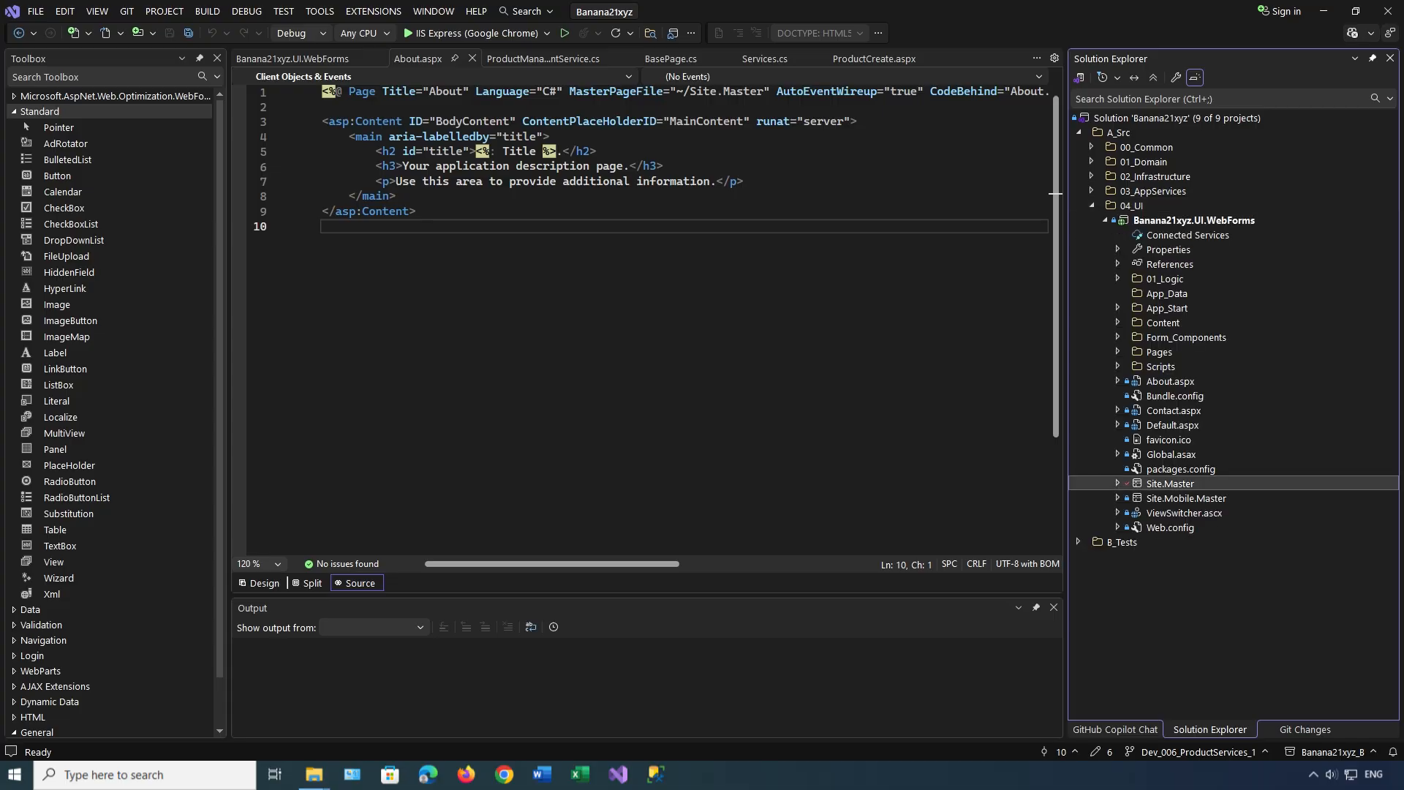
{"action": "double_click", "coordinate": [1169, 483]}
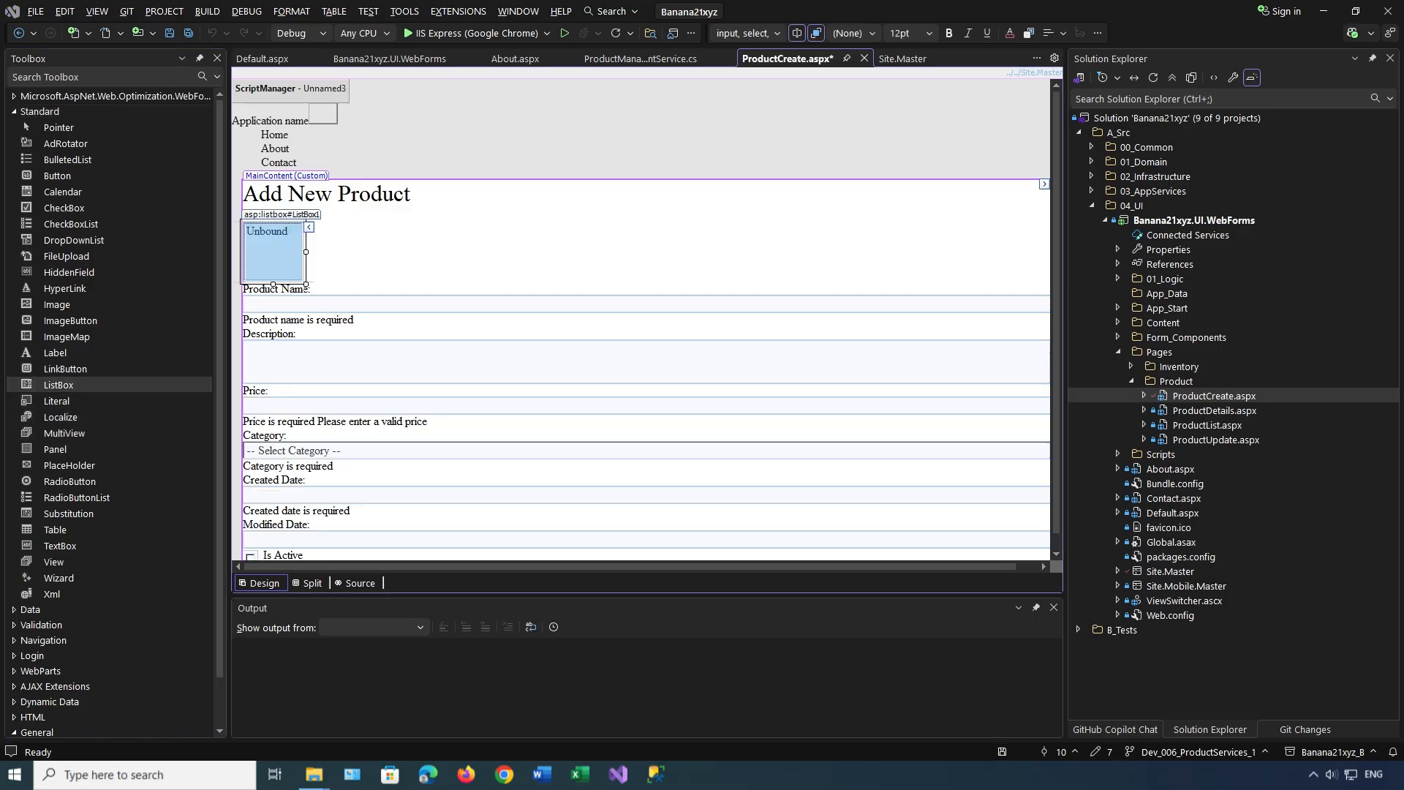
{"action": "left_click", "coordinate": [1145, 395]}
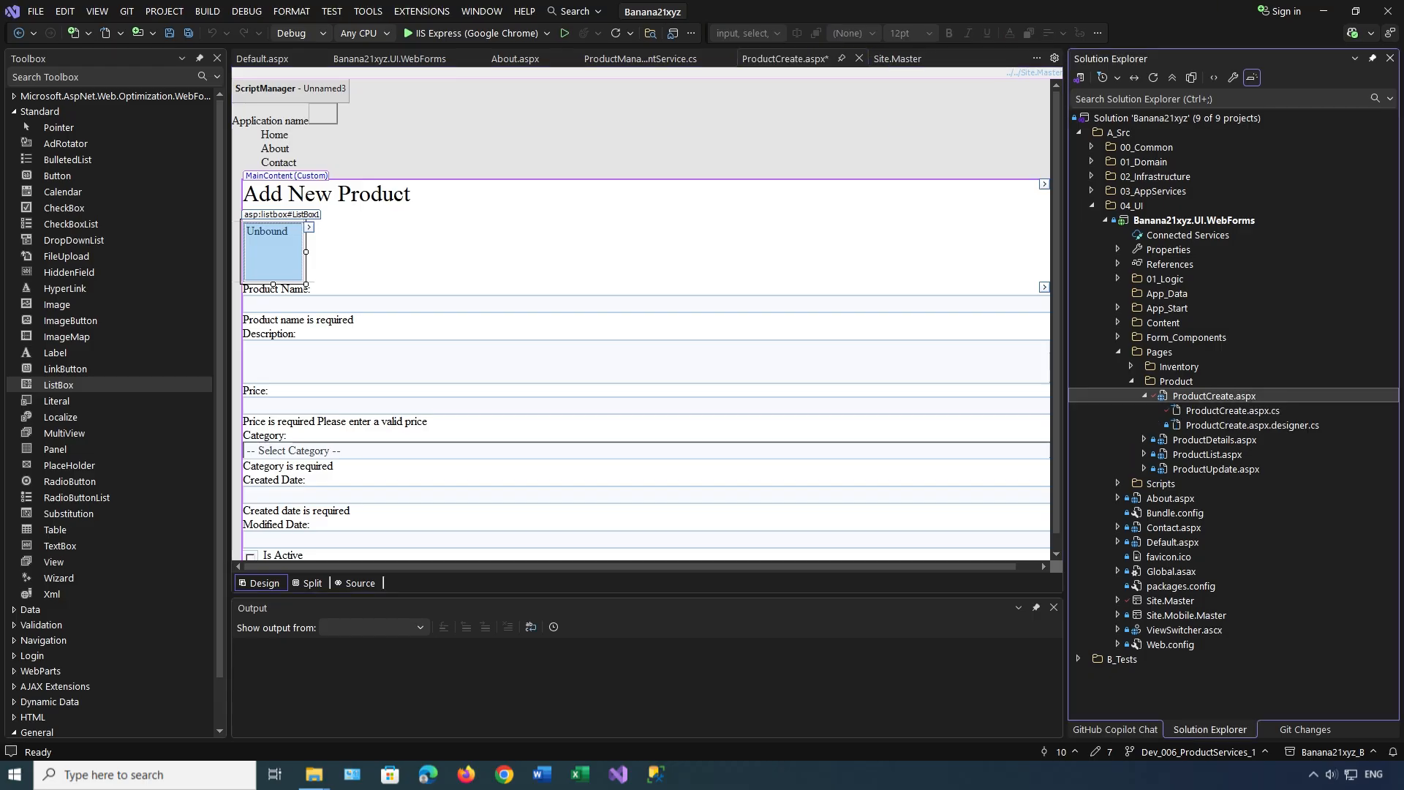
{"action": "left_click", "coordinate": [1229, 411]}
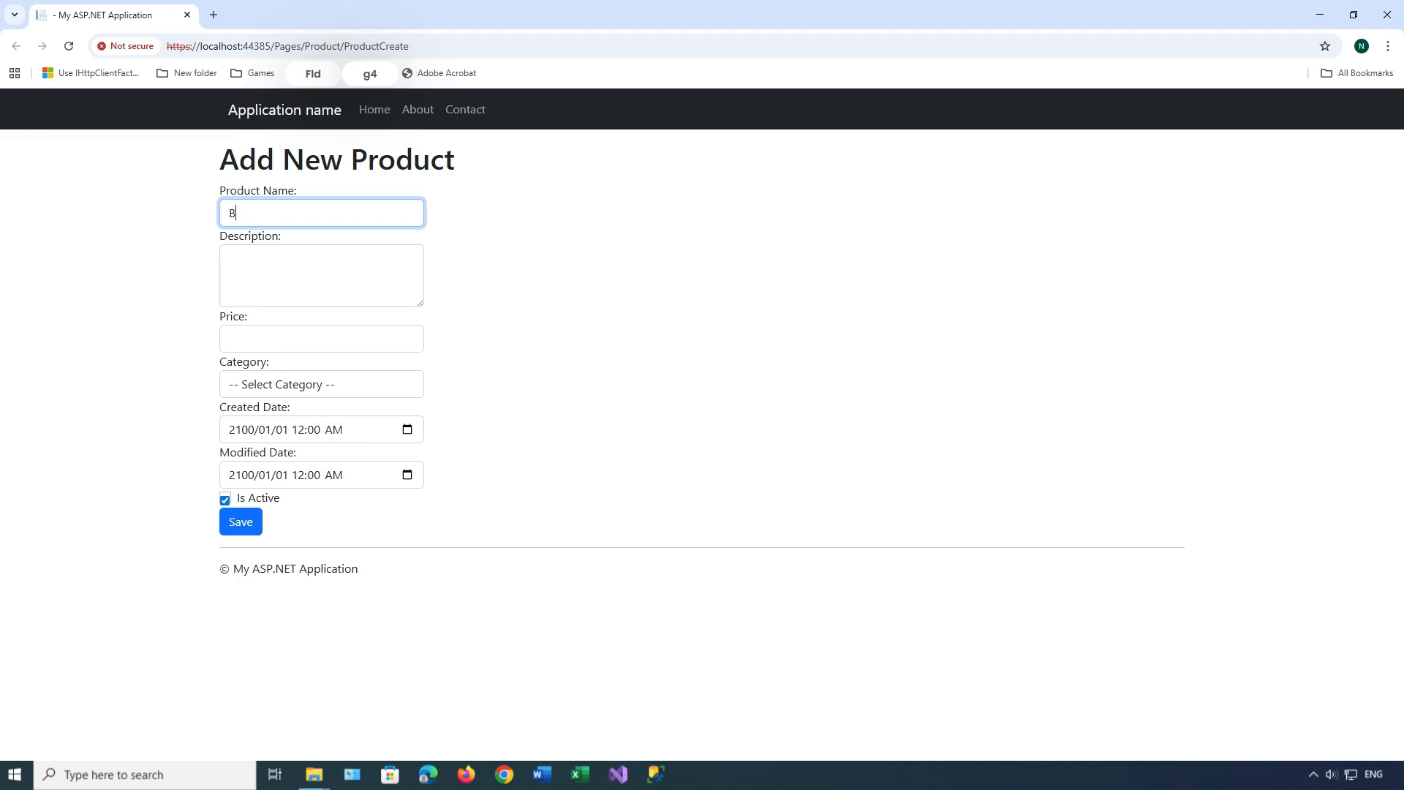
Enter Banana Watcher, 'Watcher over Bananas', price 1000 in Accessories, then launch Visual Studio Installer.
{"action": "type", "text": "anana W"}
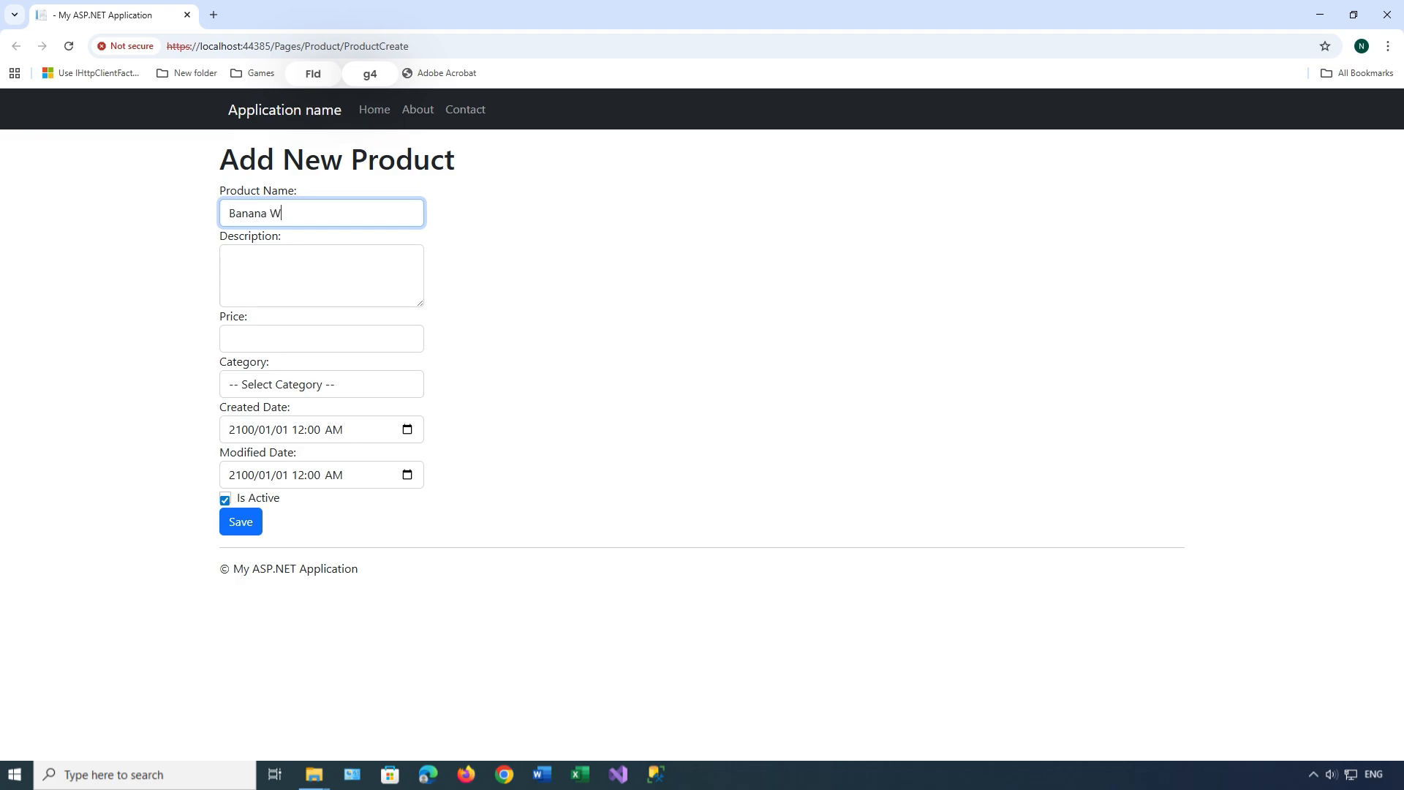
{"action": "type", "text": "atcher"}
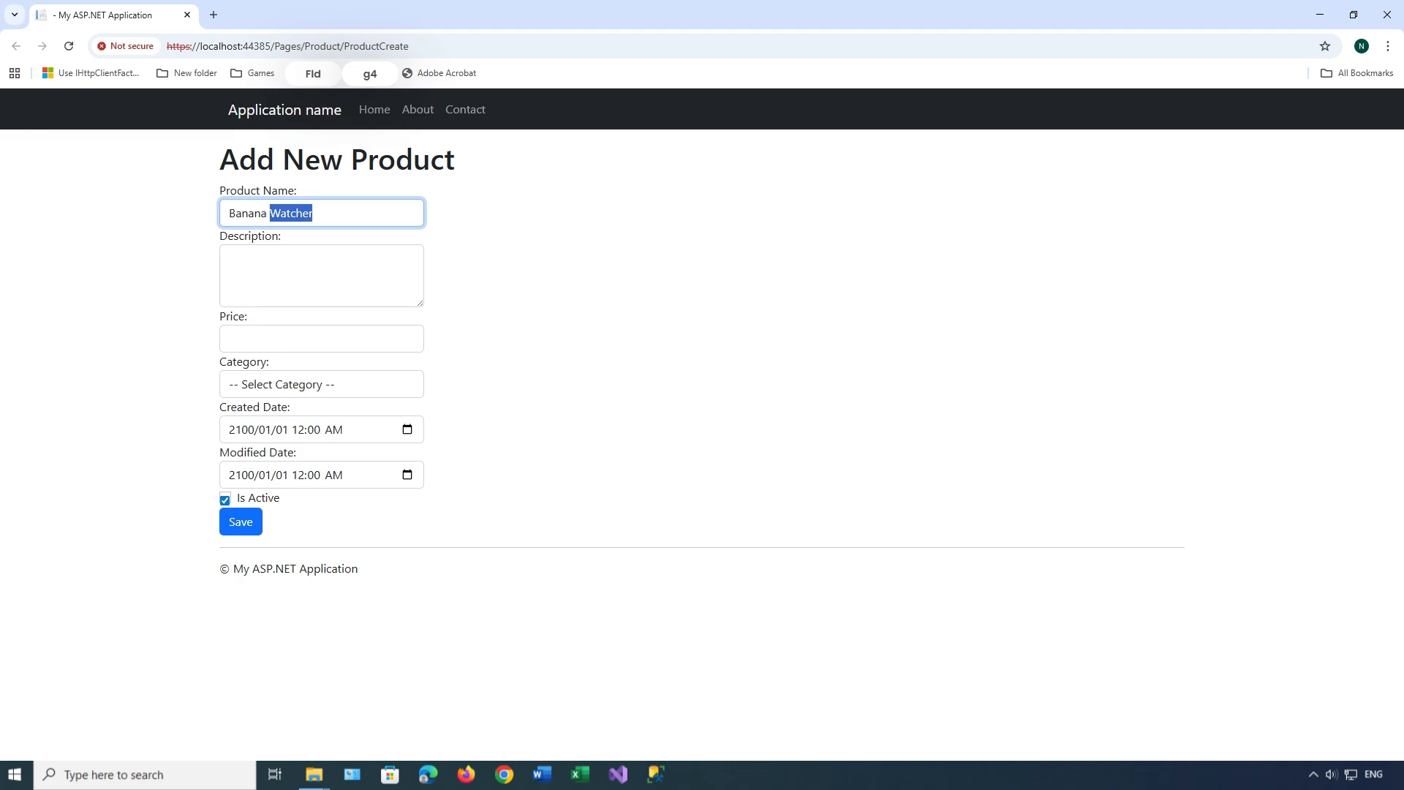
{"action": "type", "text": "Watcher over Bananas"}
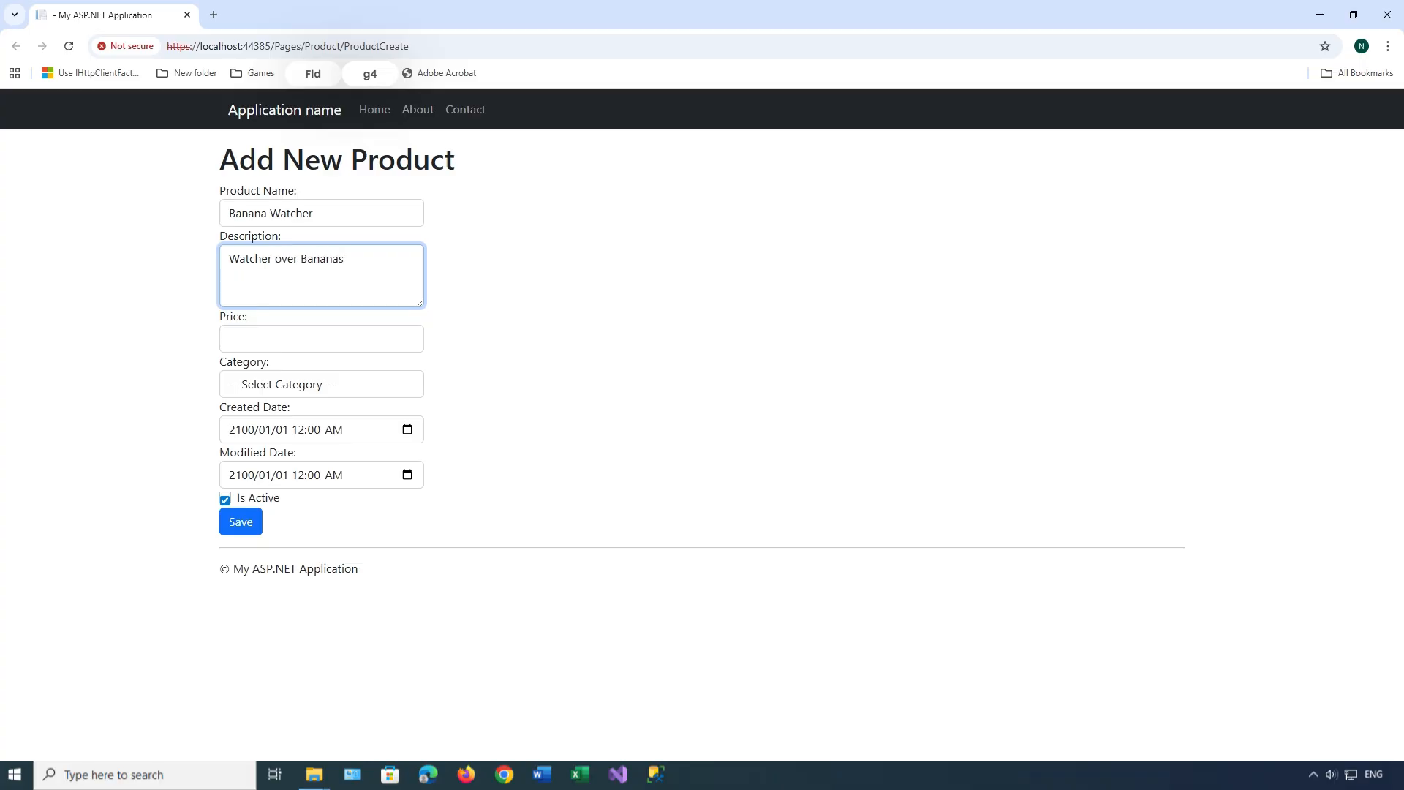
{"action": "type", "text": "1"}
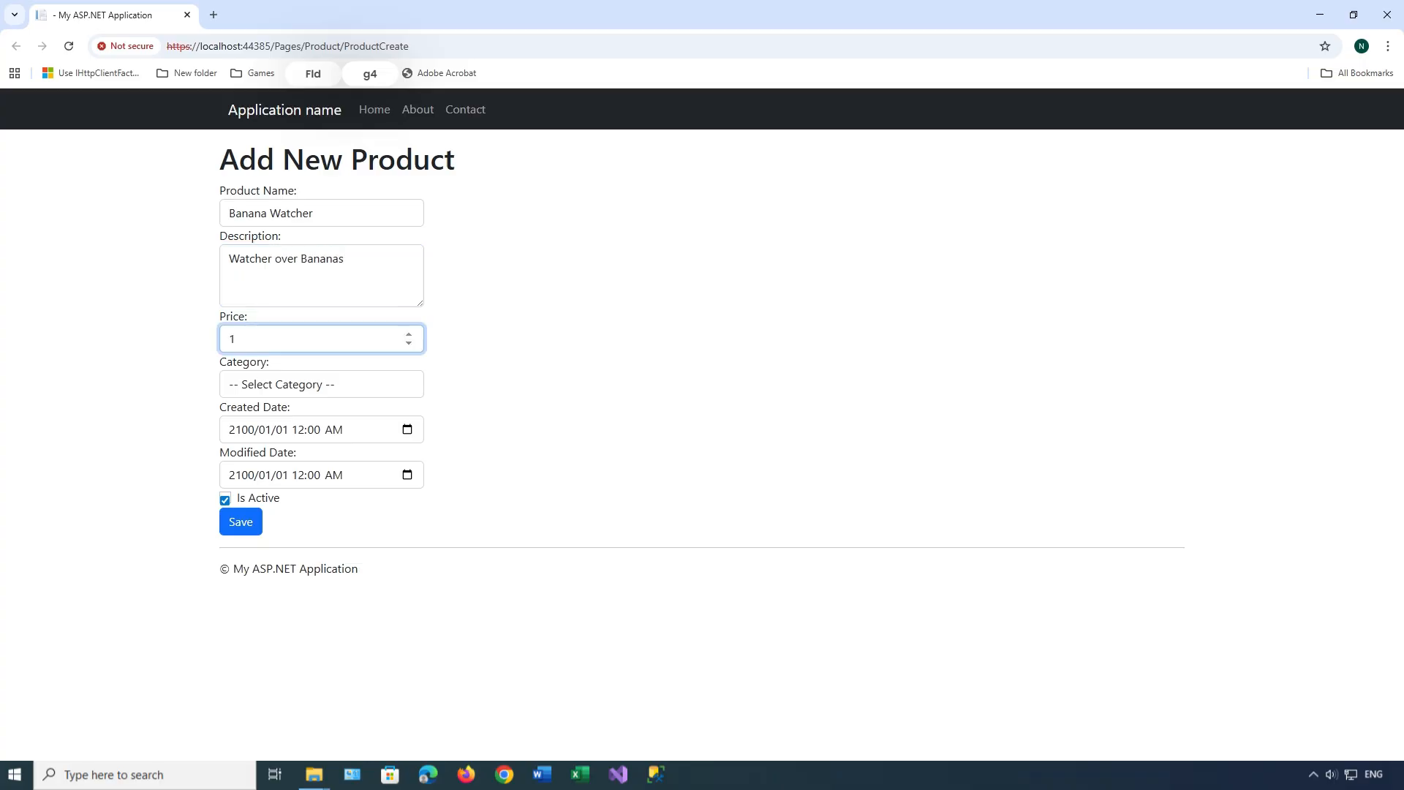
{"action": "type", "text": "999.99"}
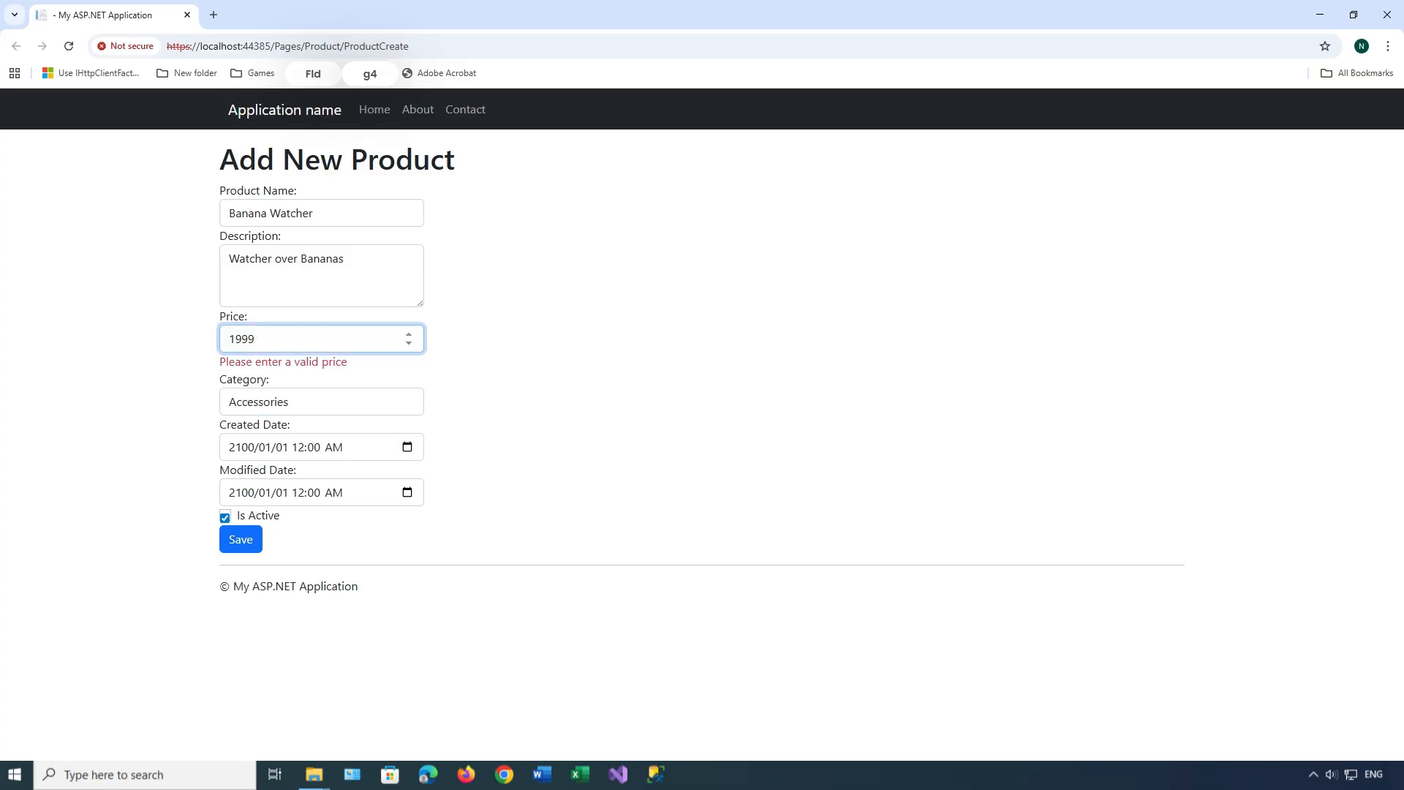
{"action": "type", "text": "1000"}
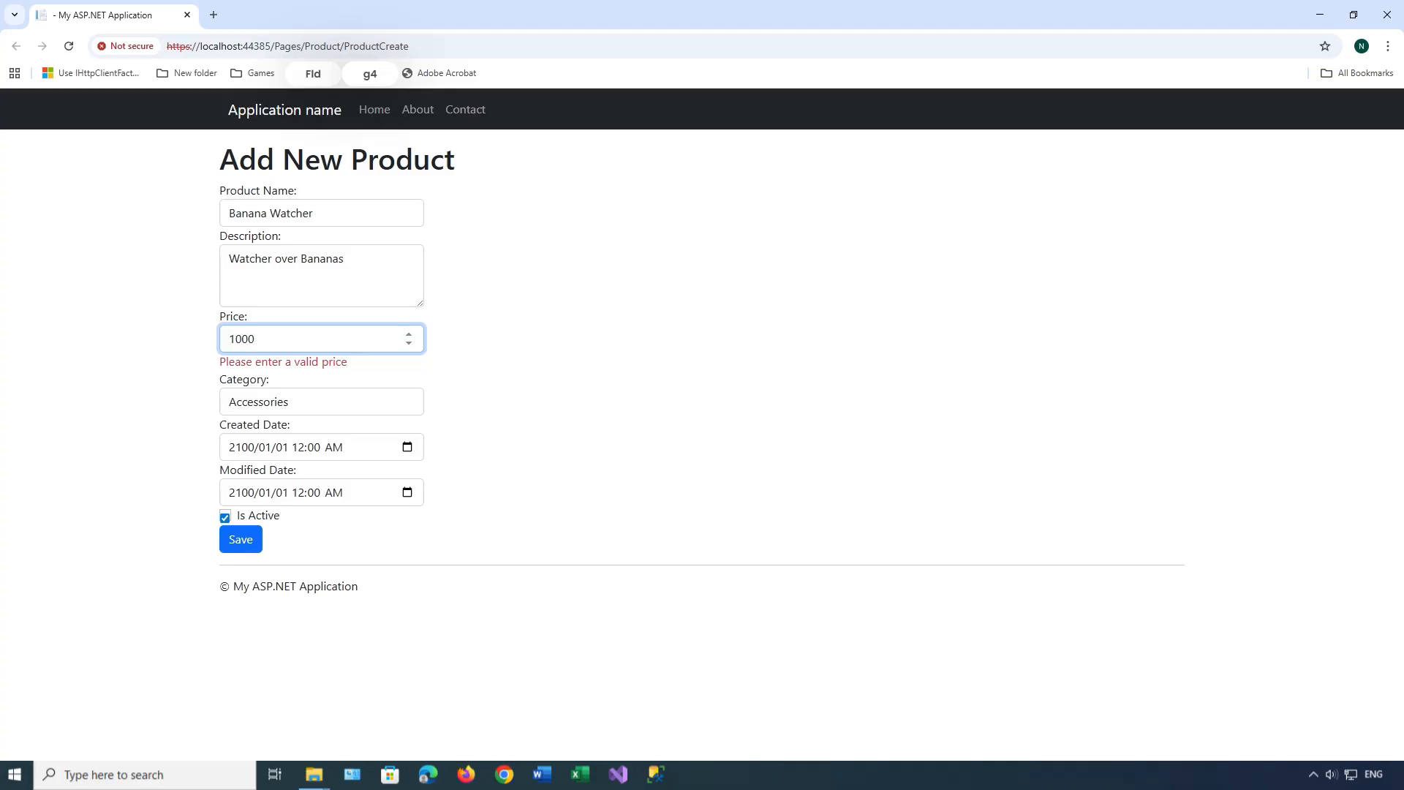
{"action": "left_click", "coordinate": [240, 539]}
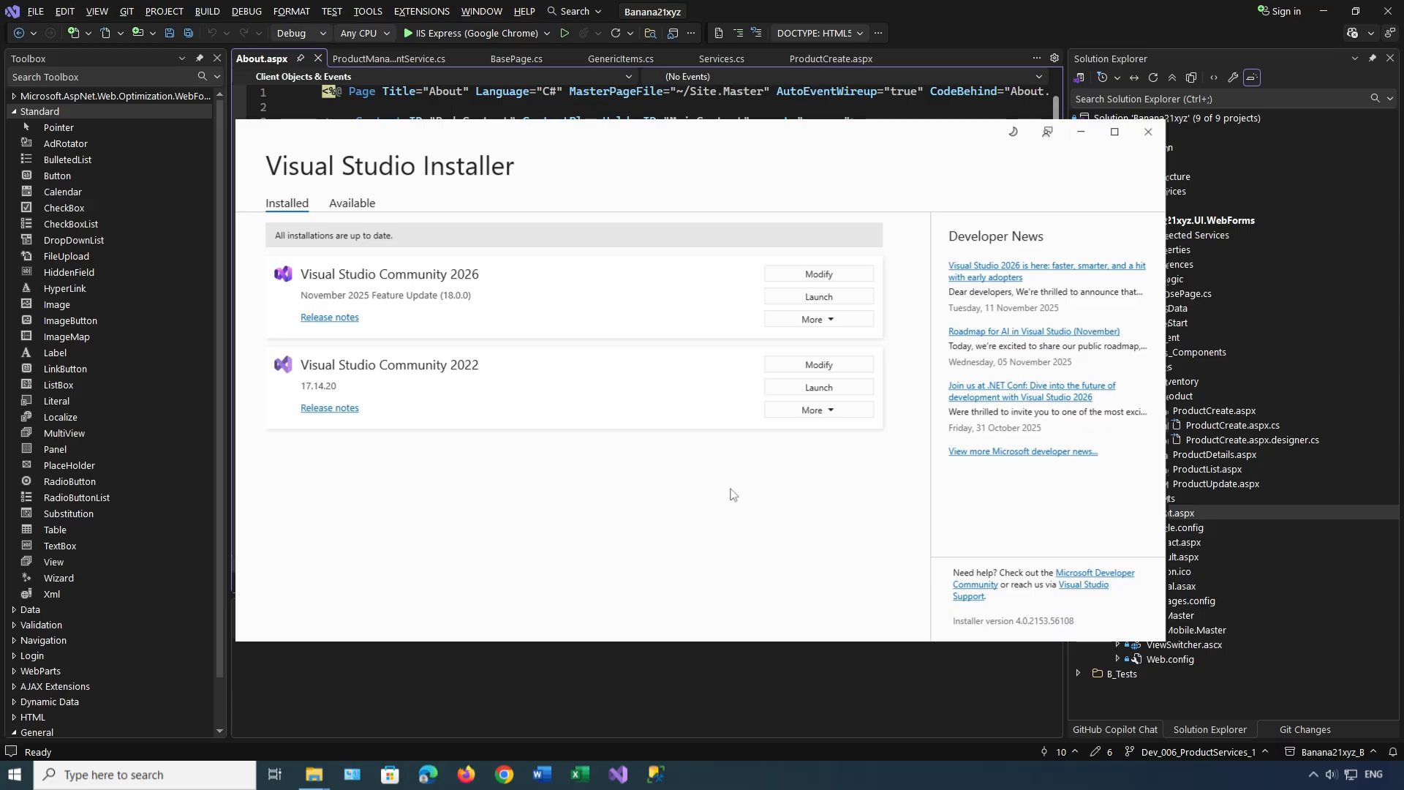
Modify Community 2026 and scroll its individual components to the .NET Framework 4.7.2–4.8.1 packs.
{"action": "left_click", "coordinate": [817, 273]}
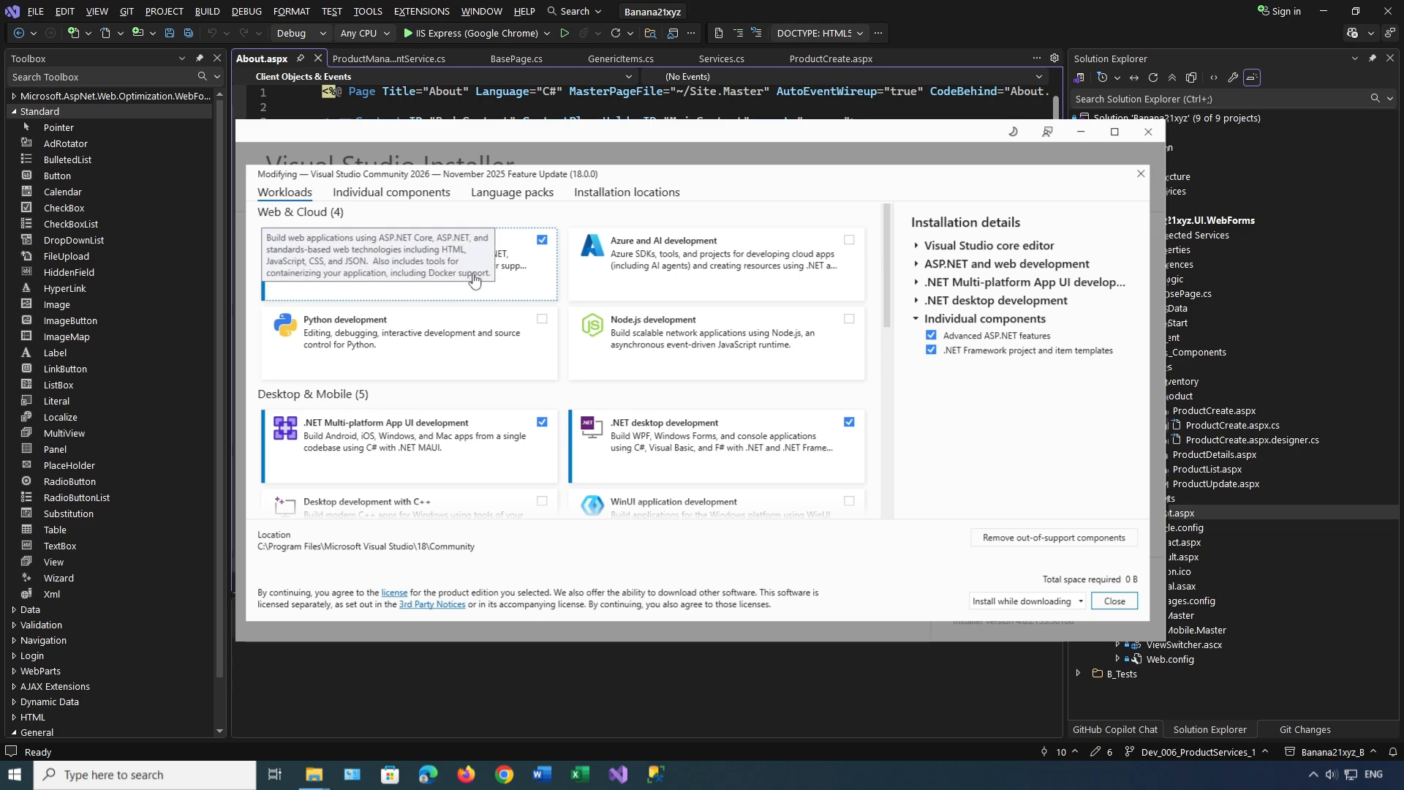
{"action": "mouse_move", "coordinate": [399, 267]}
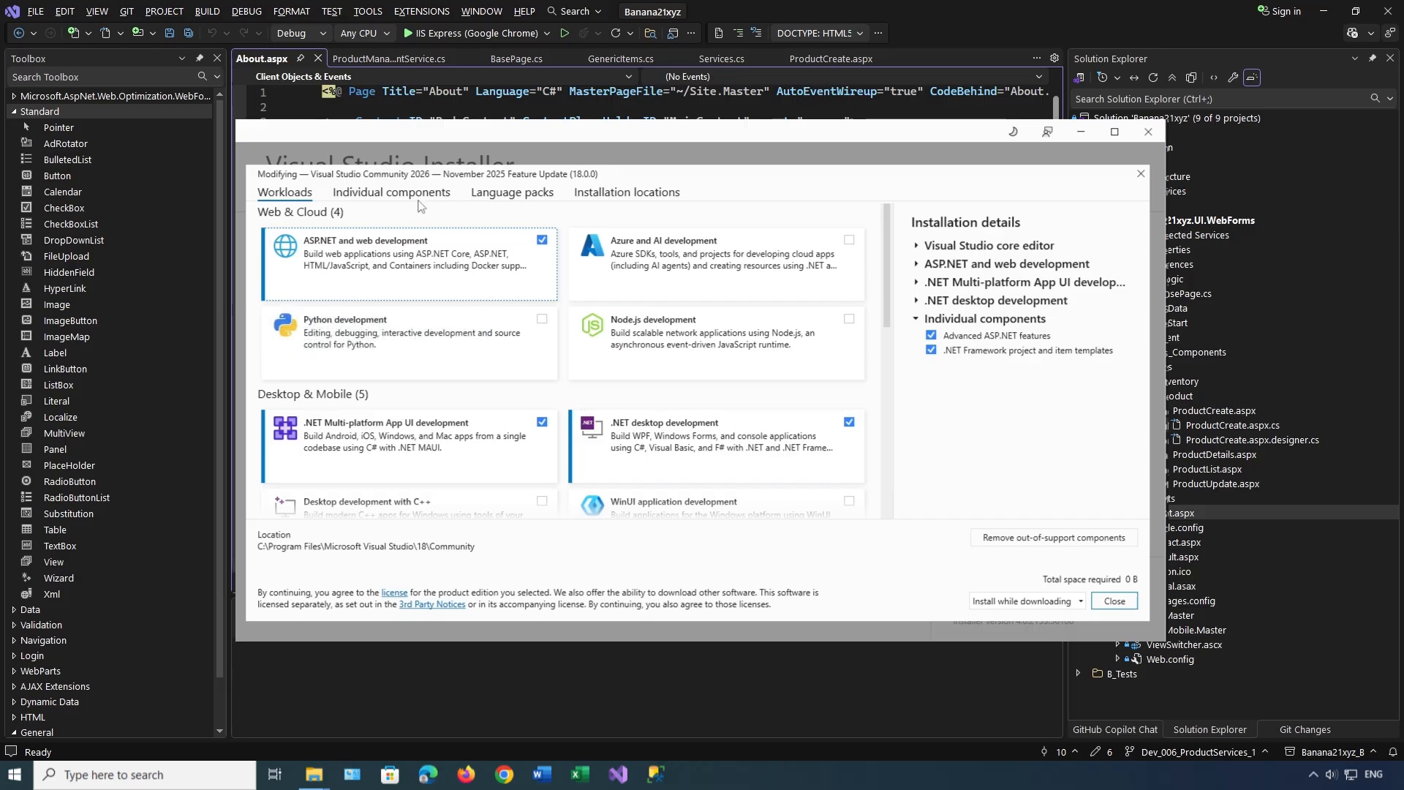
{"action": "left_click", "coordinate": [392, 192]}
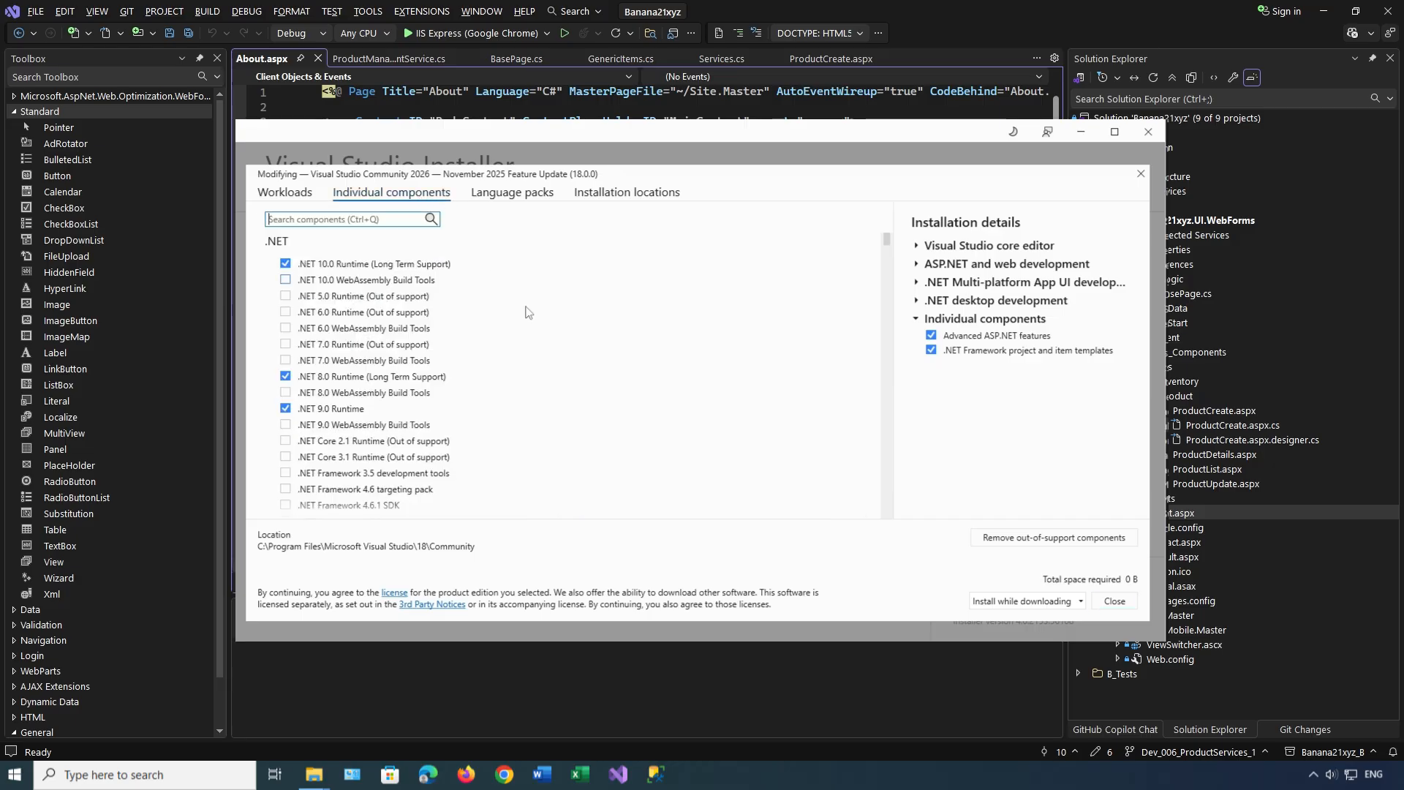
{"action": "mouse_move", "coordinate": [363, 327]}
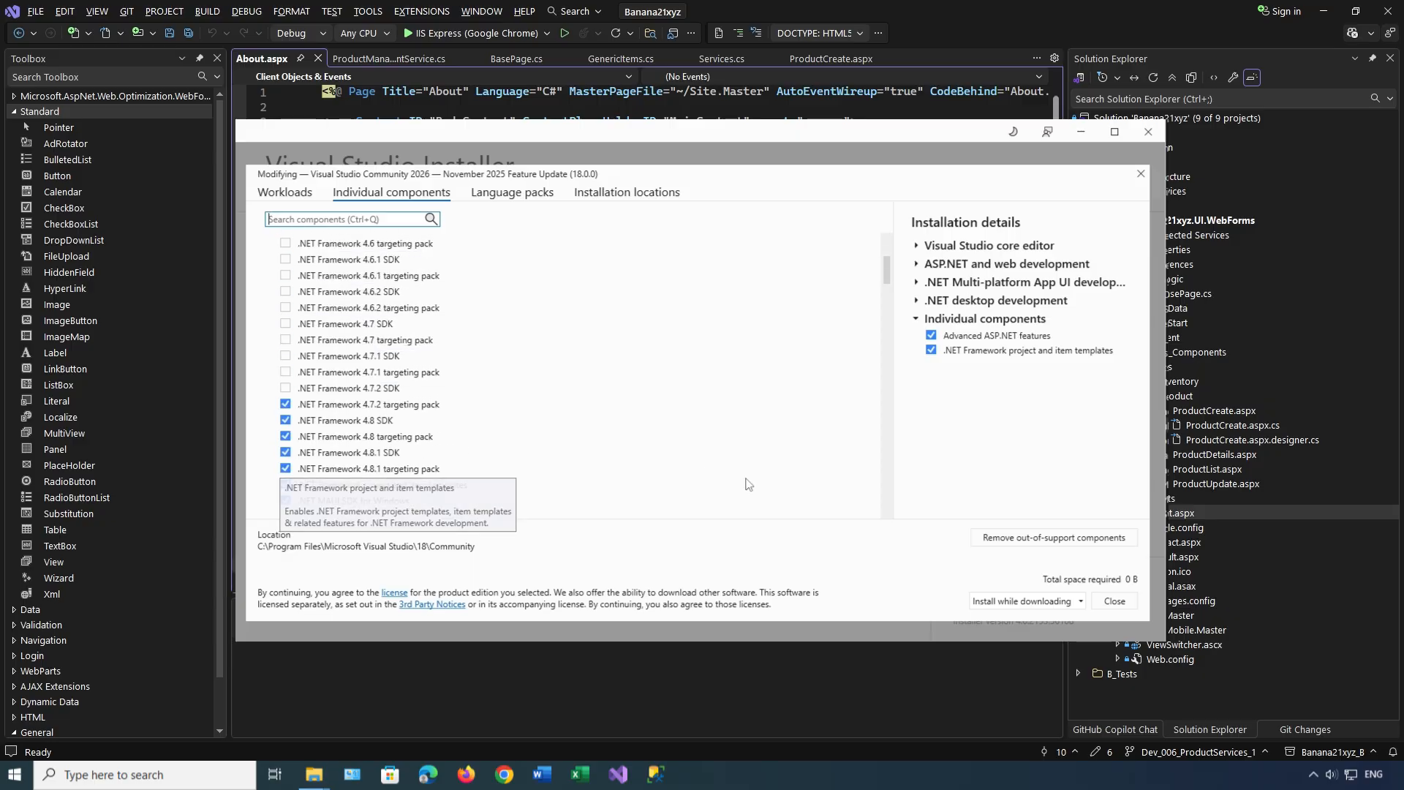
{"action": "scroll", "scroll_direction": "down", "scroll_amount": 3}
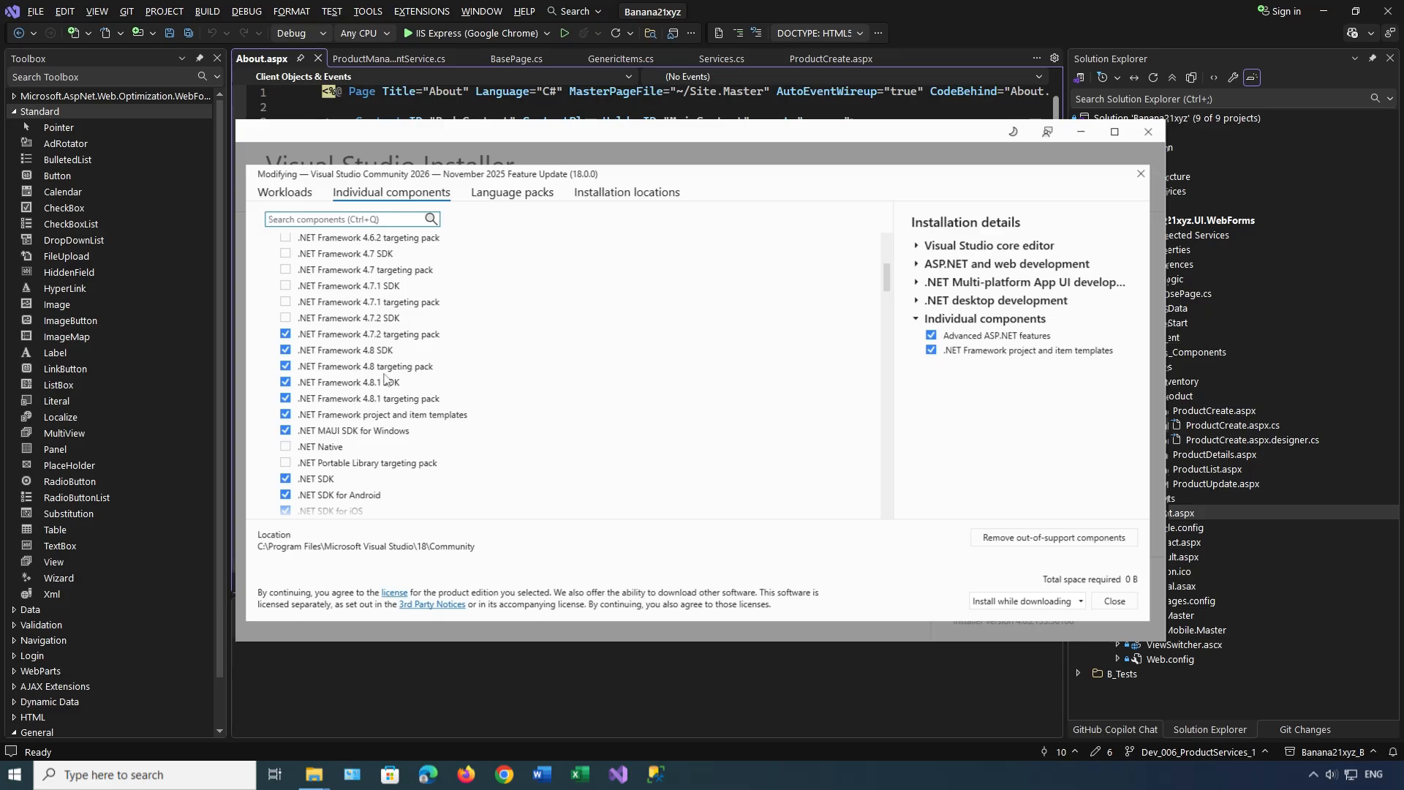
{"action": "mouse_move", "coordinate": [383, 414]}
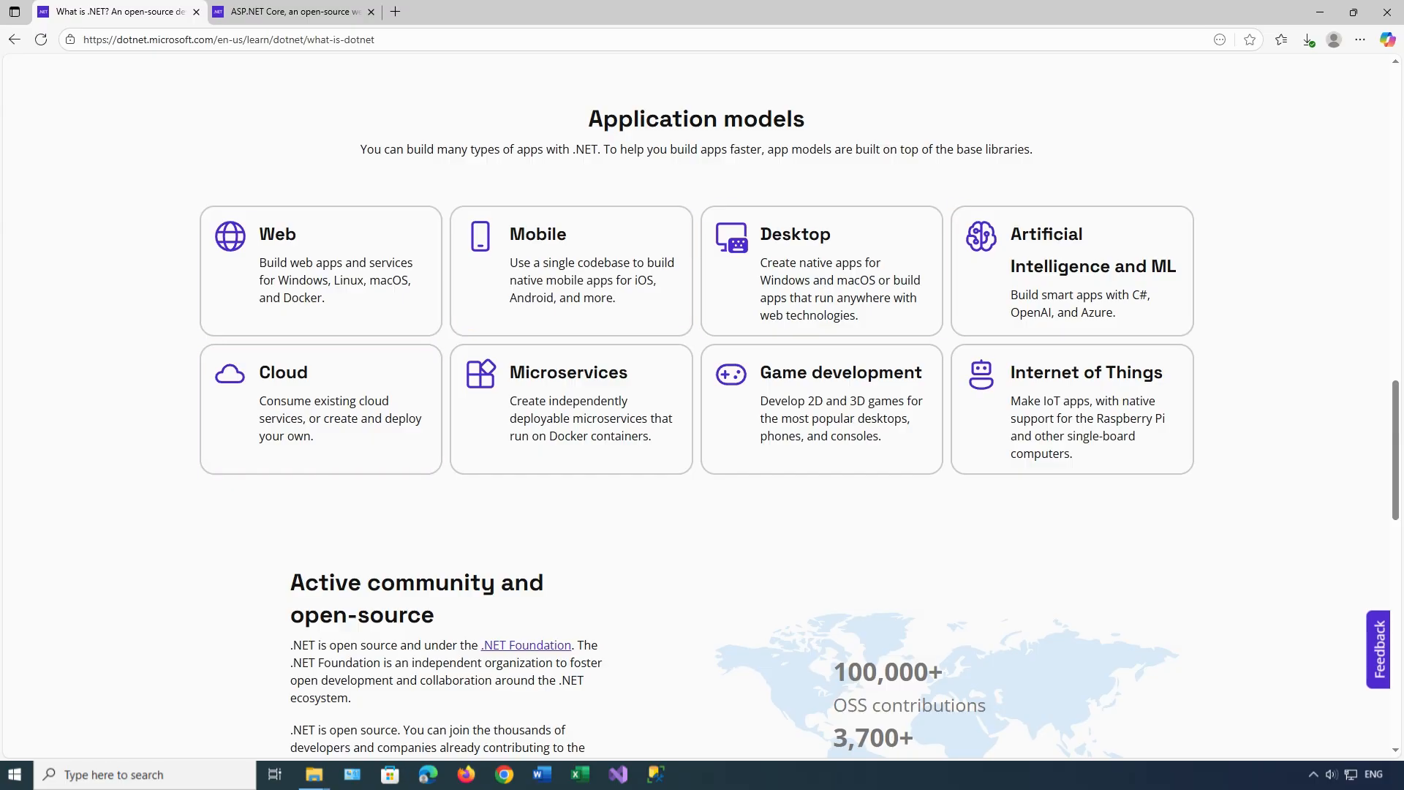
Switch from the What is .NET page to ASP.NET Core and scroll down to its free e-books.
{"action": "scroll", "scroll_direction": "down", "scroll_amount": 3}
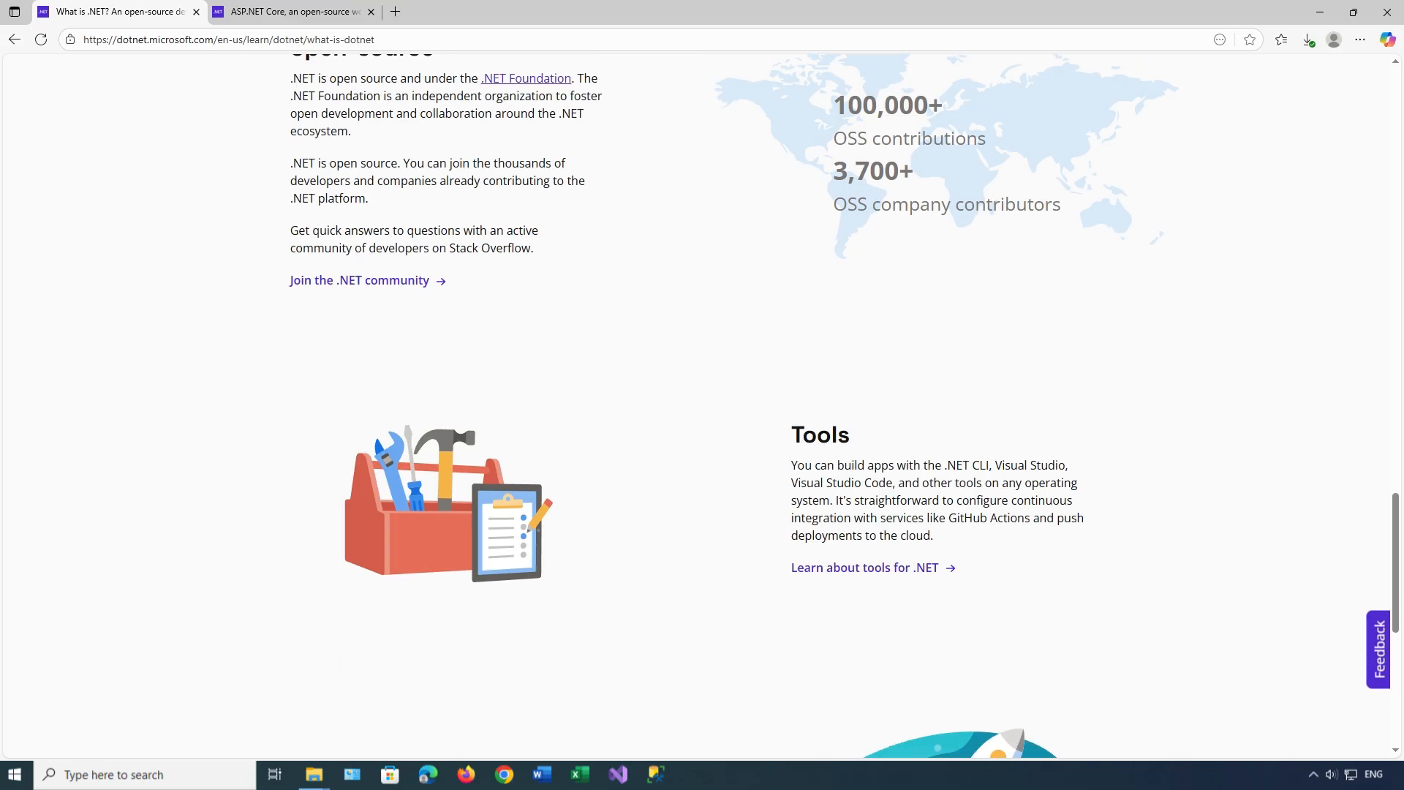
{"action": "left_click", "coordinate": [291, 11]}
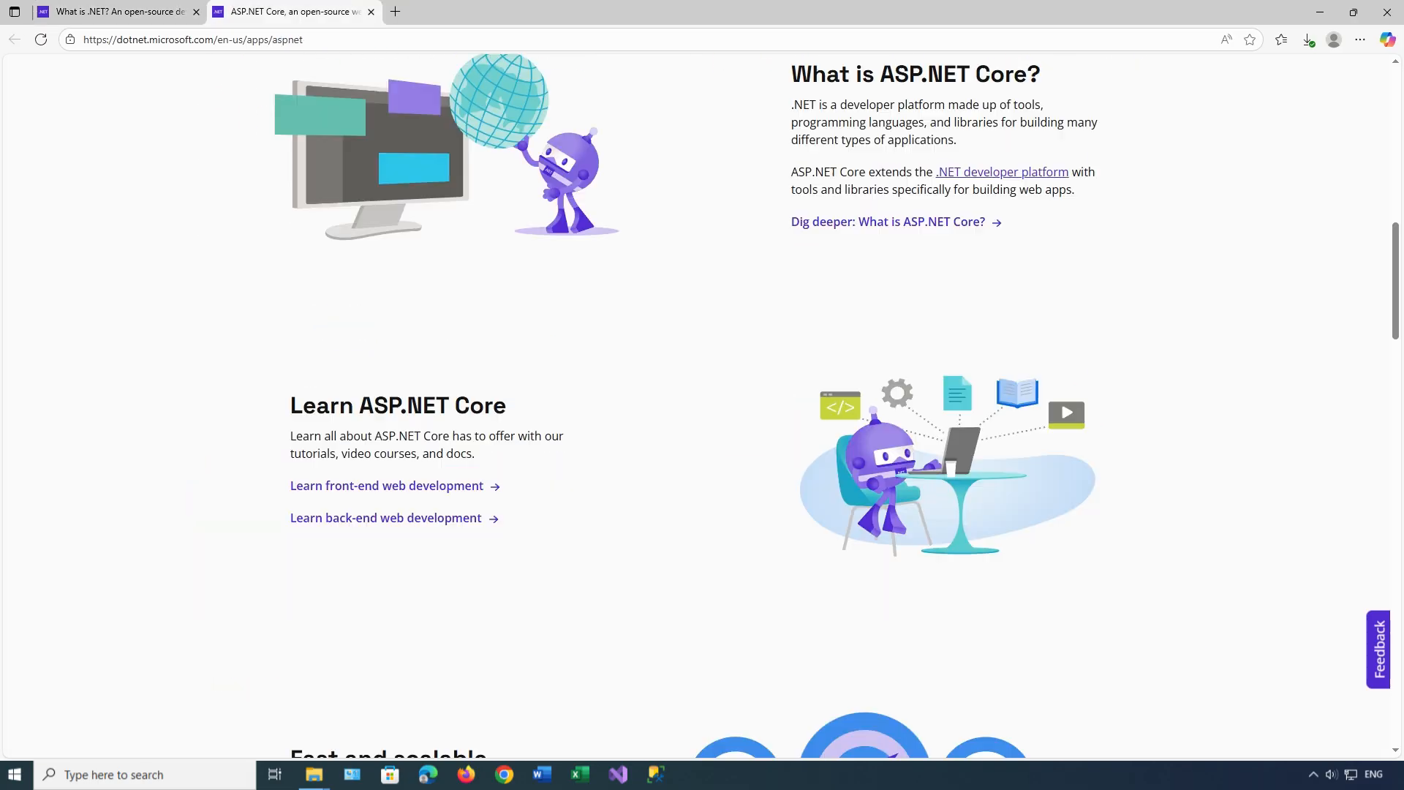
{"action": "scroll", "scroll_direction": "up", "scroll_amount": 3}
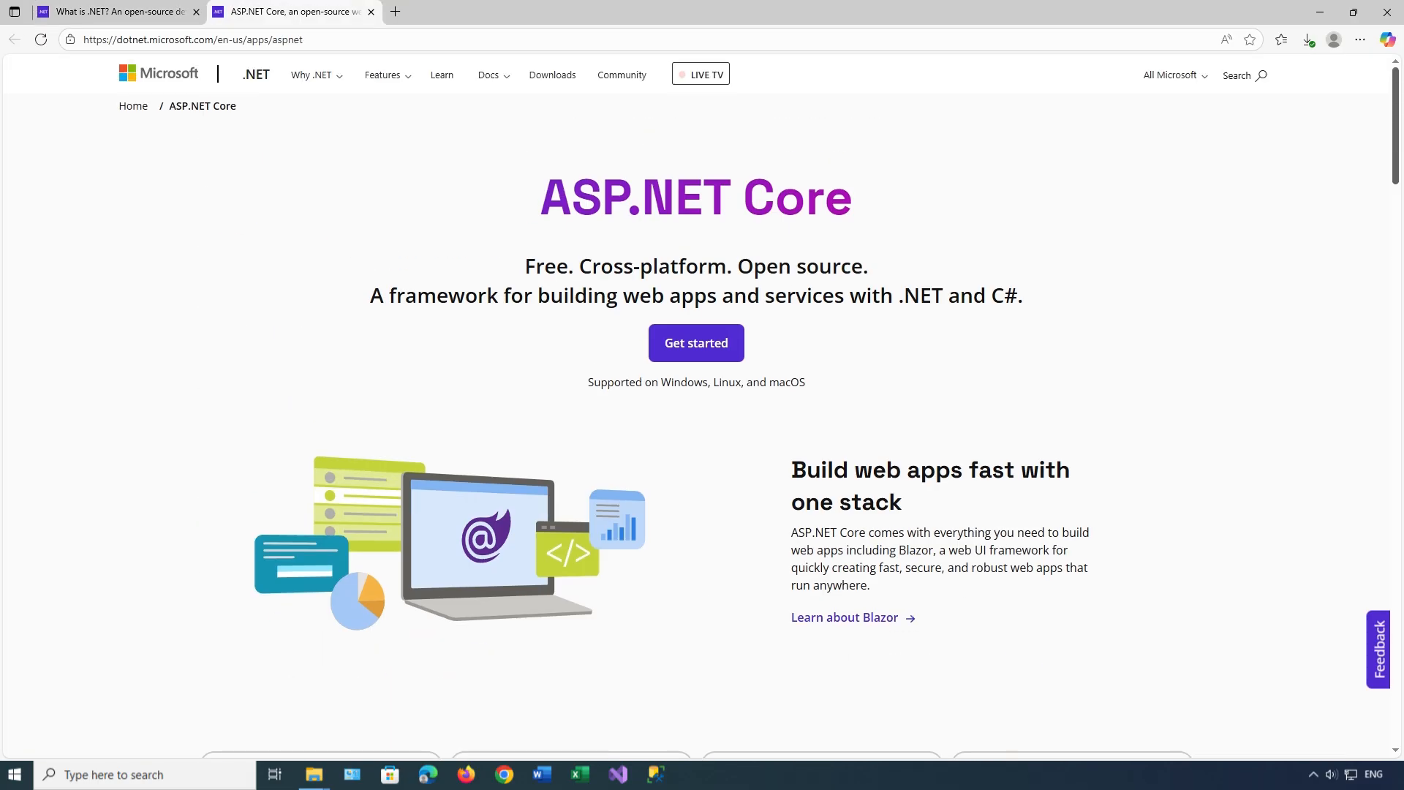
{"action": "scroll", "scroll_direction": "down", "scroll_amount": 3}
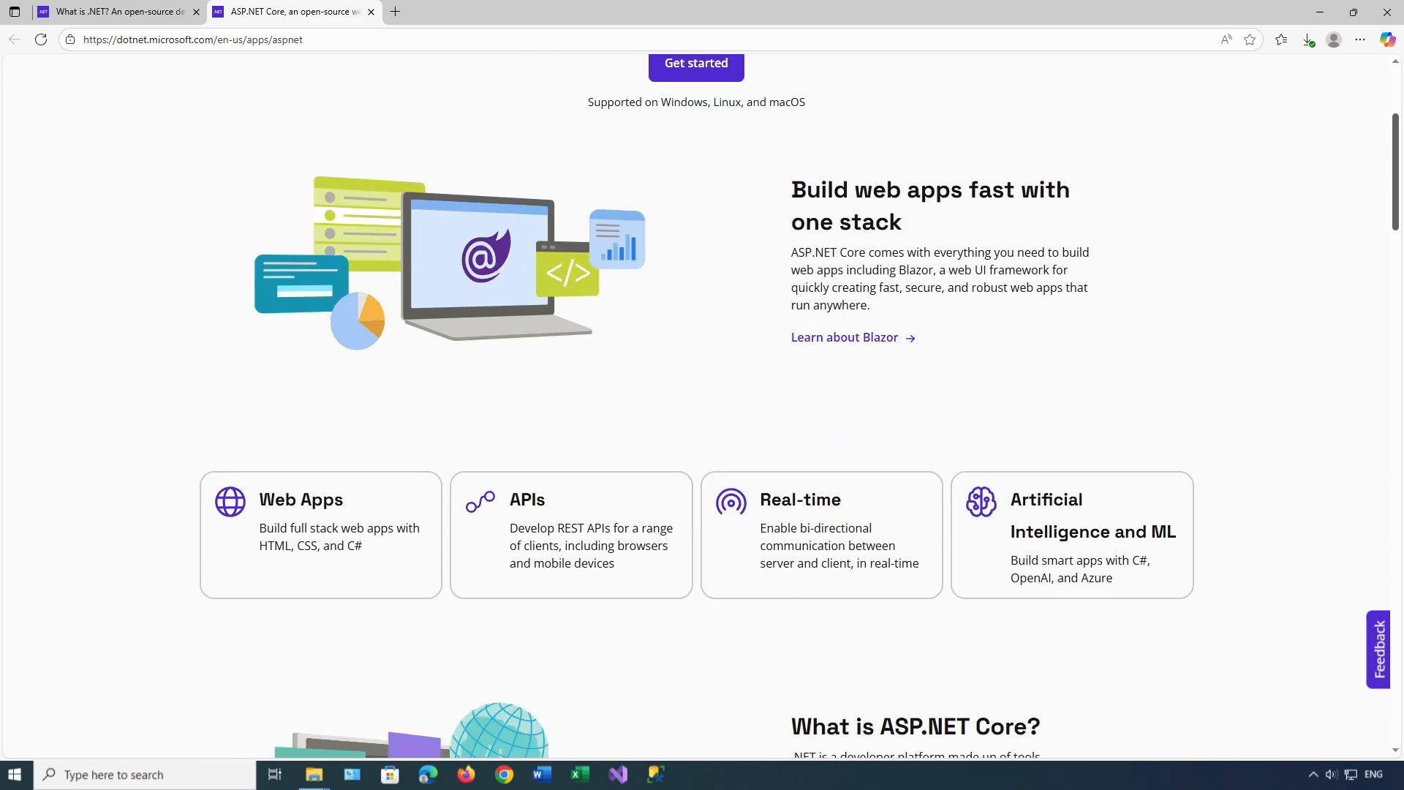
{"action": "scroll", "scroll_direction": "down", "scroll_amount": 3}
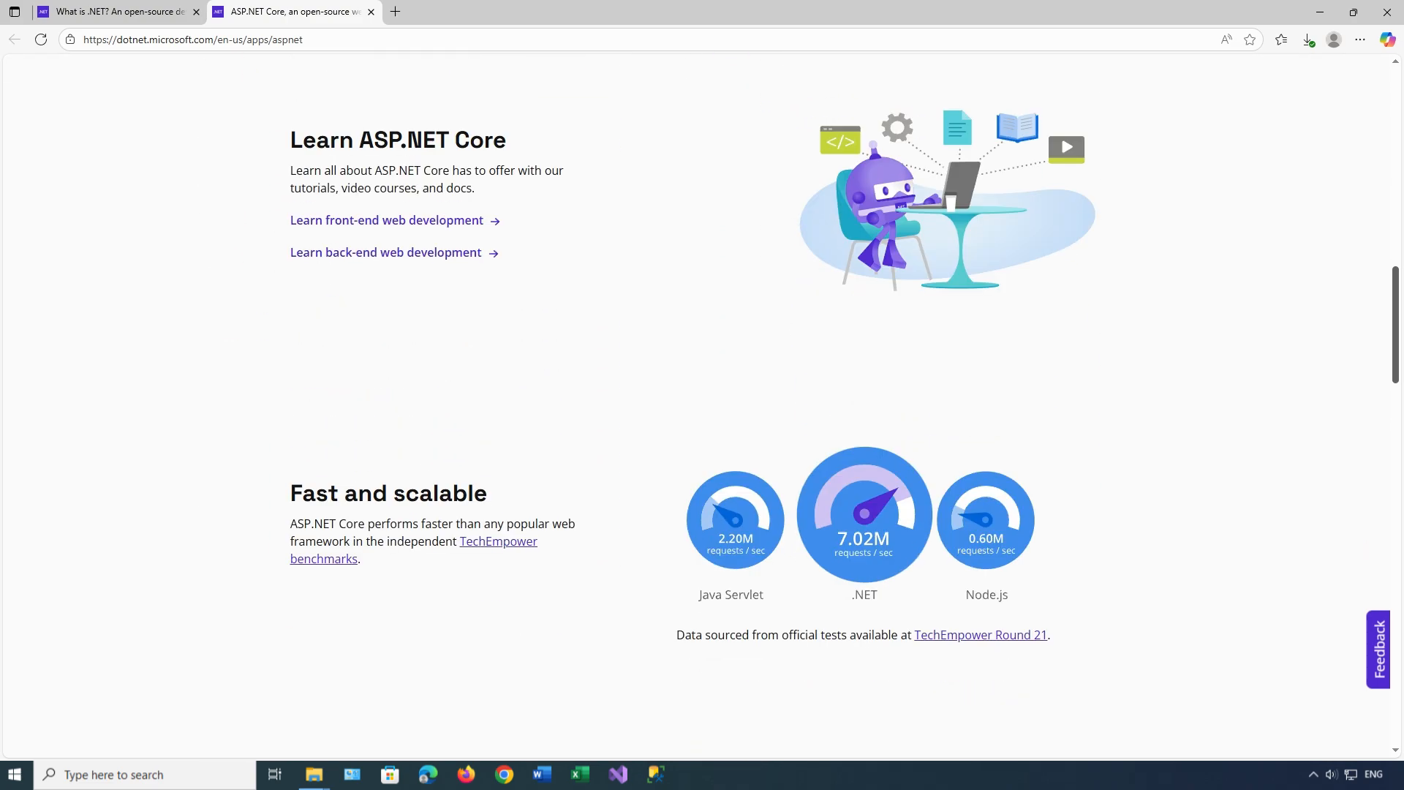
{"action": "scroll", "scroll_direction": "down", "scroll_amount": 3}
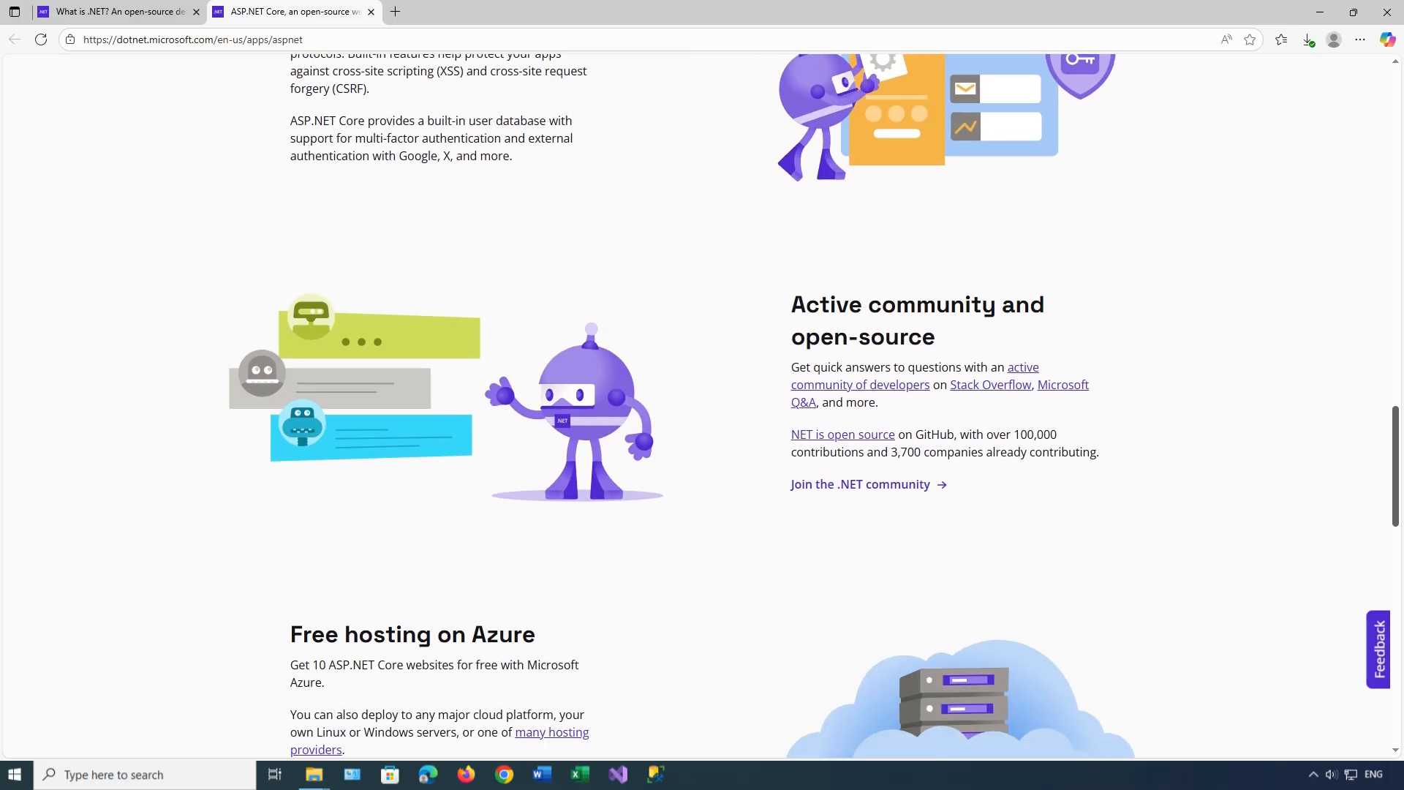
{"action": "scroll", "scroll_direction": "down", "scroll_amount": 3}
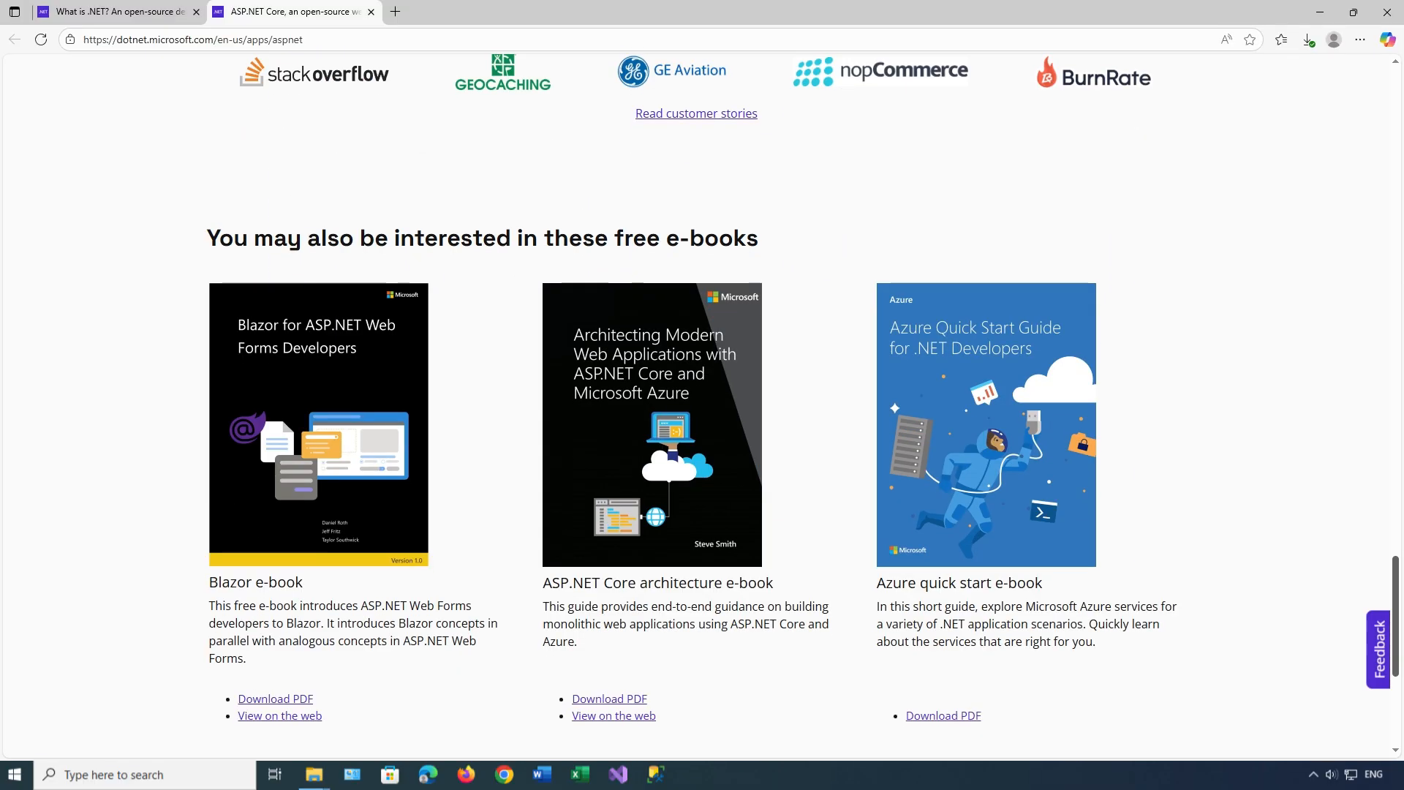